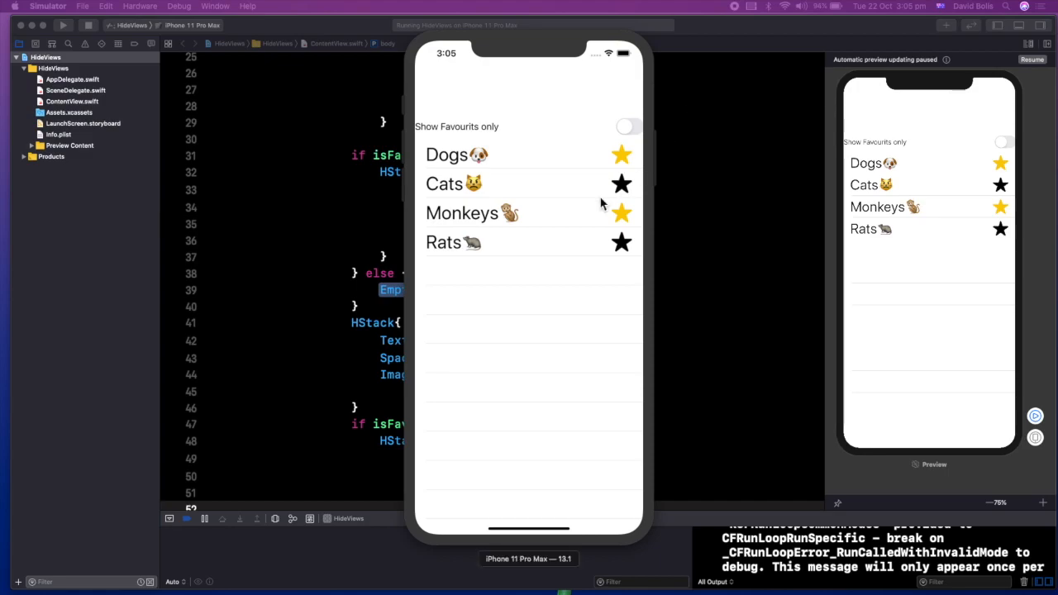
mouse_move(608, 281)
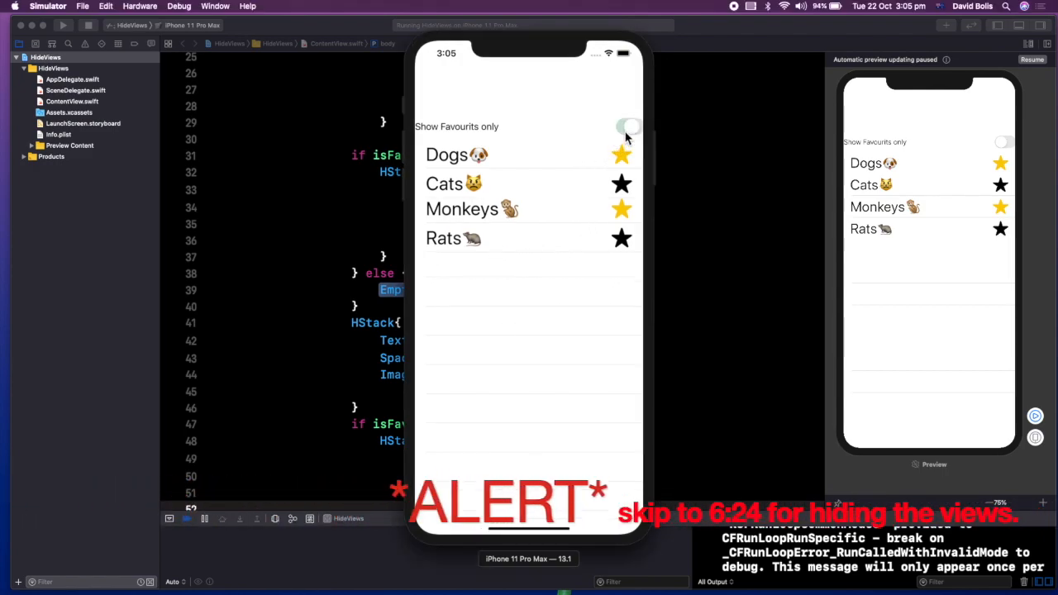
Switch on the Show Favourits only toggle in the Simulator so only Dogs and Monkeys remain.
click(626, 126)
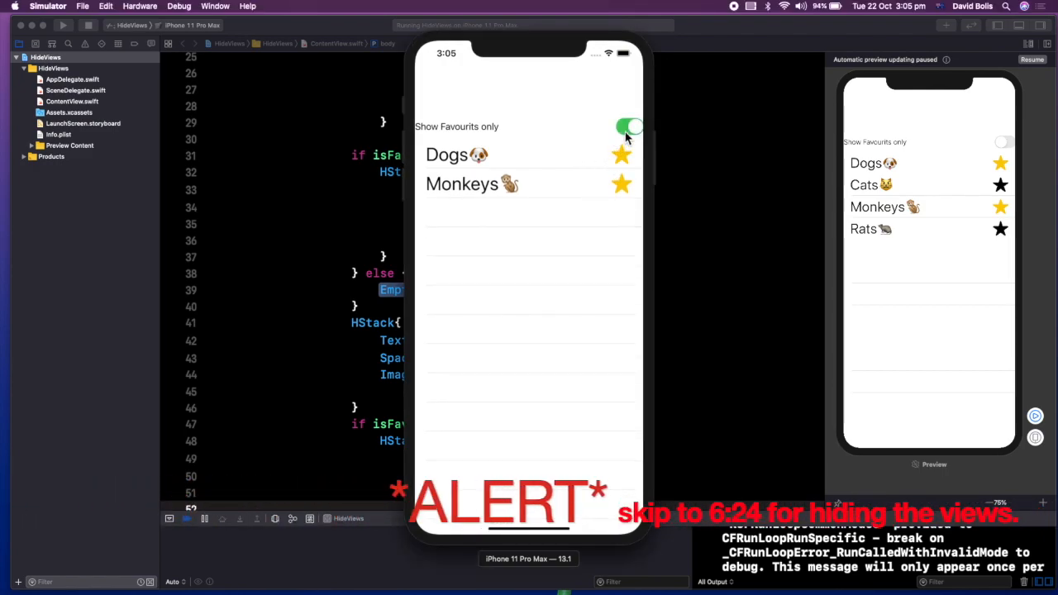
click(629, 126)
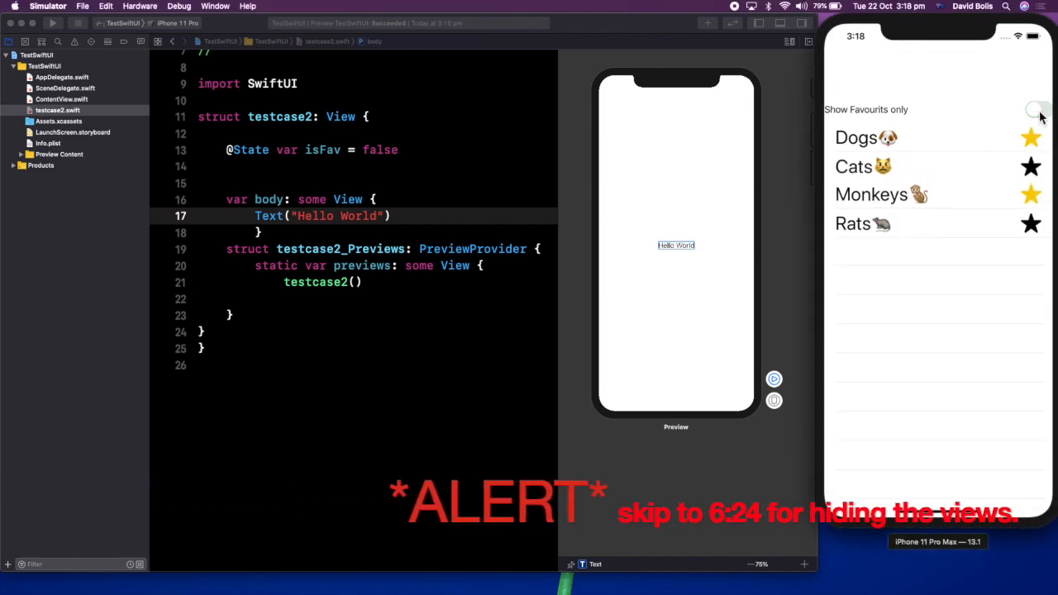
click(1038, 109)
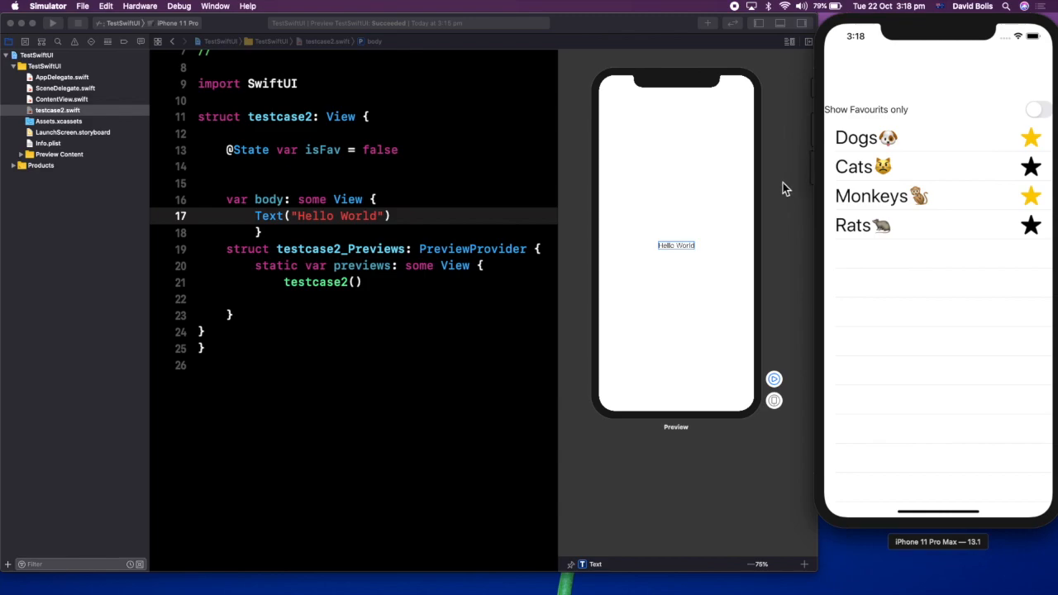
click(787, 46)
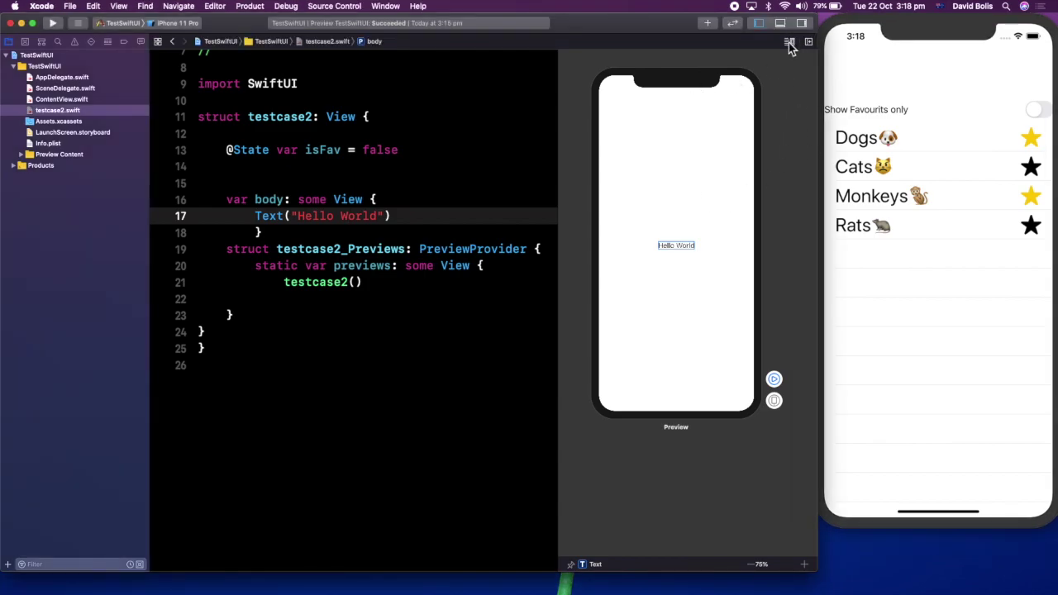
click(790, 42)
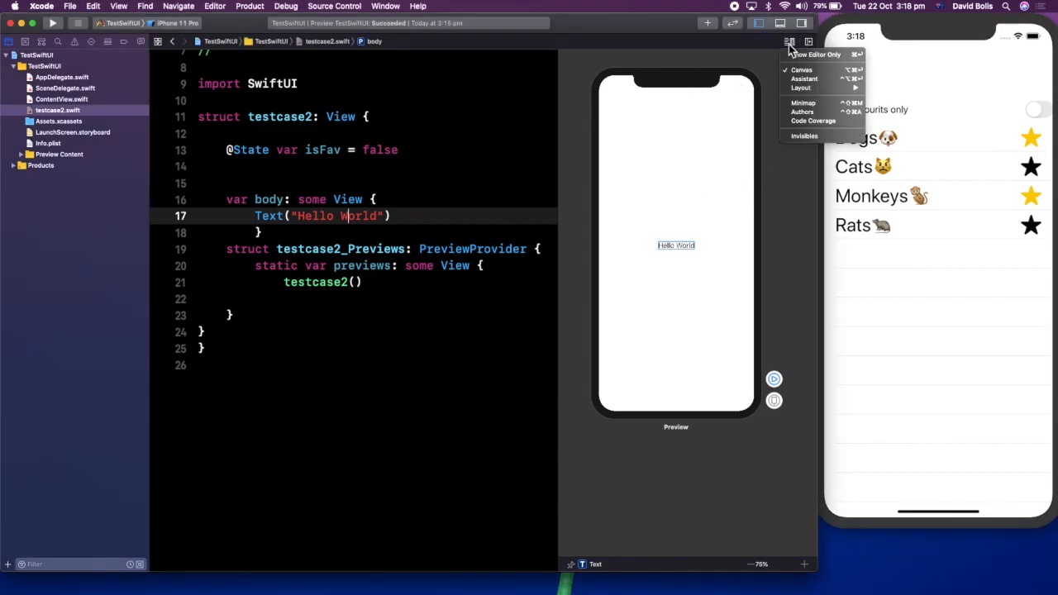
mouse_move(719, 79)
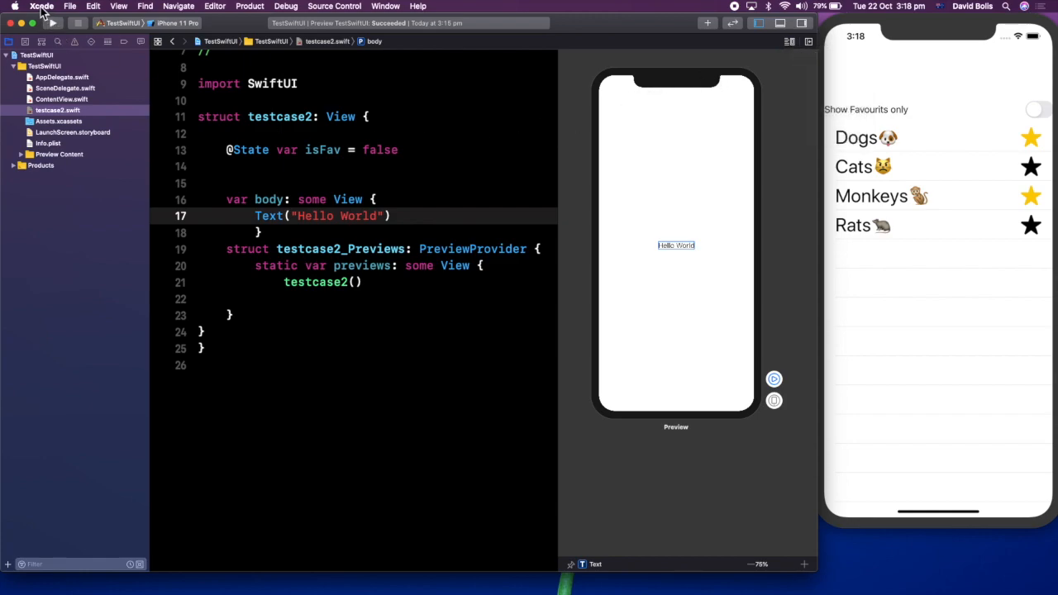
click(42, 6)
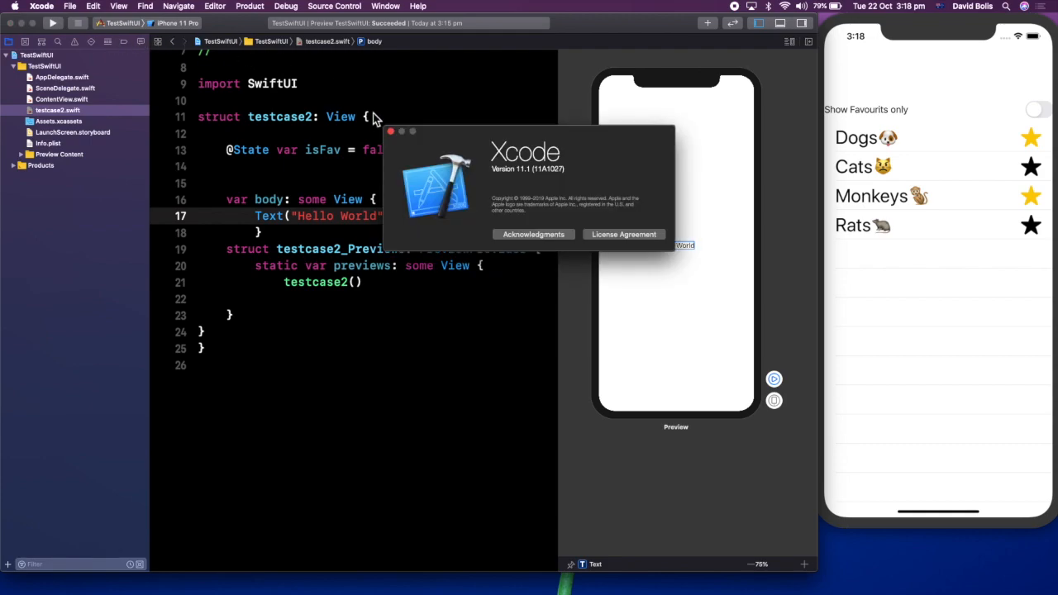
mouse_move(529, 169)
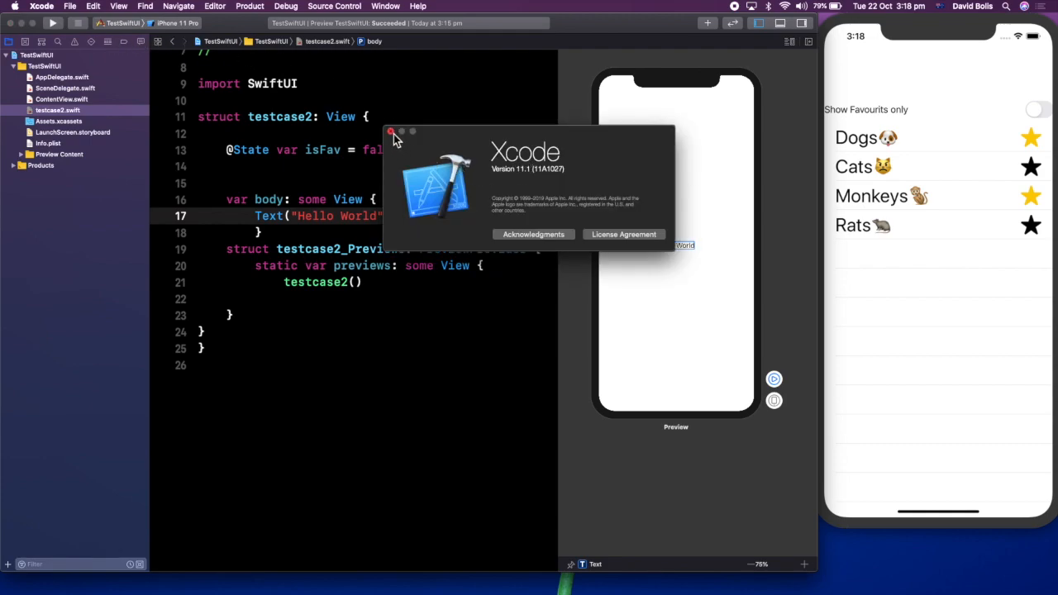
click(391, 132)
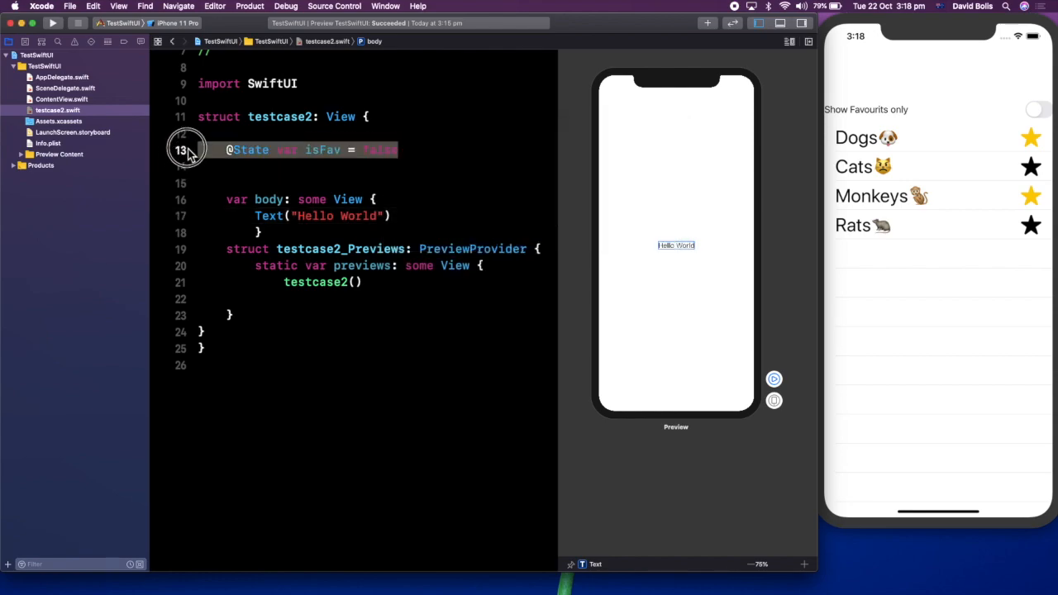
click(284, 148)
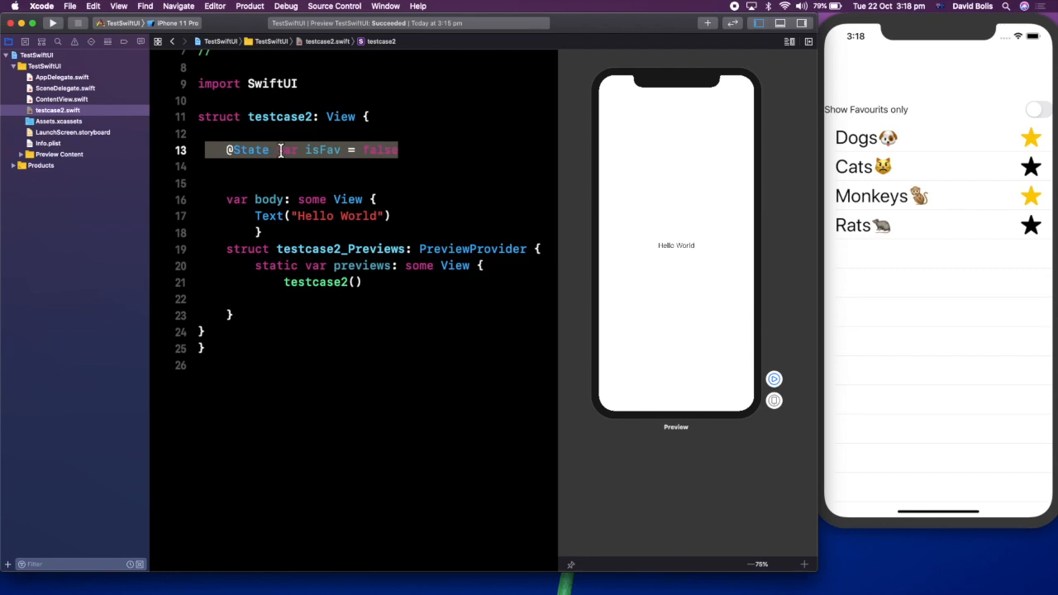
click(337, 148)
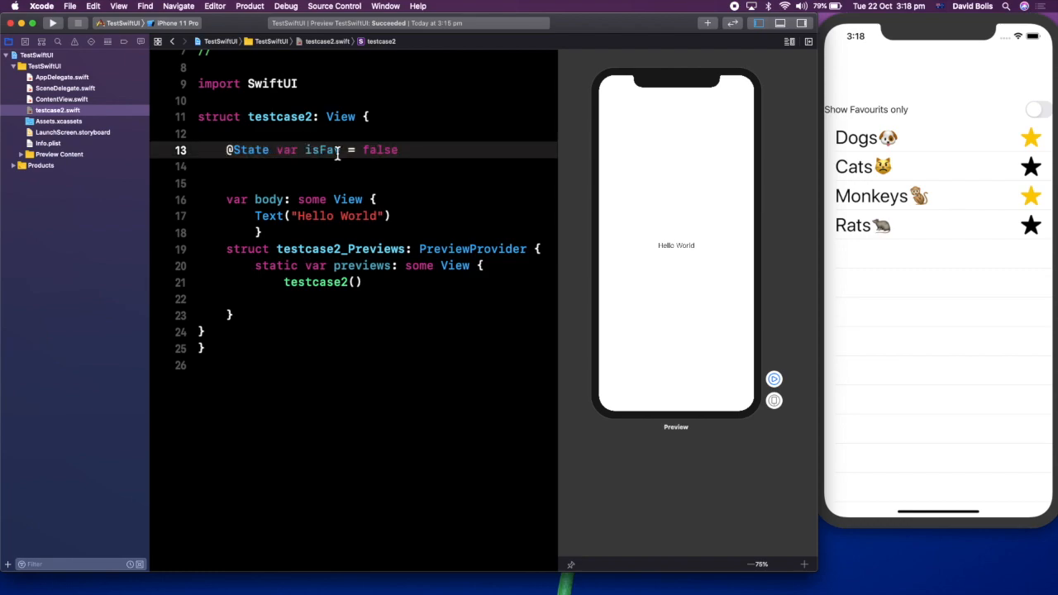
double_click(378, 149)
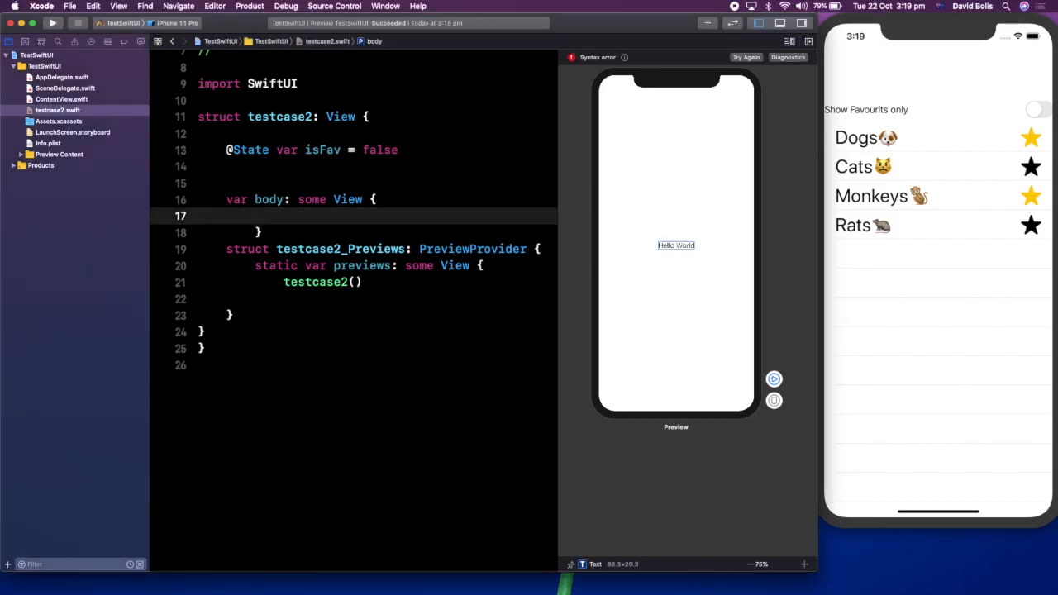
Write a NavigationView{ containing a VStack{ inside the testcase2 body.
text(NavigationV)
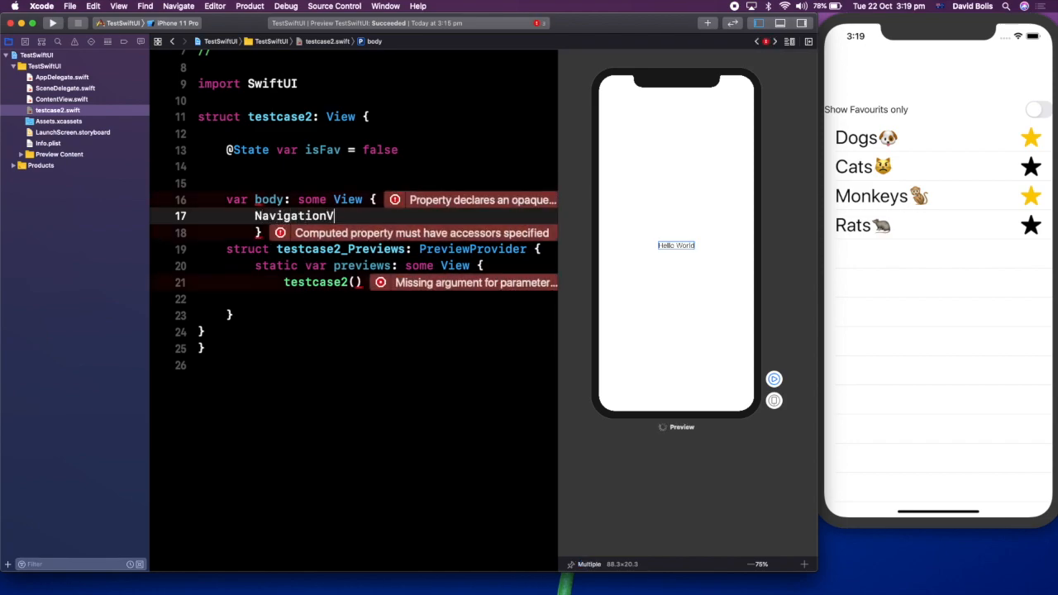
text(iew{)
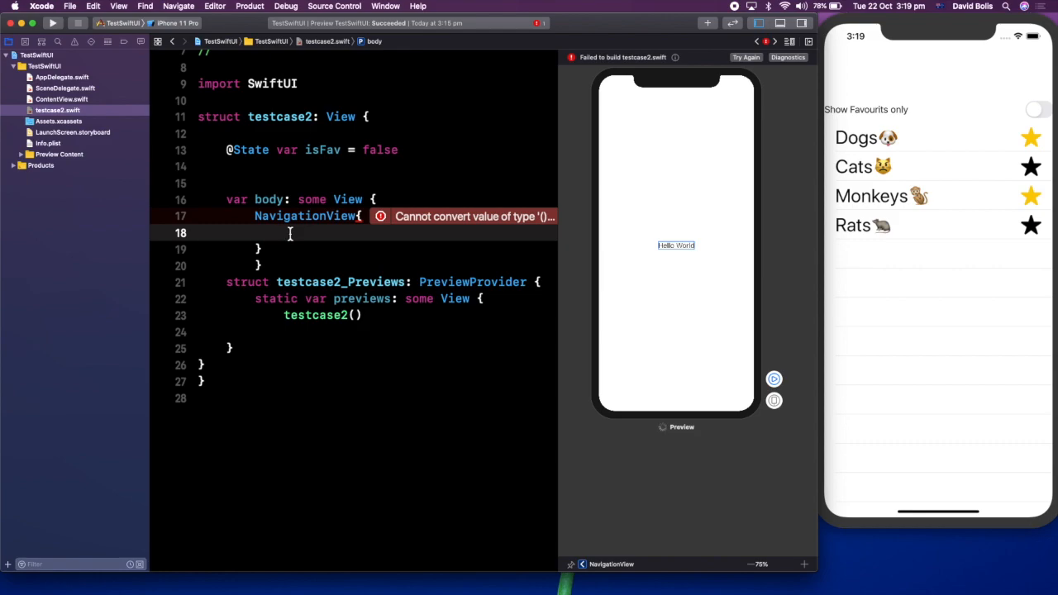
text(VSta)
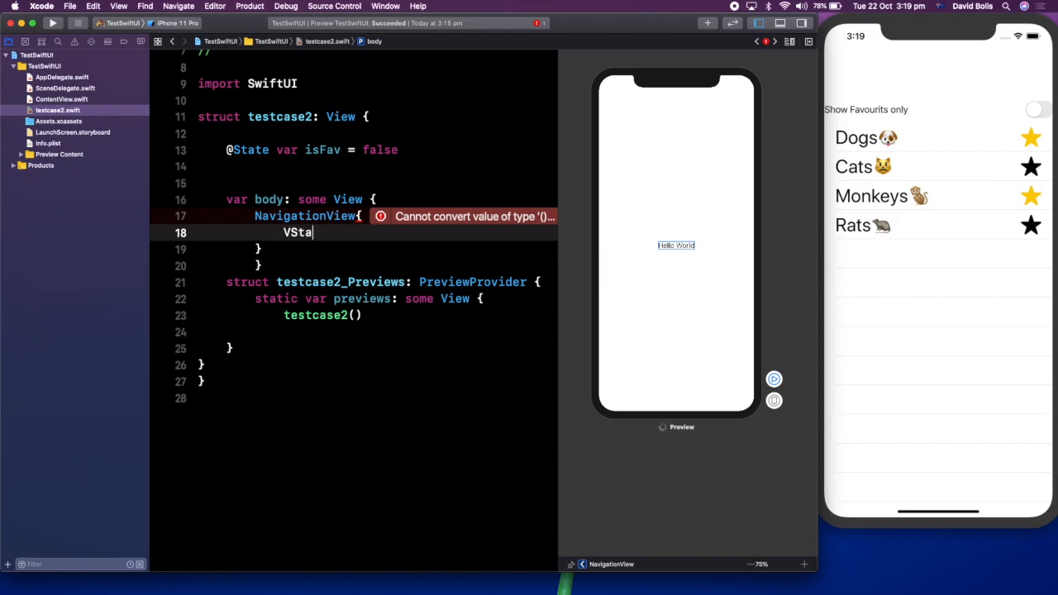
text(ck{)
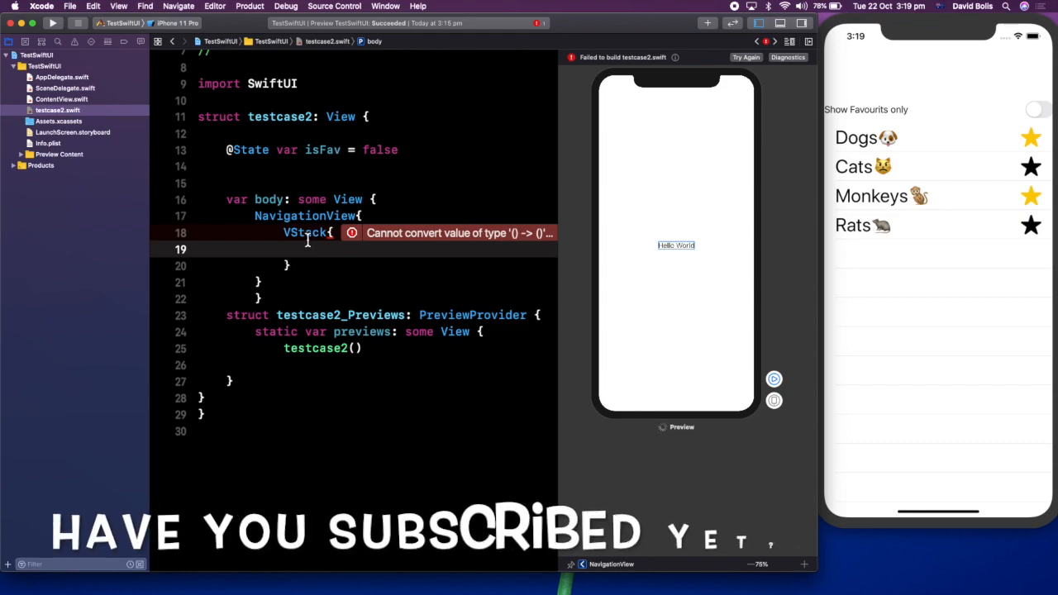
mouse_move(536, 178)
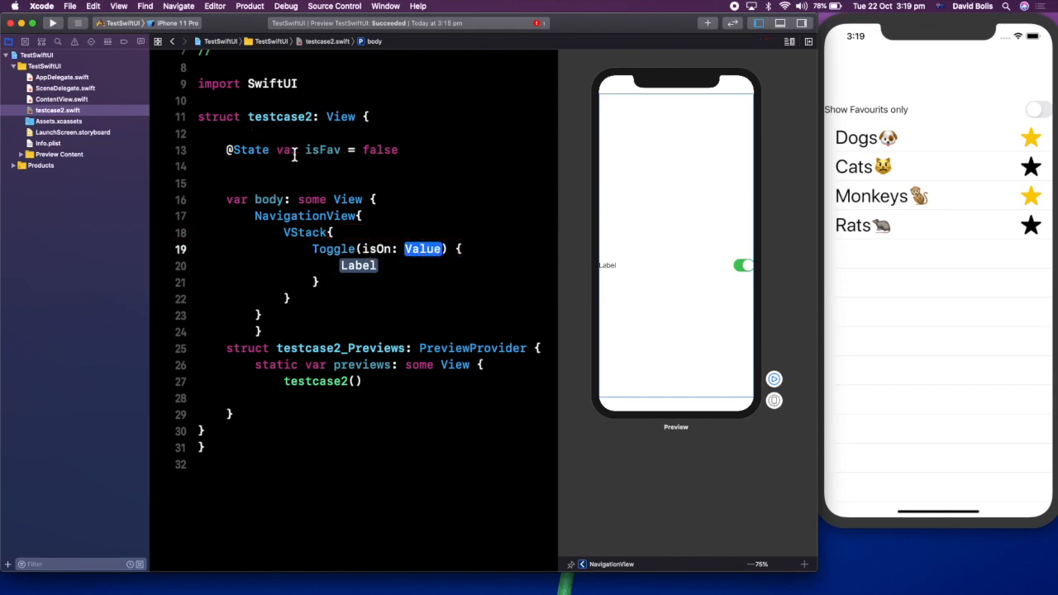
Add a Toggle bound to $isFav and start its Text label.
text(isFA)
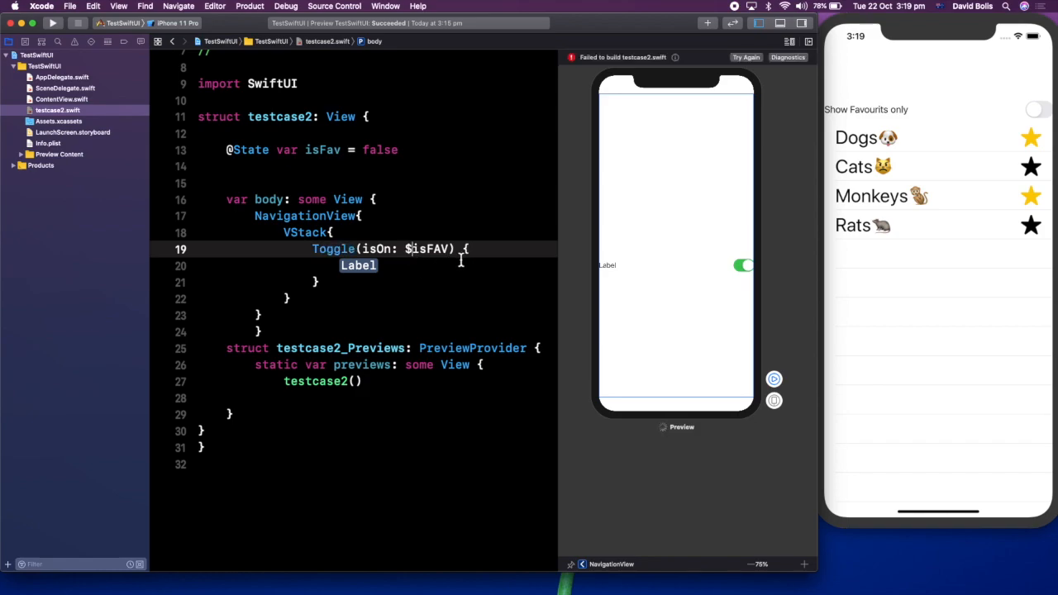
click(377, 265)
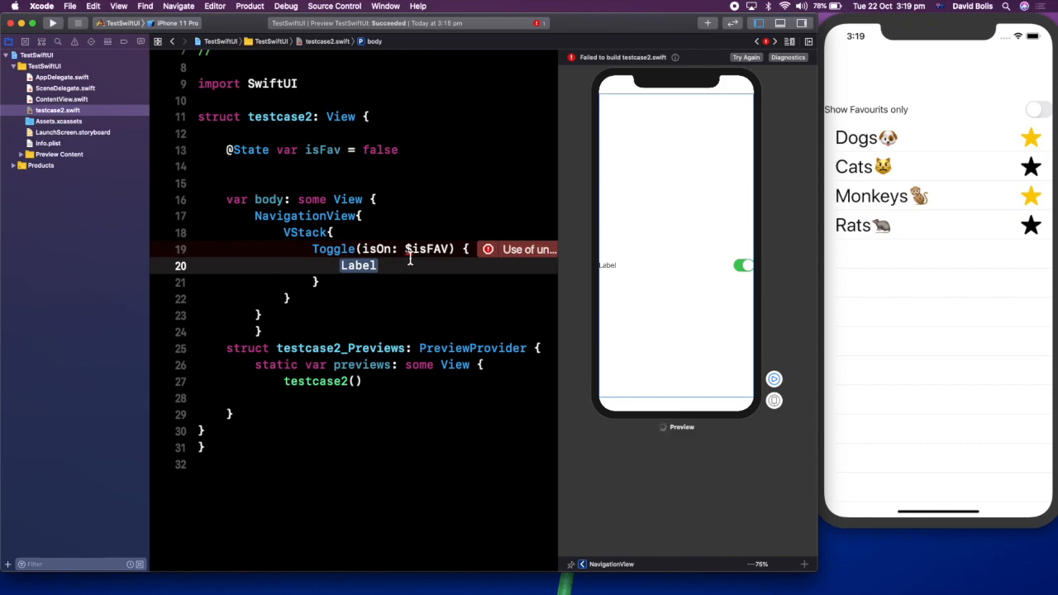
text(TEXT)
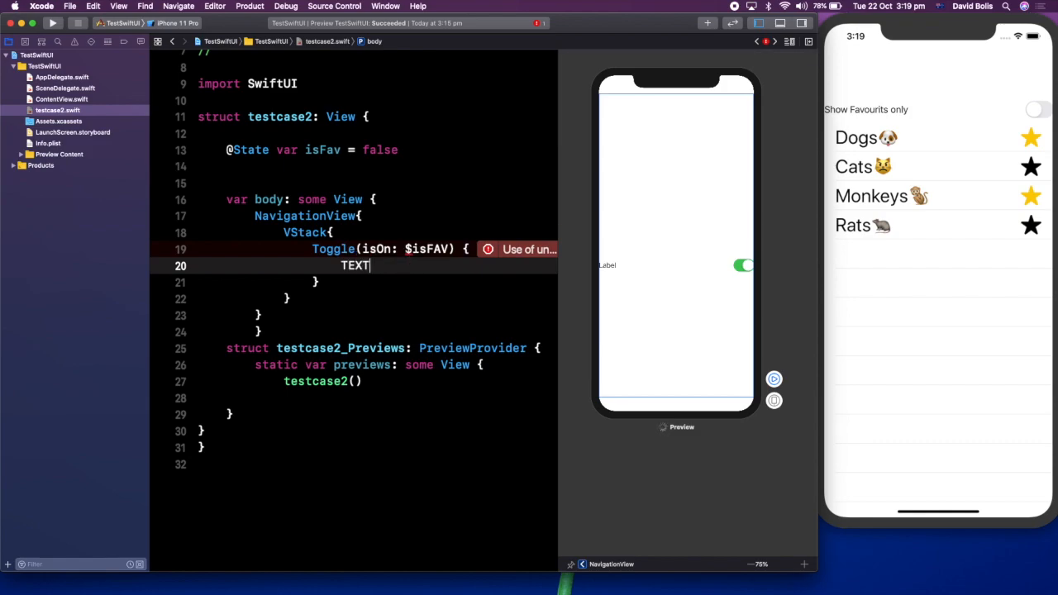
text(())
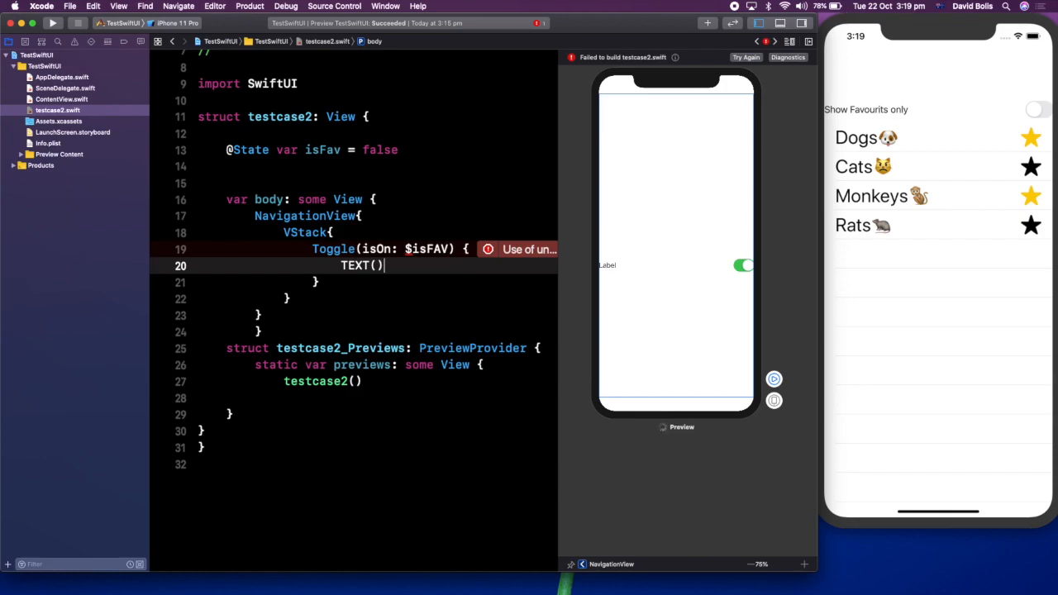
key(Backspace)
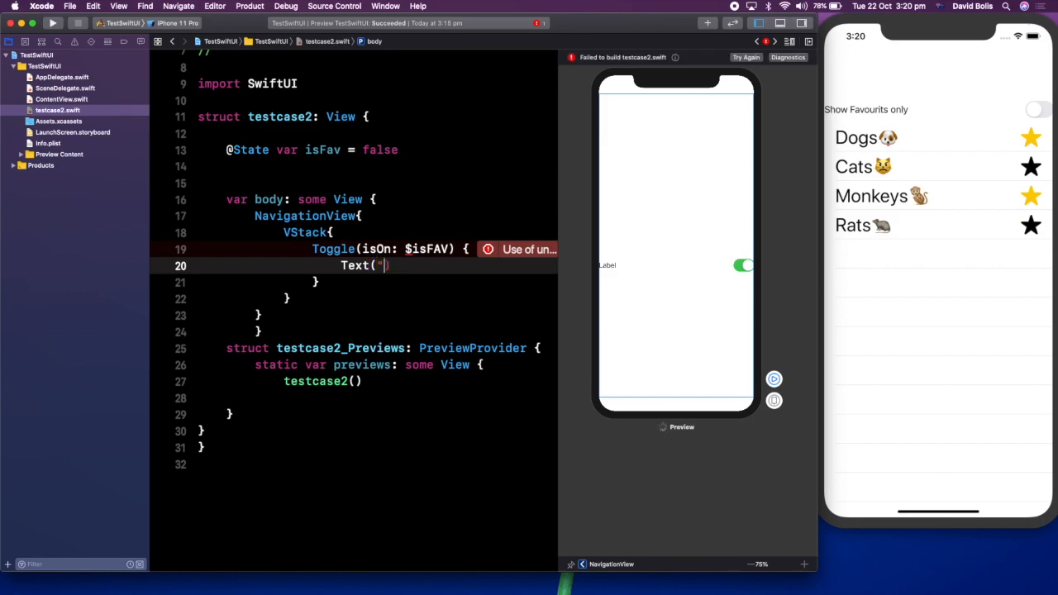
Label the toggle "Show Fabourits only" and correct the isFAV binding's capitalisation.
text(Show F)
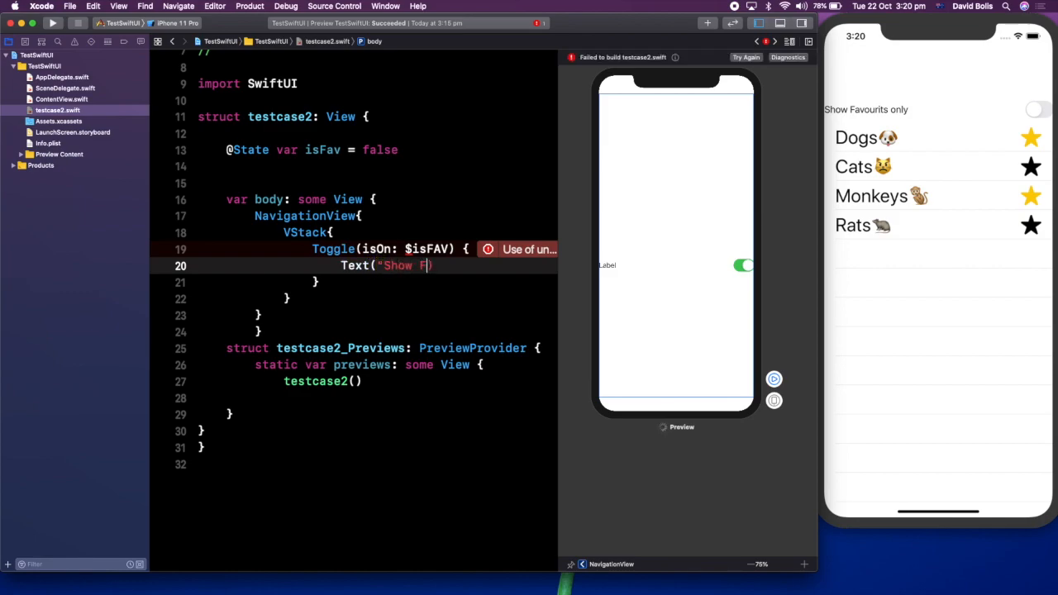
text(Fabourit)
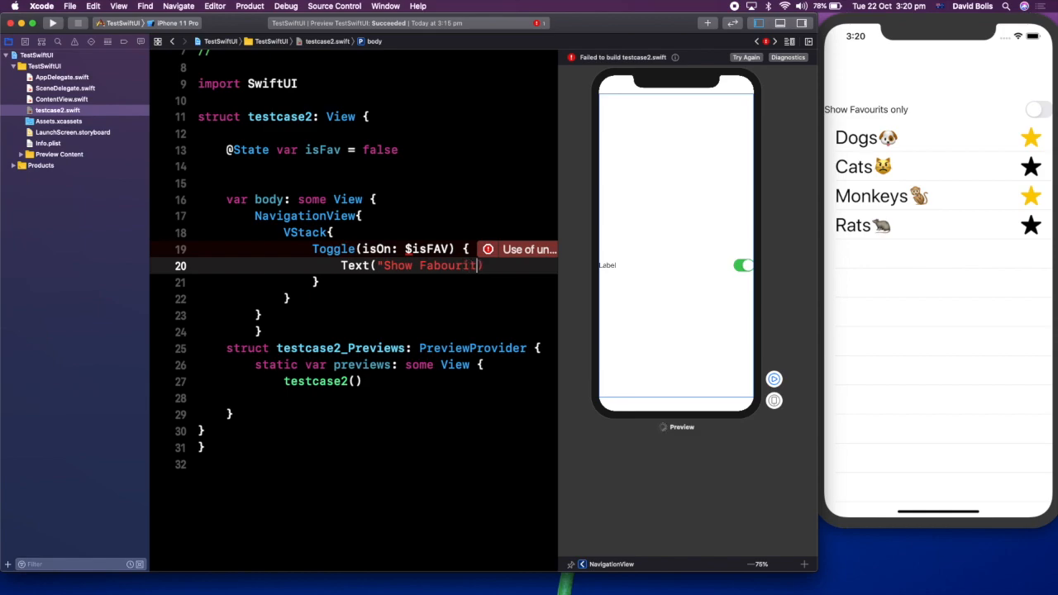
text(s only")
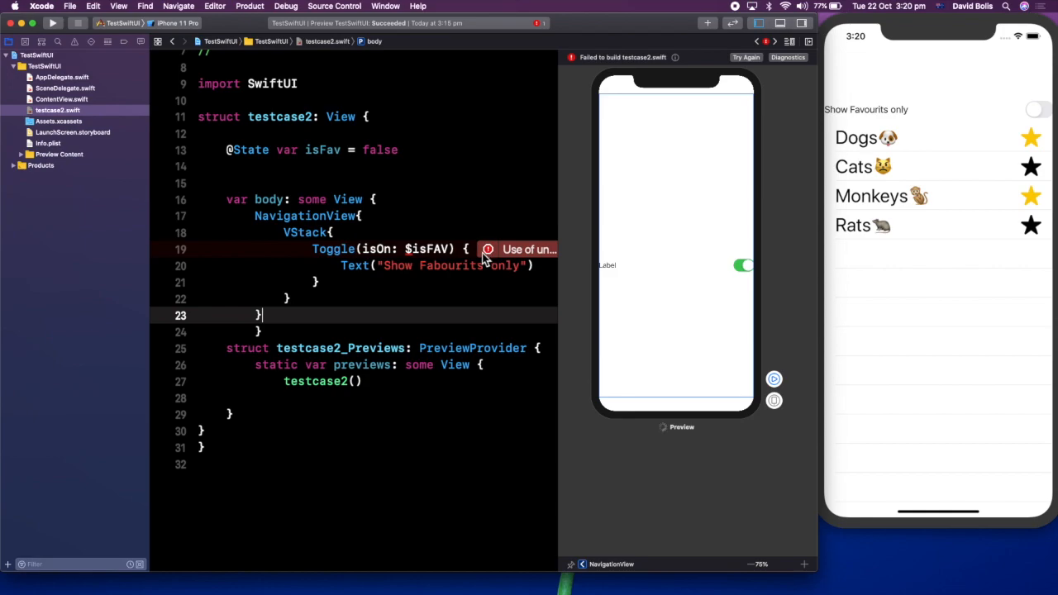
click(487, 248)
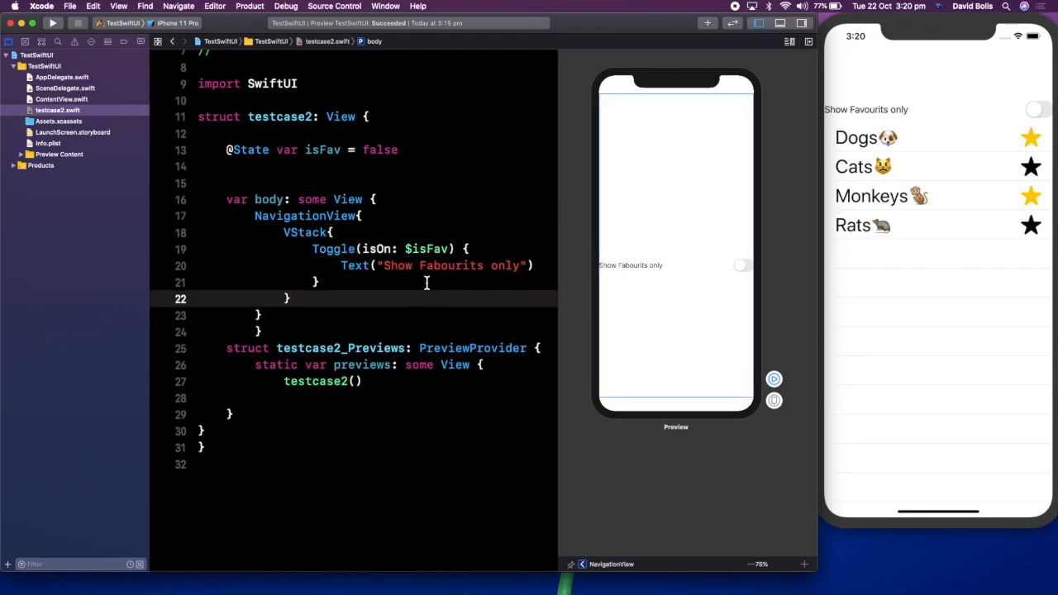
mouse_move(615, 274)
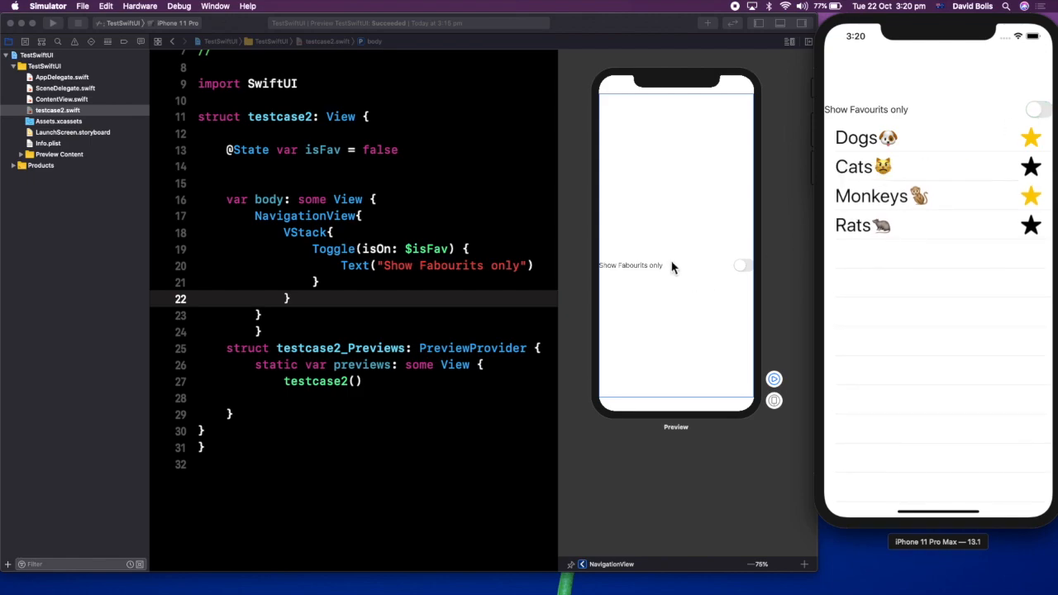
mouse_move(824, 164)
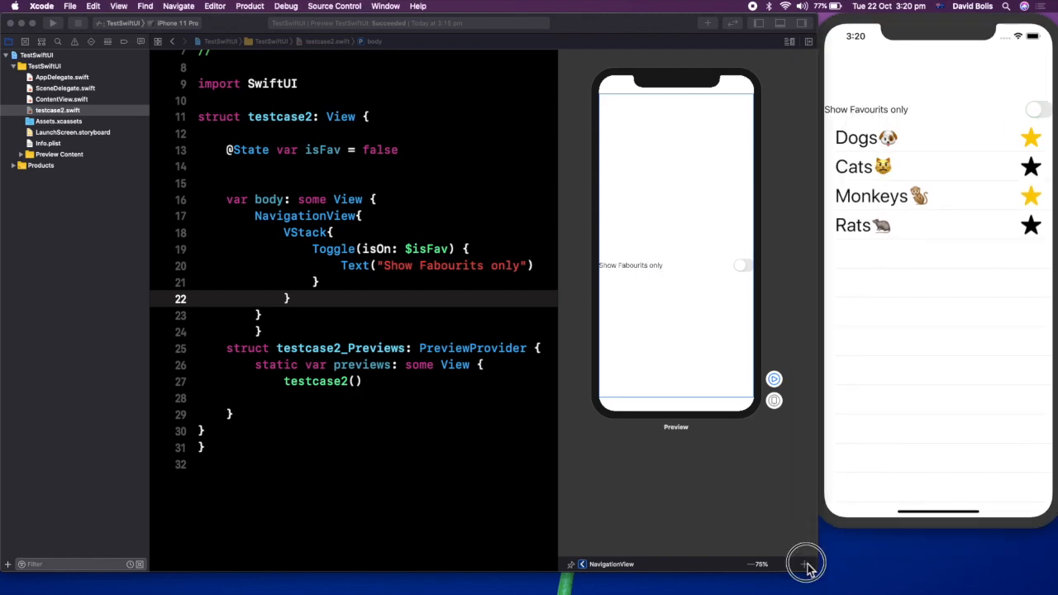
Set the preview canvas zoom to 100% actual size.
click(804, 564)
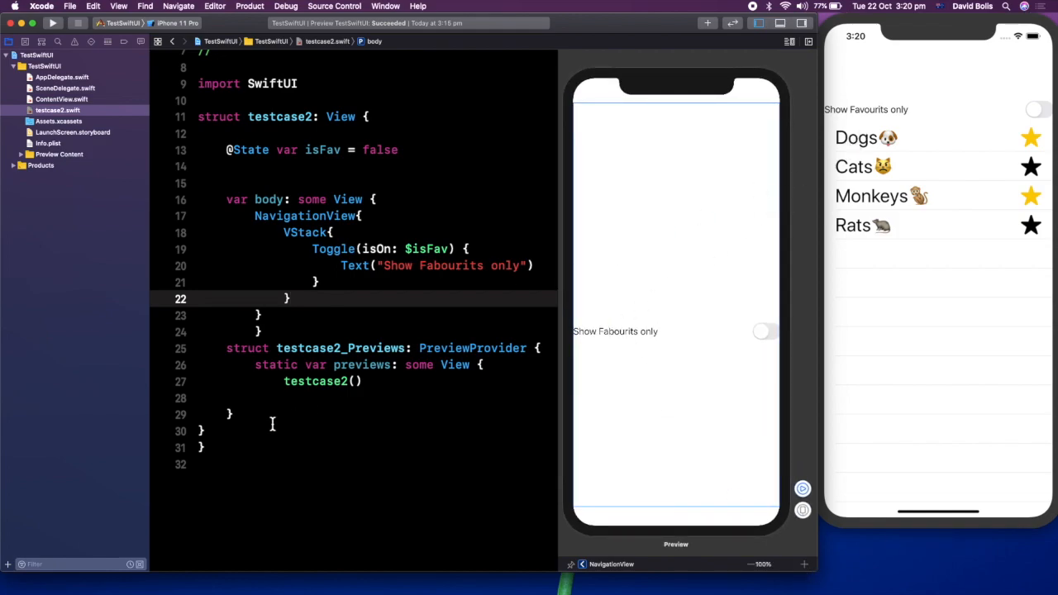
mouse_move(288, 299)
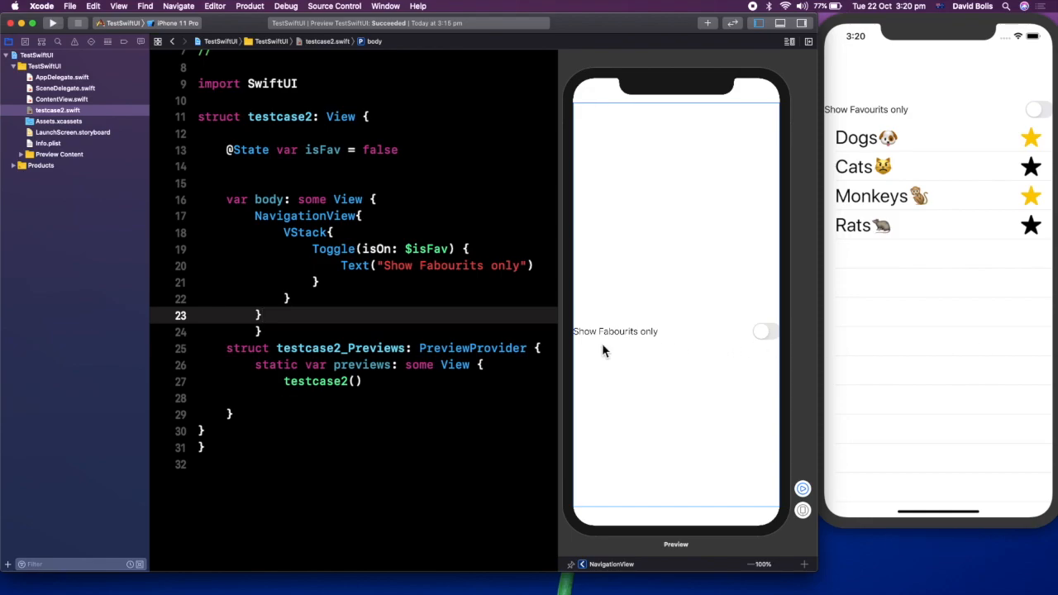
Apply .font(.largeTitle) to the NavigationView so the toggle label renders large.
text(.font)
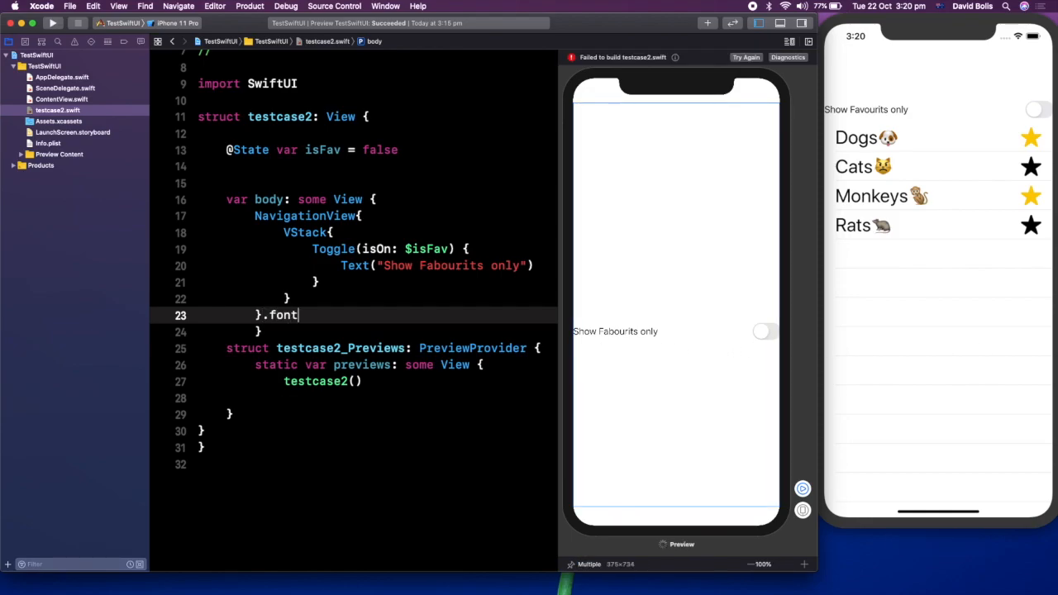
text((.)
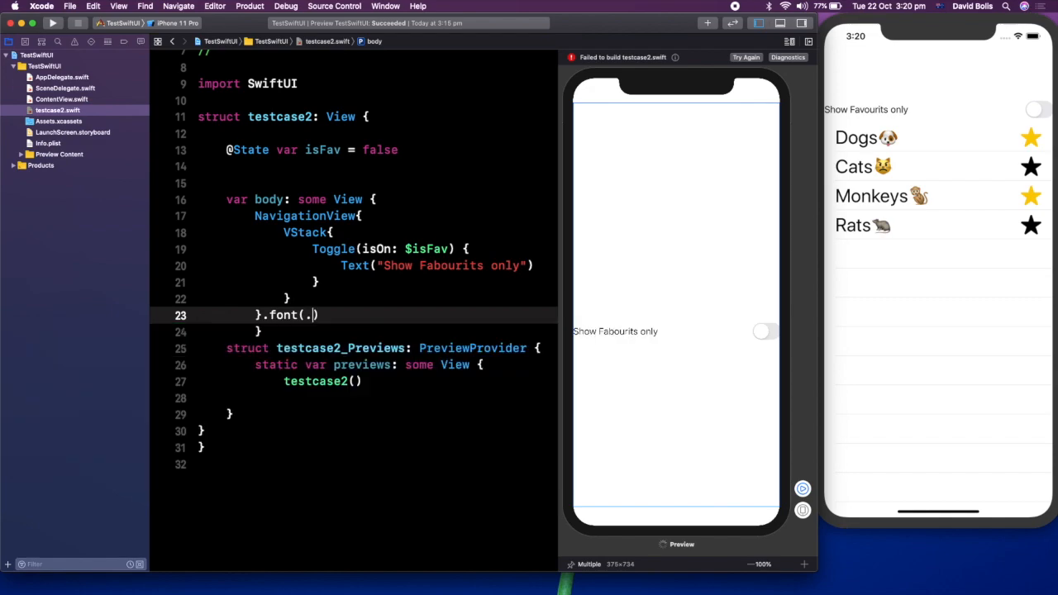
text(largeTitle)
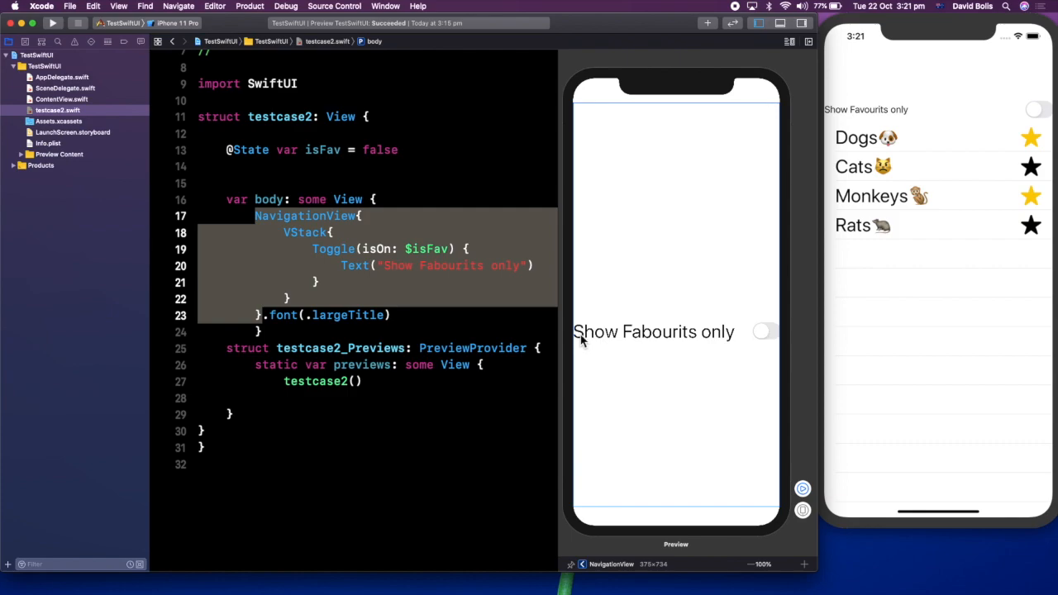
mouse_move(454, 304)
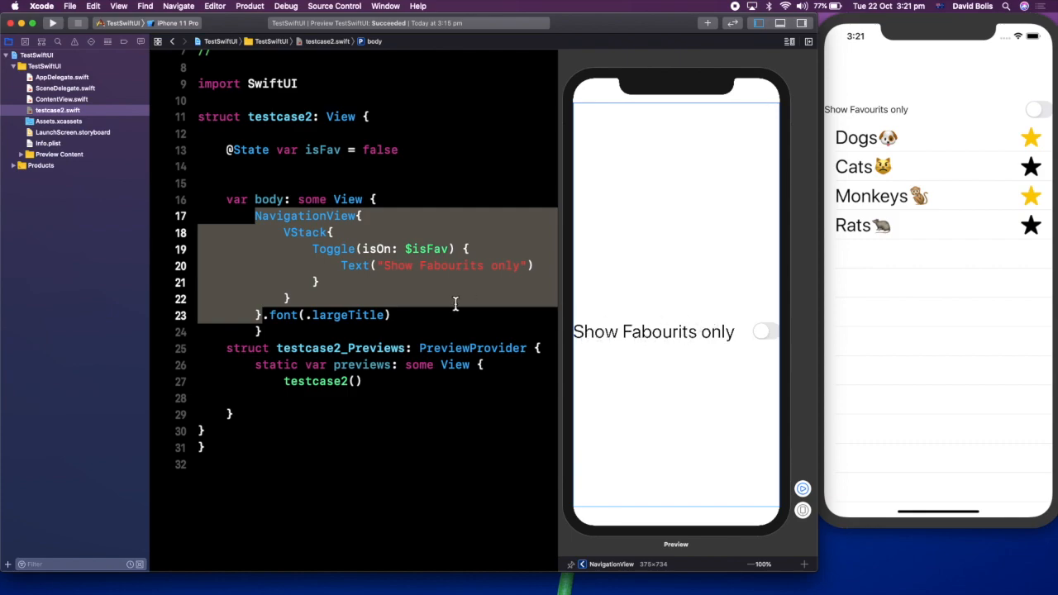
mouse_move(455, 304)
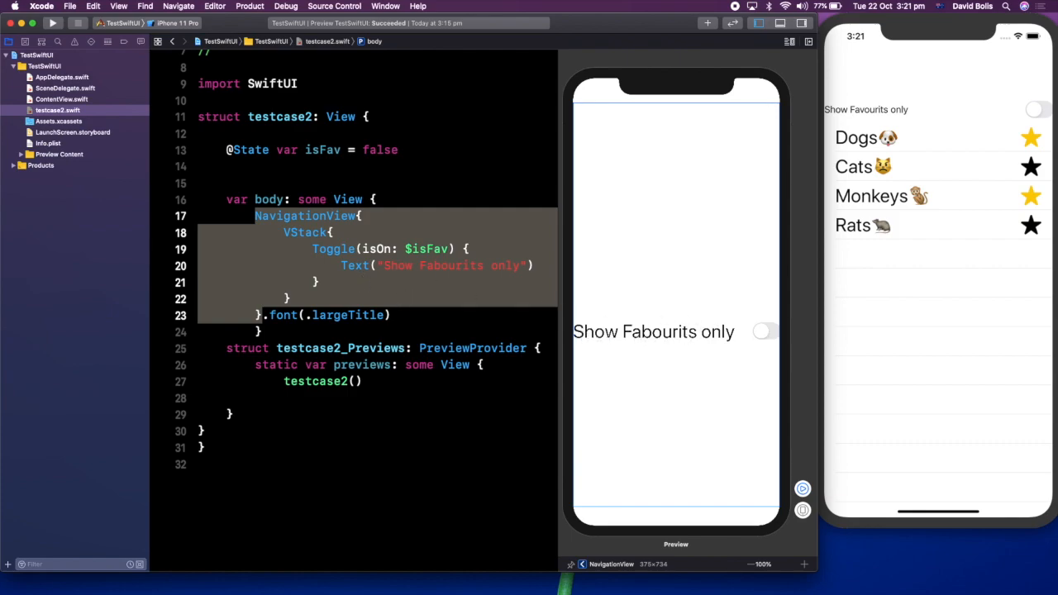
mouse_move(797, 205)
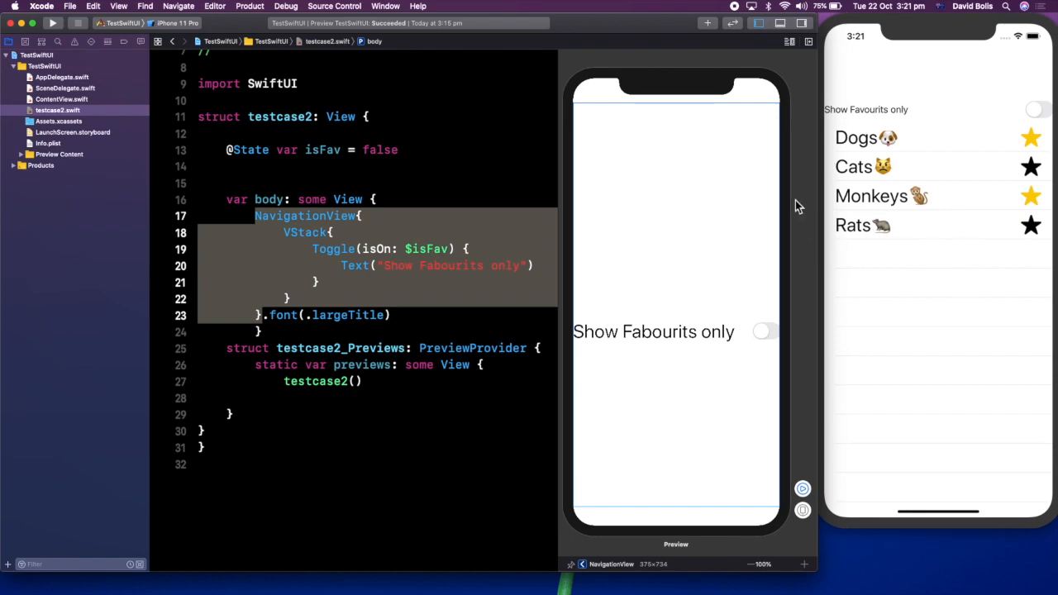
Add a List { } on a new line below the toggle block.
click(322, 281)
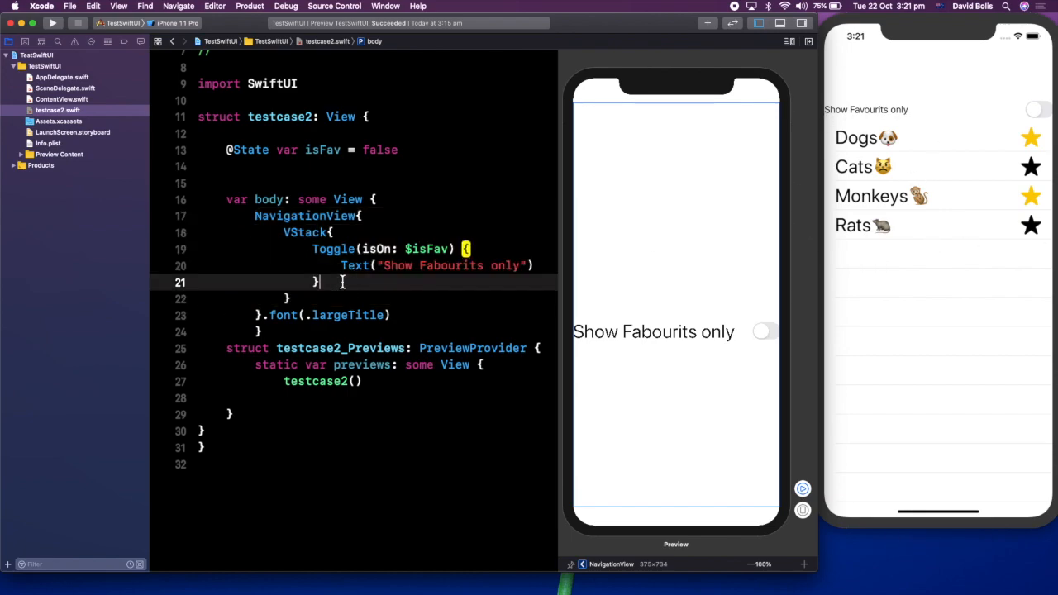
key(return)
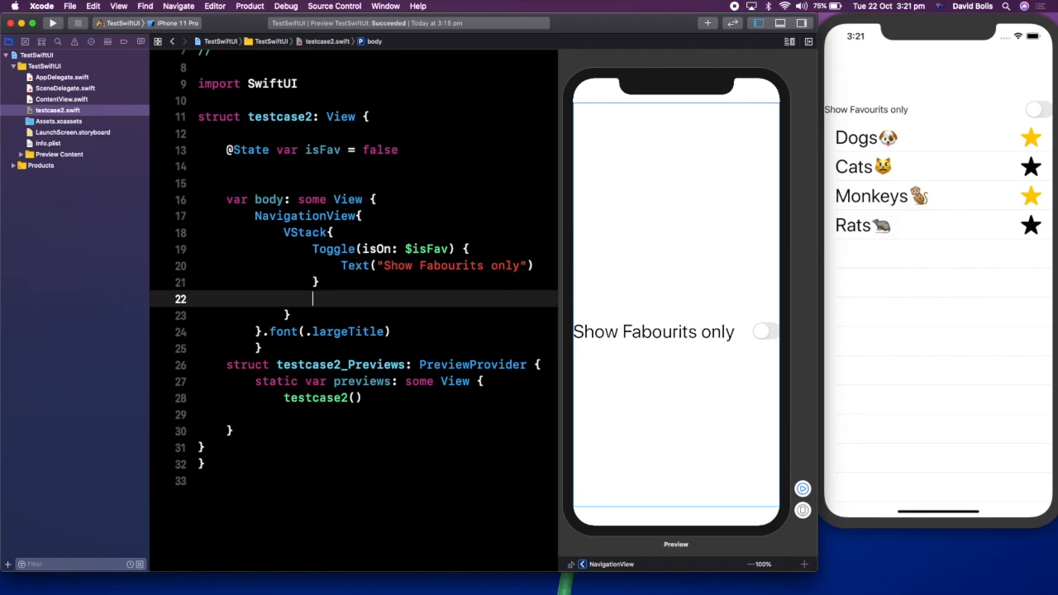
text(List)
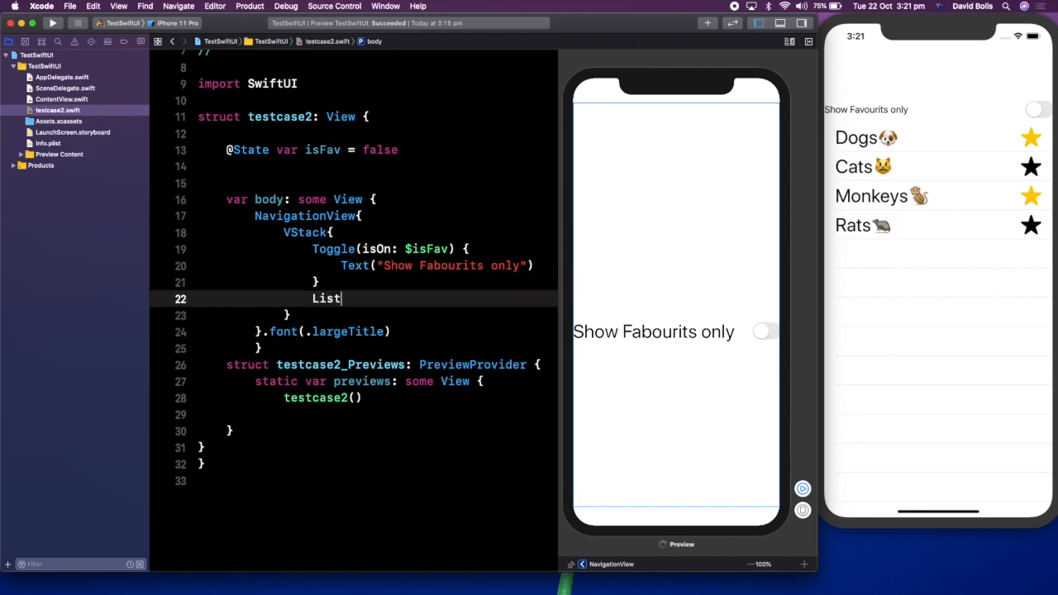
text({)
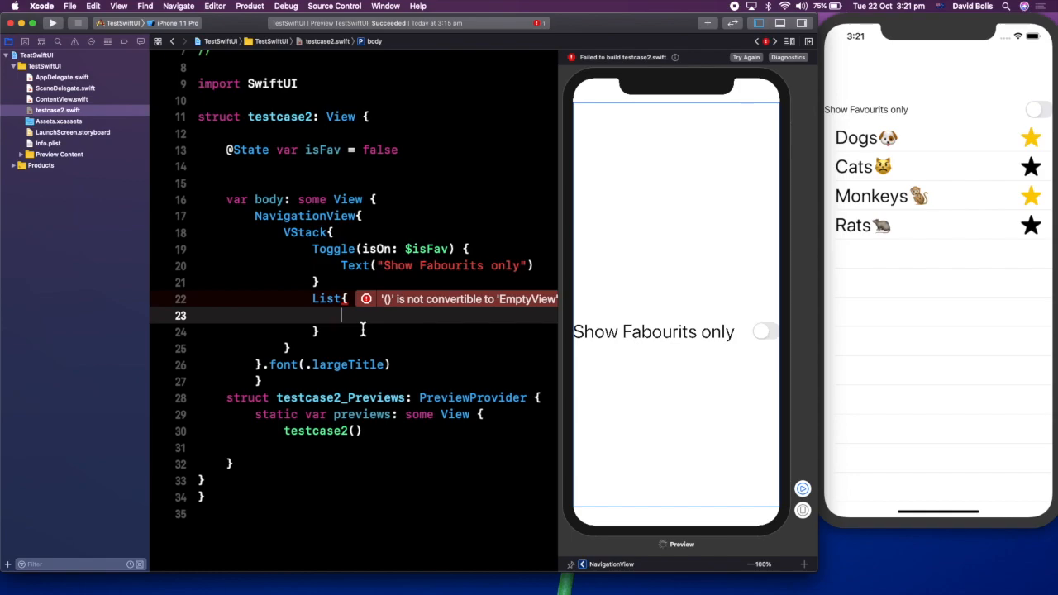
Fill the list with an HStack holding Text("Dogs").
text(H)
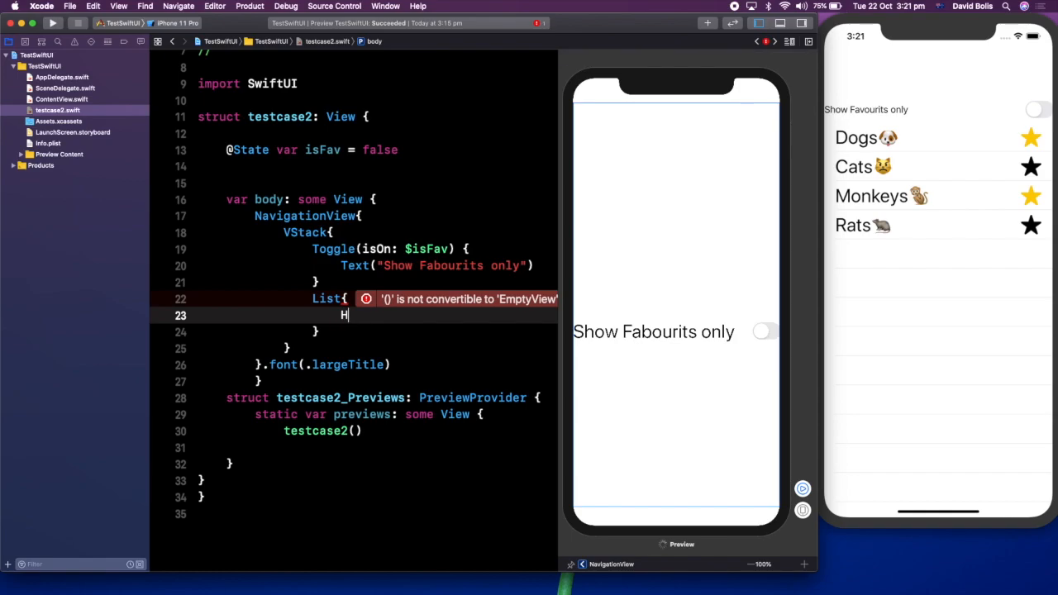
text(H)
text(Text()
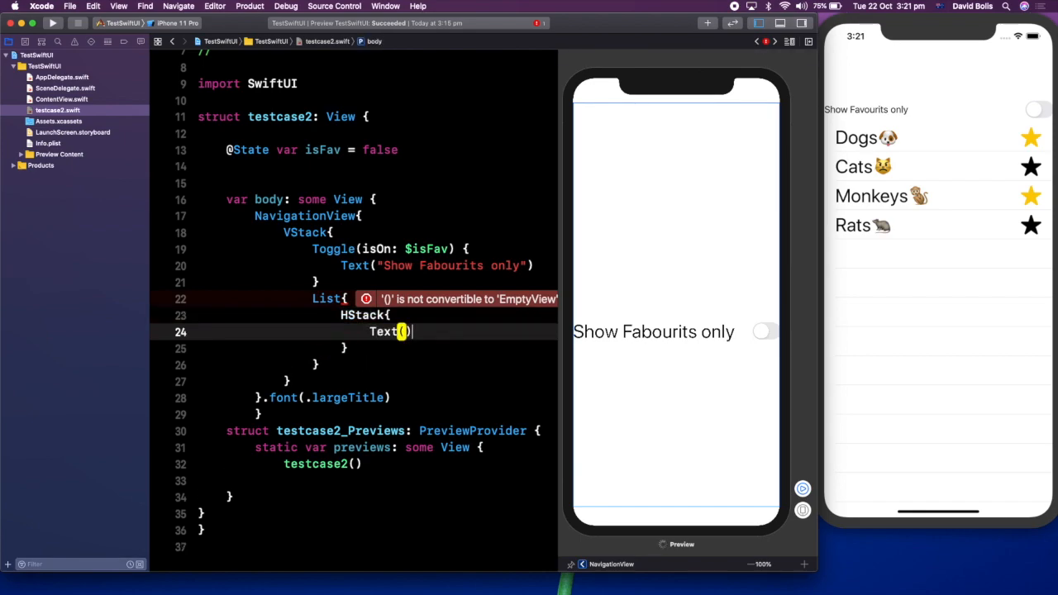
text(")
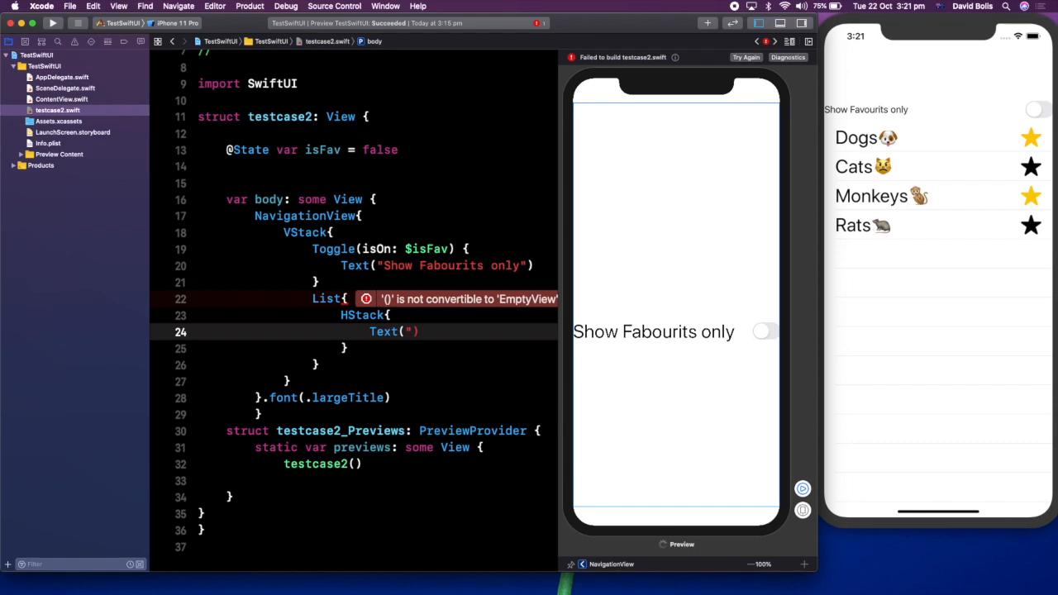
text(Dogs)
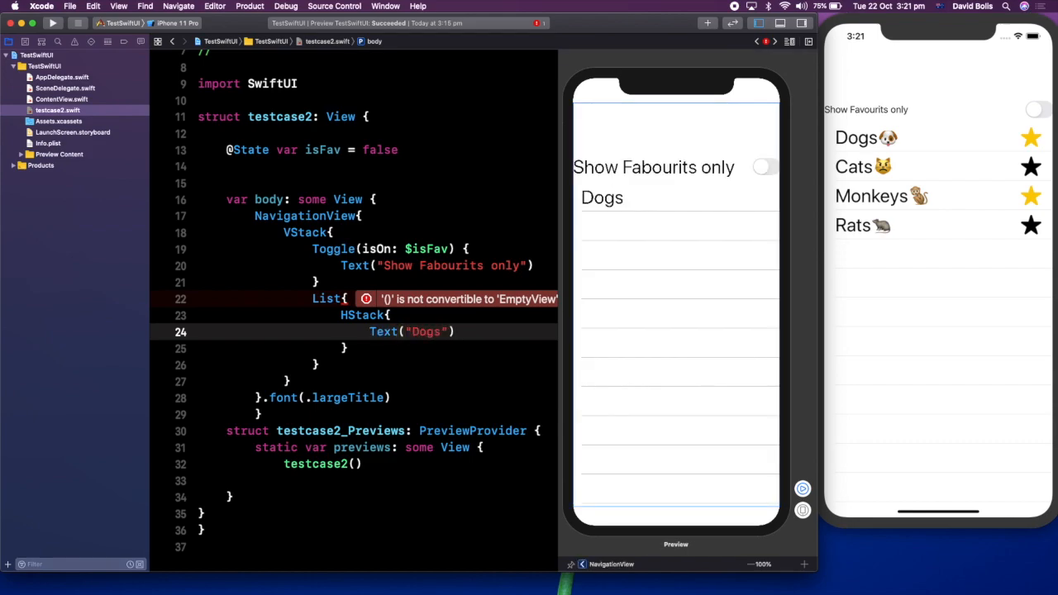
Add Spacer() and Image(systemName: "star.fill") after the Dogs text.
key(return)
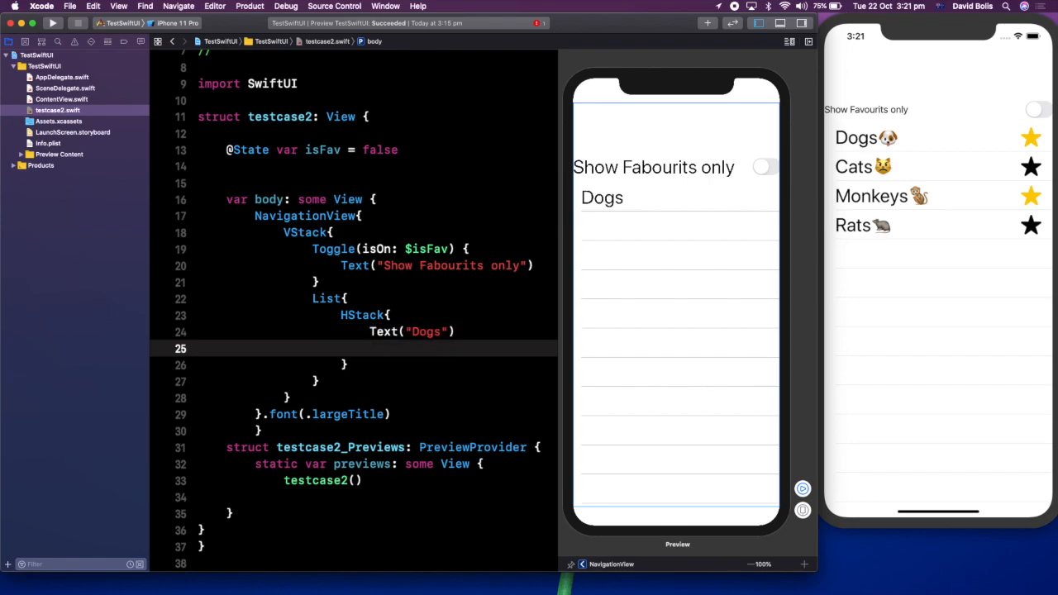
text(Spacer()
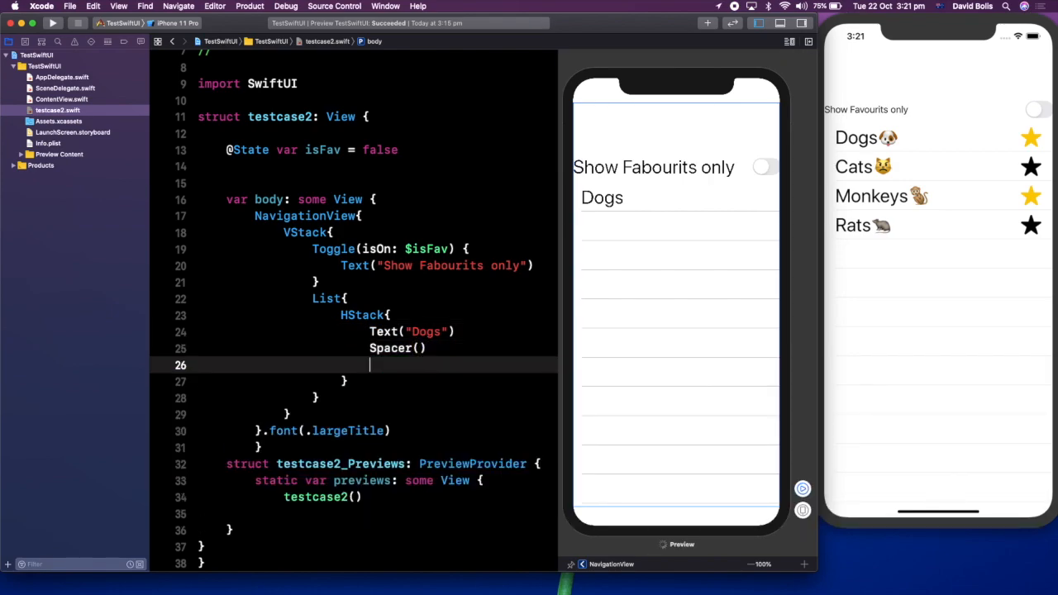
text(Image)
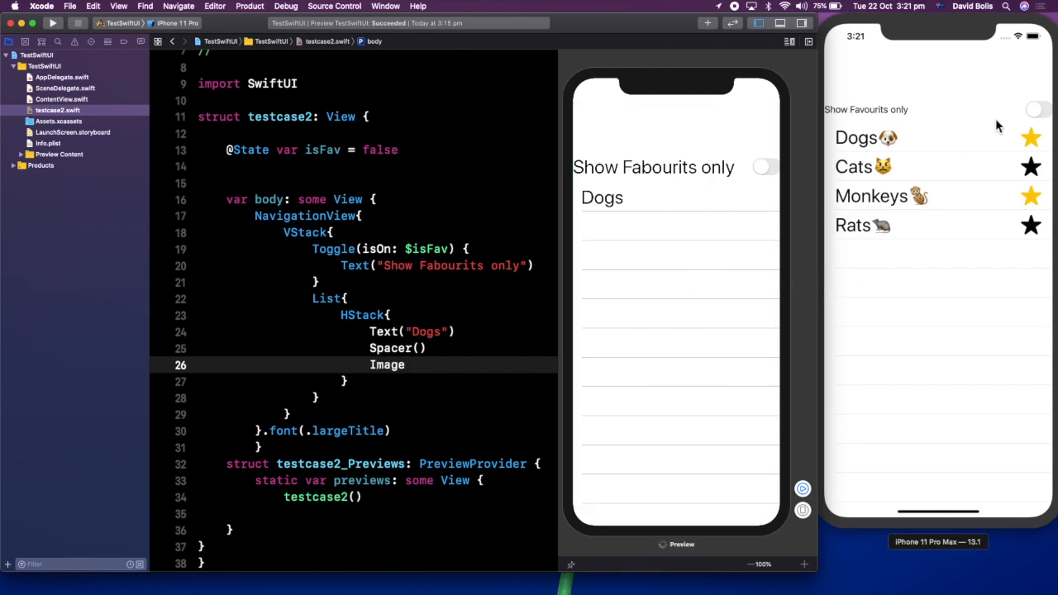
text(Image)
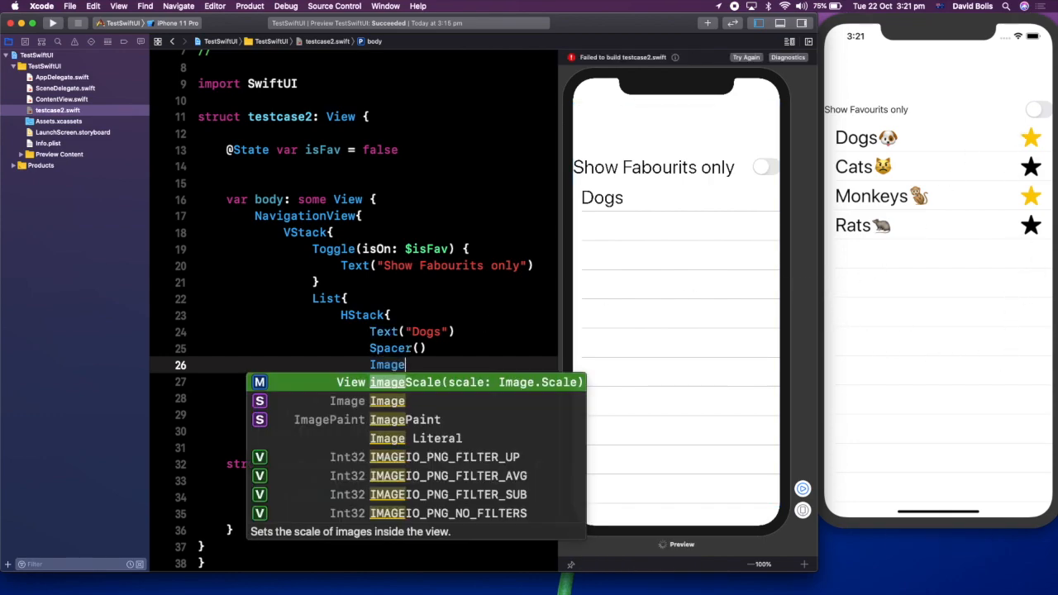
mouse_move(487, 353)
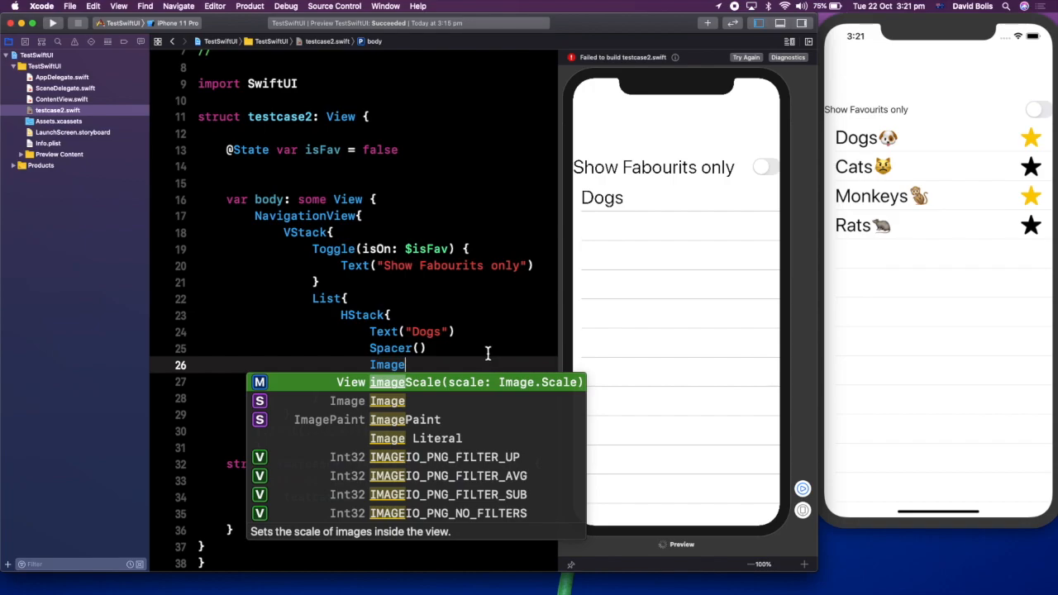
text((systemName:)
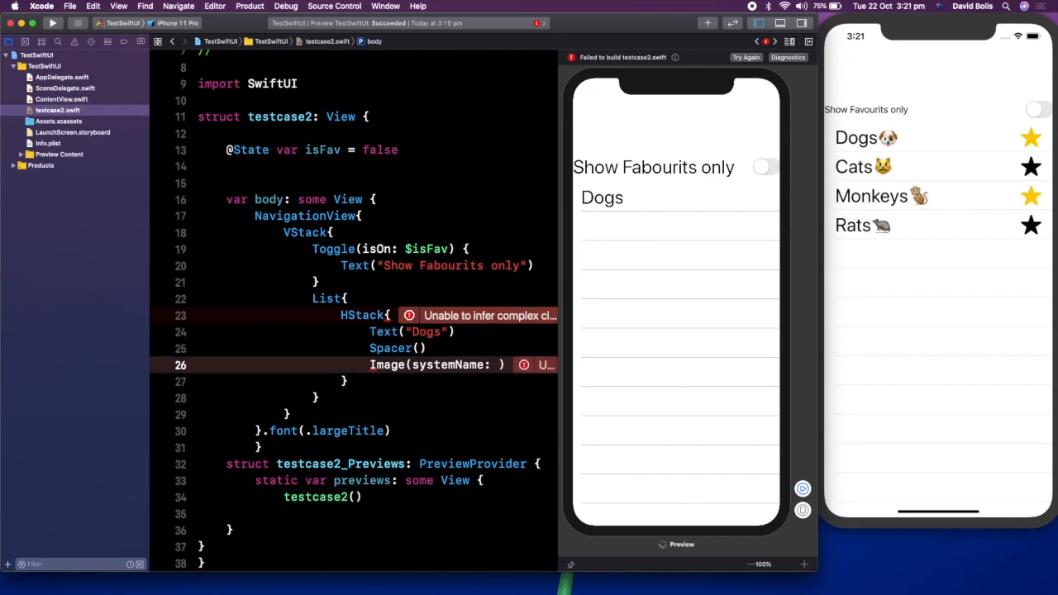
text(star.fill")
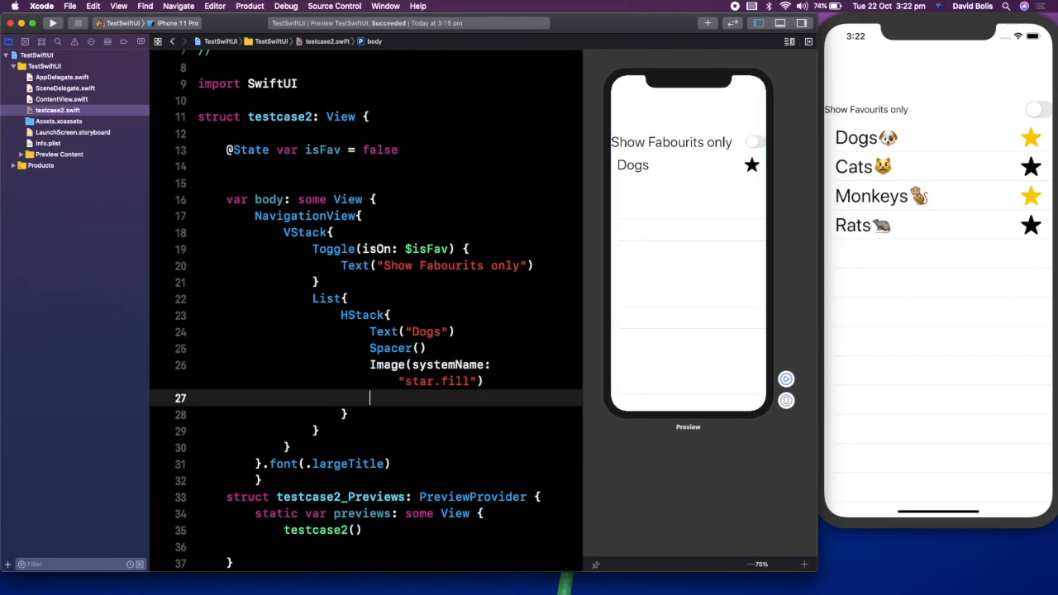
Tint the star image with .foregroundColor(.yellow).
text(.foregr)
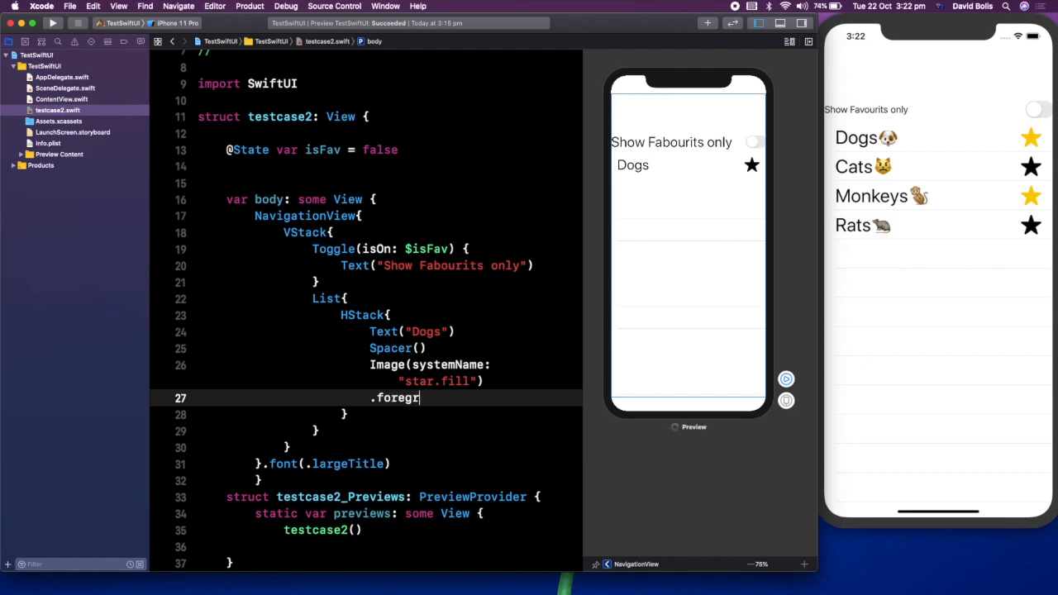
text(oundColor)
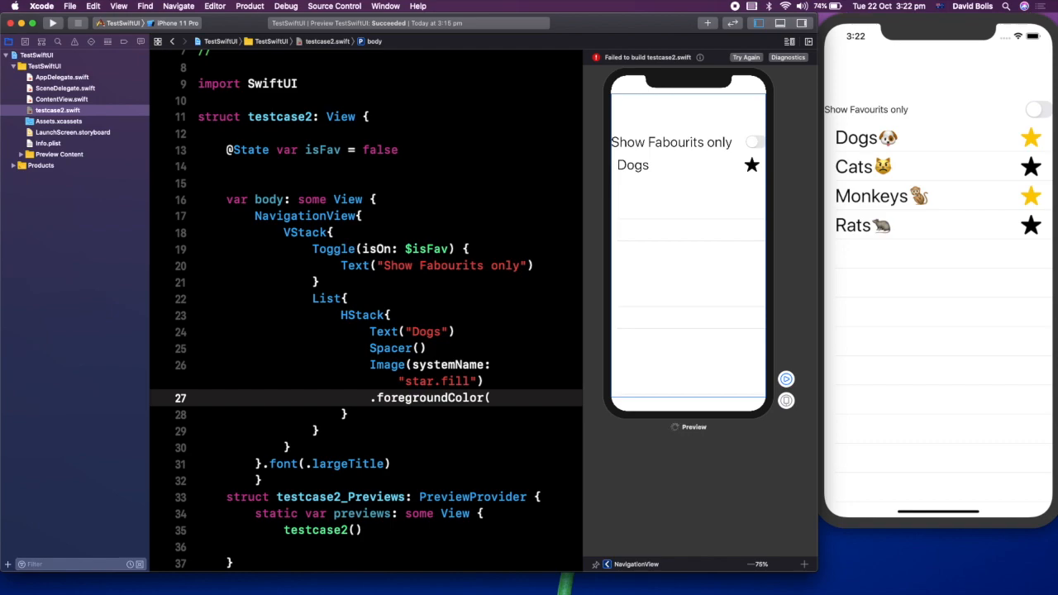
text((.yellow)
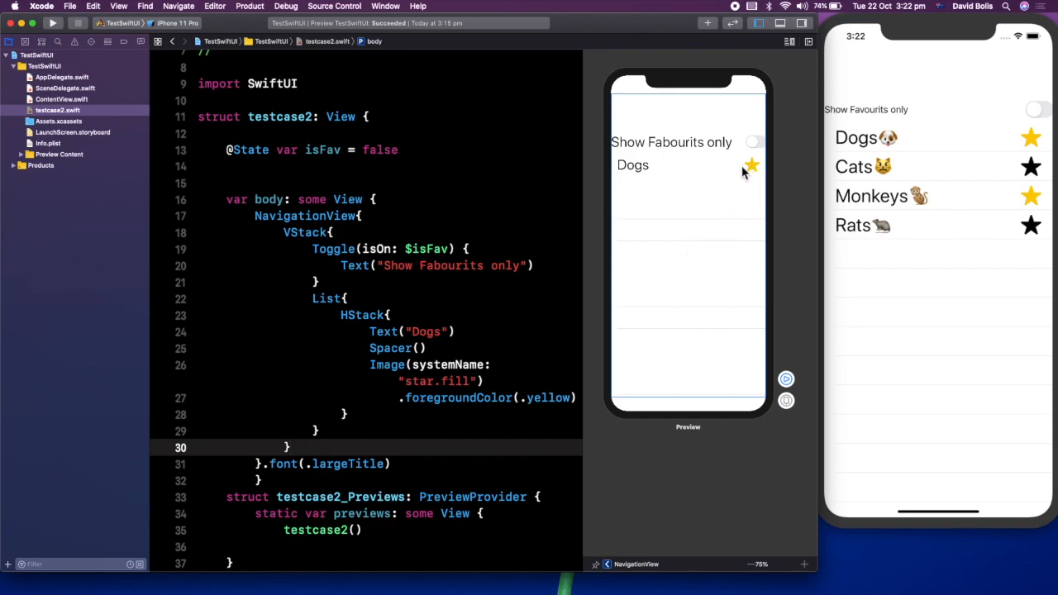
mouse_move(754, 174)
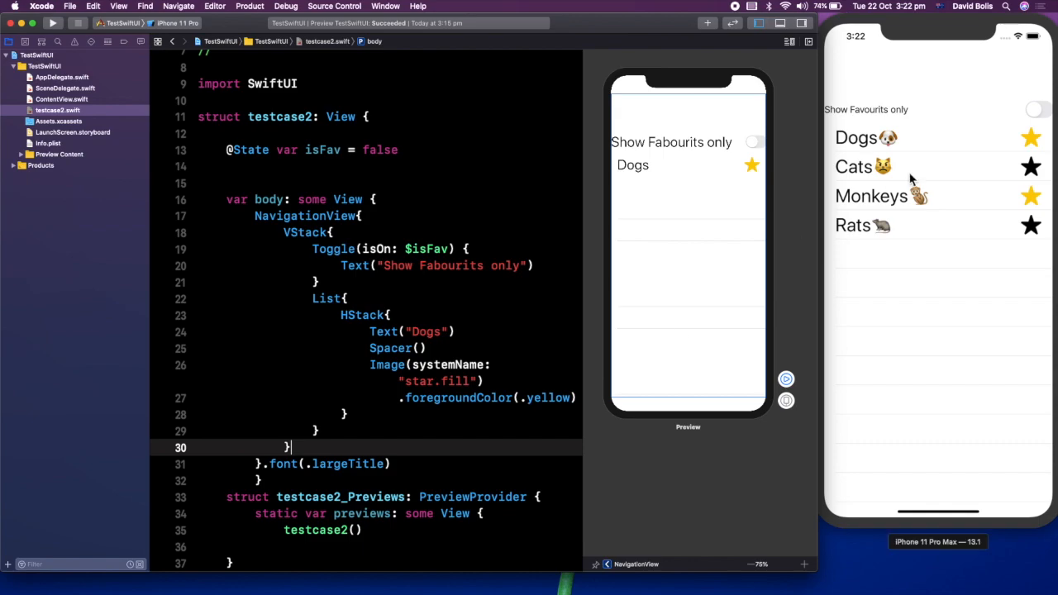
mouse_move(893, 146)
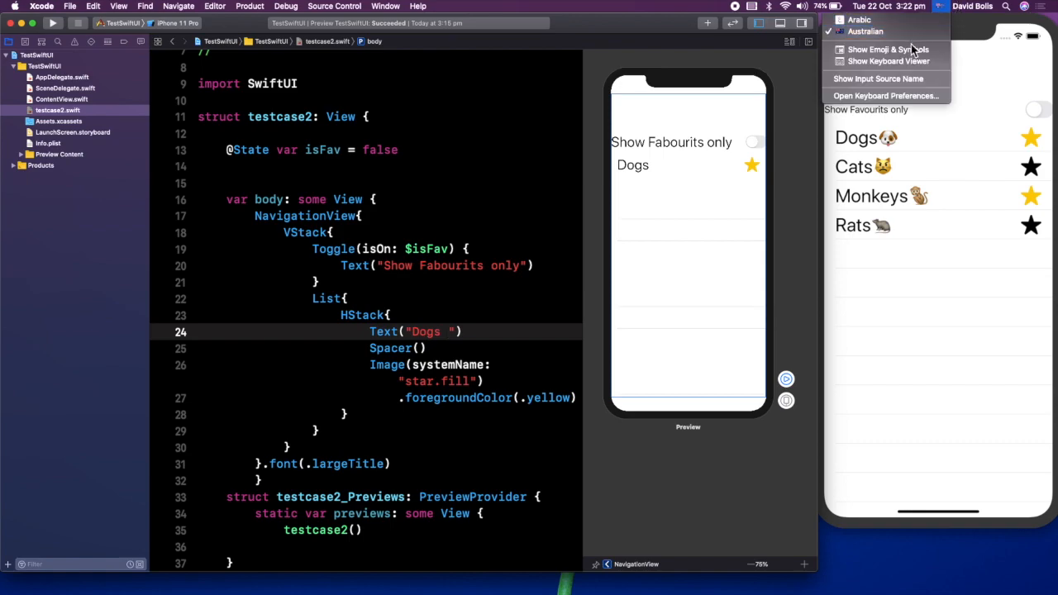
Insert a dog-face emoji after Dogs via the Character Viewer, searching "dog".
click(886, 50)
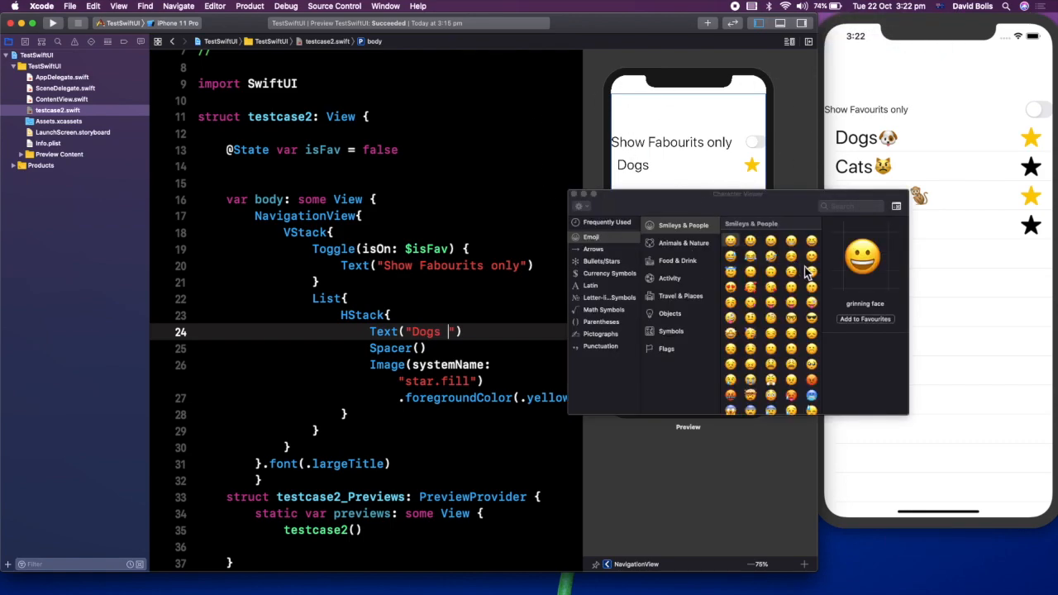
text(dog)
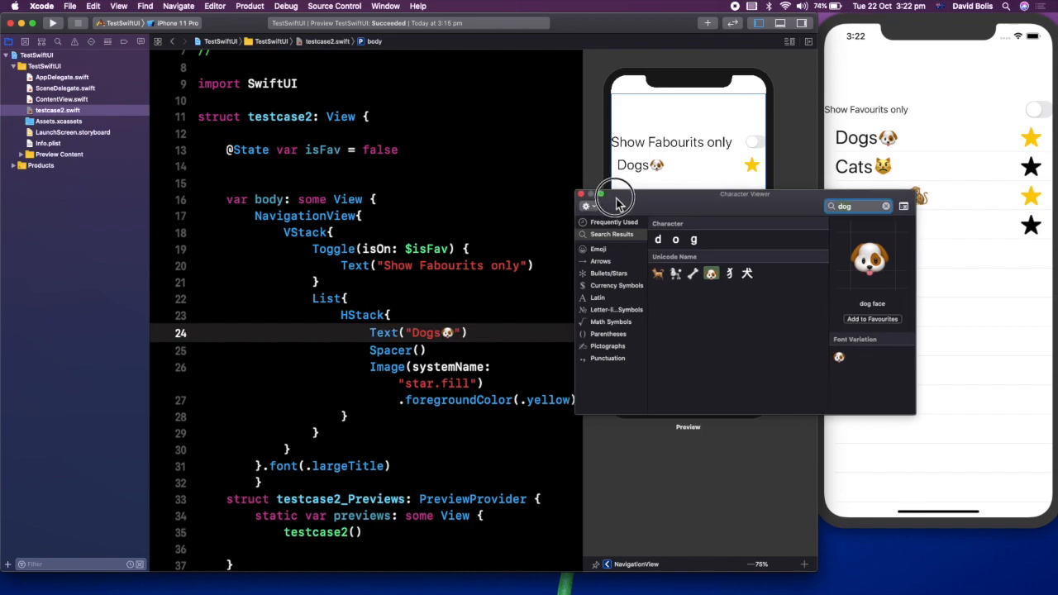
click(582, 193)
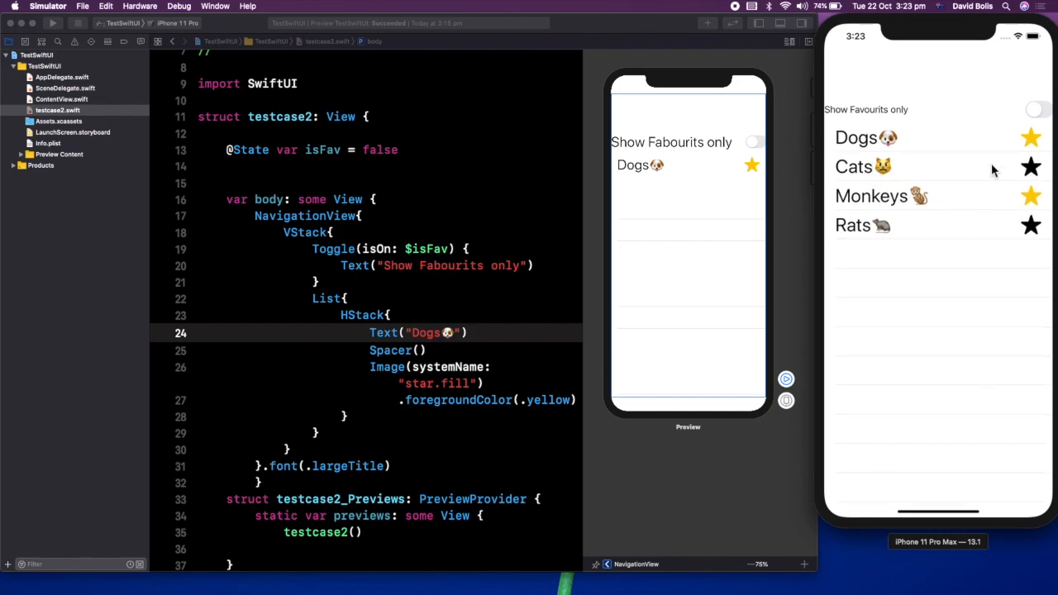
mouse_move(354, 324)
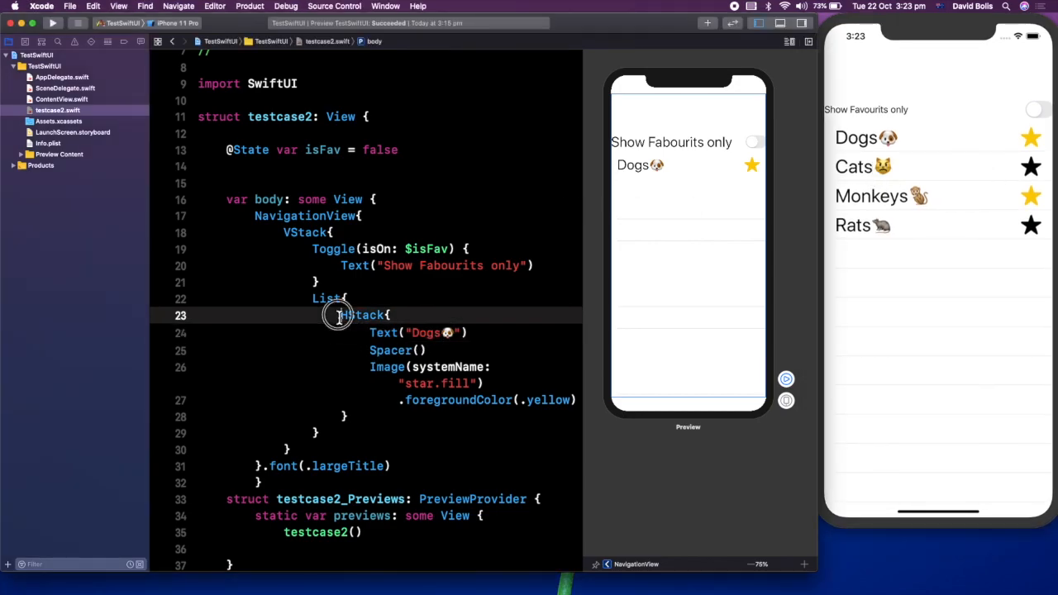
Duplicate the Dogs HStack into four rows and rename the copies to Cats, Monkeys and Rats.
click(357, 314)
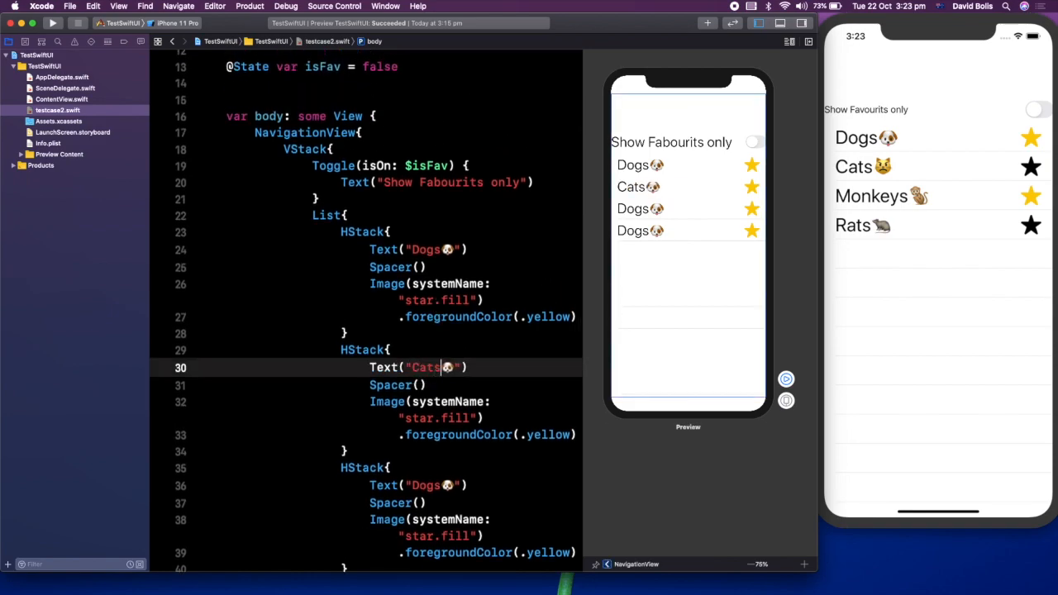
click(423, 486)
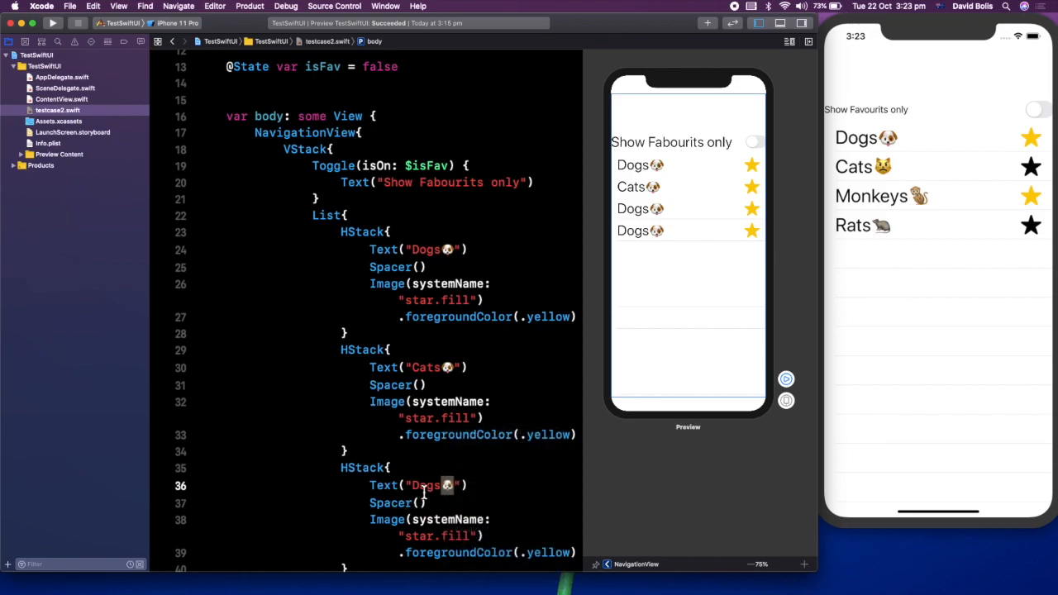
double_click(426, 486)
text(Monkey)
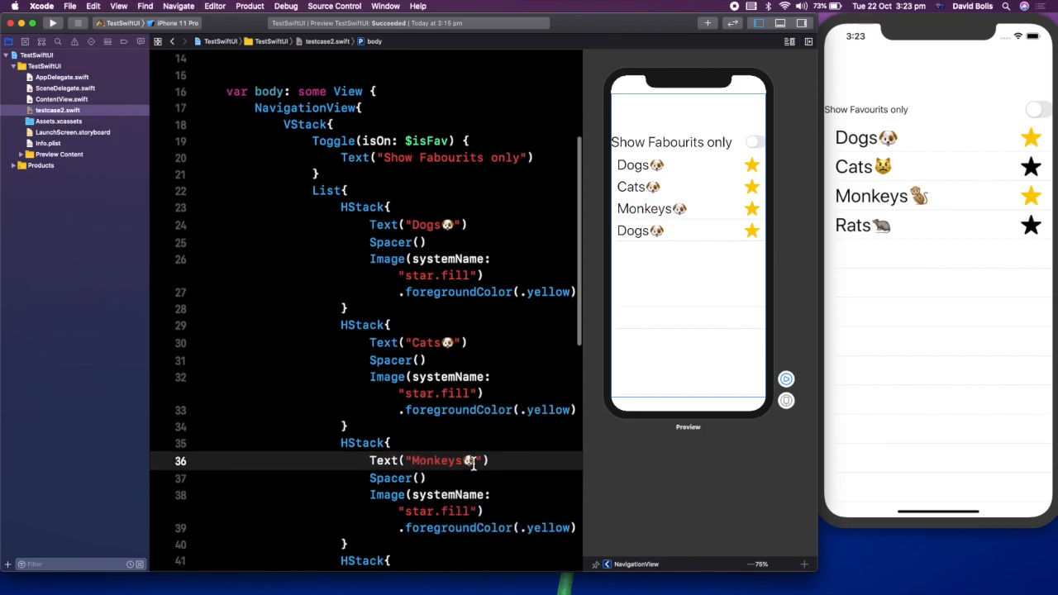
scroll(down, 3)
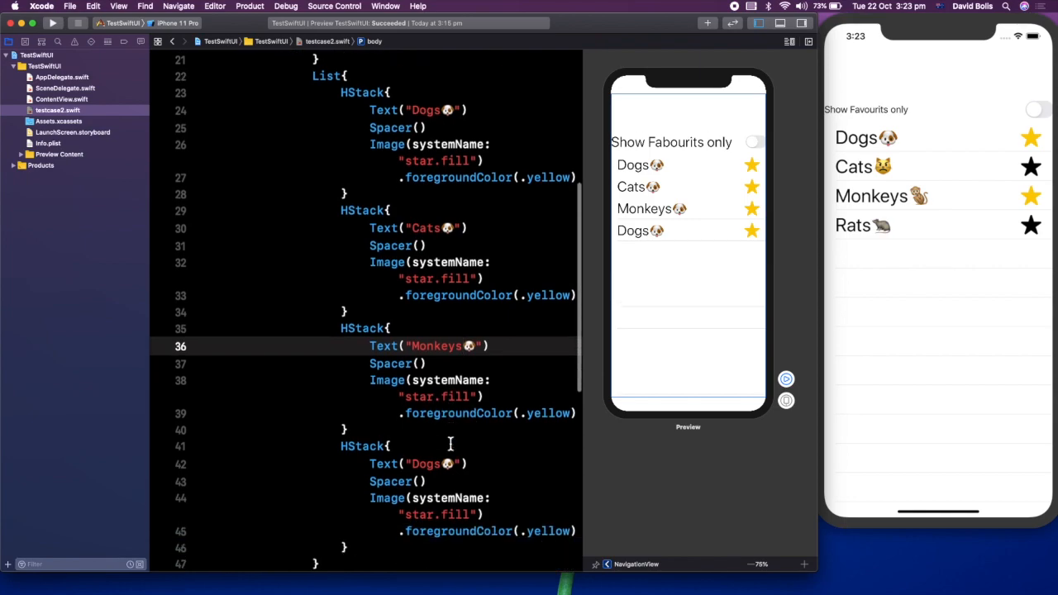
scroll(down, 3)
text(Rat)
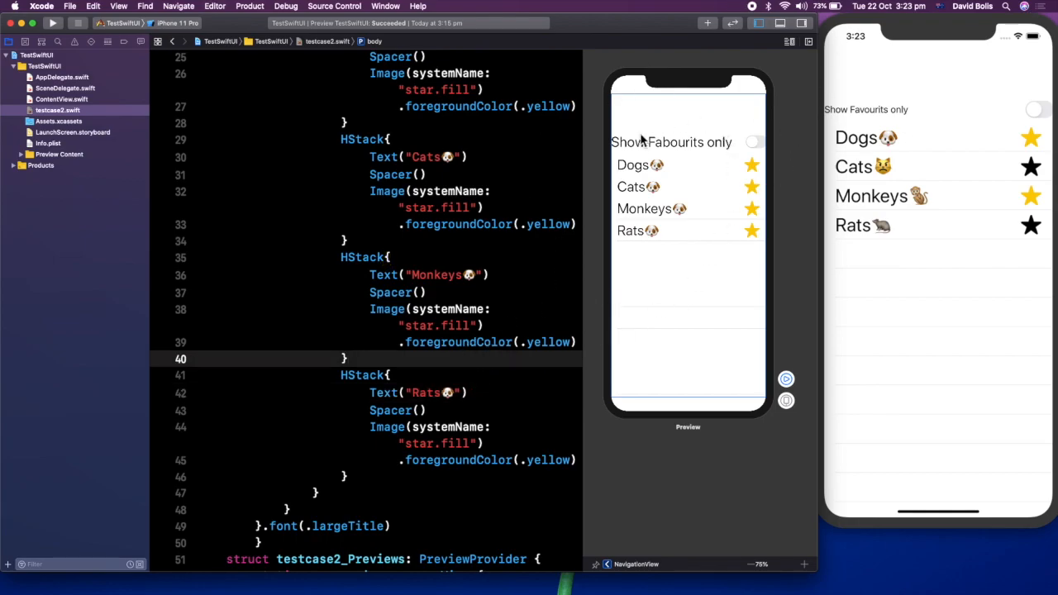
mouse_move(448, 276)
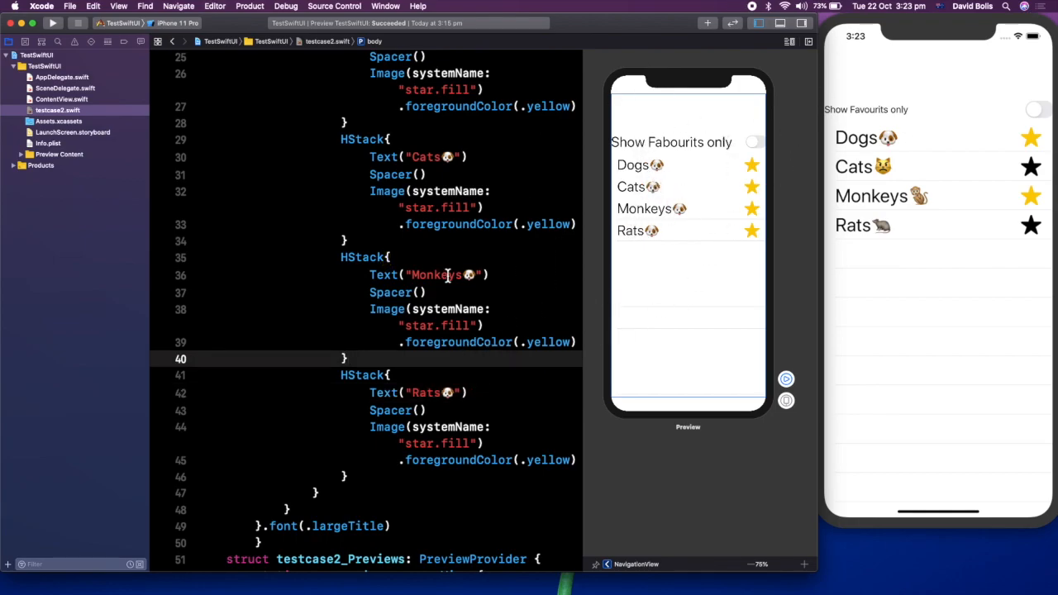
scroll(up, 3)
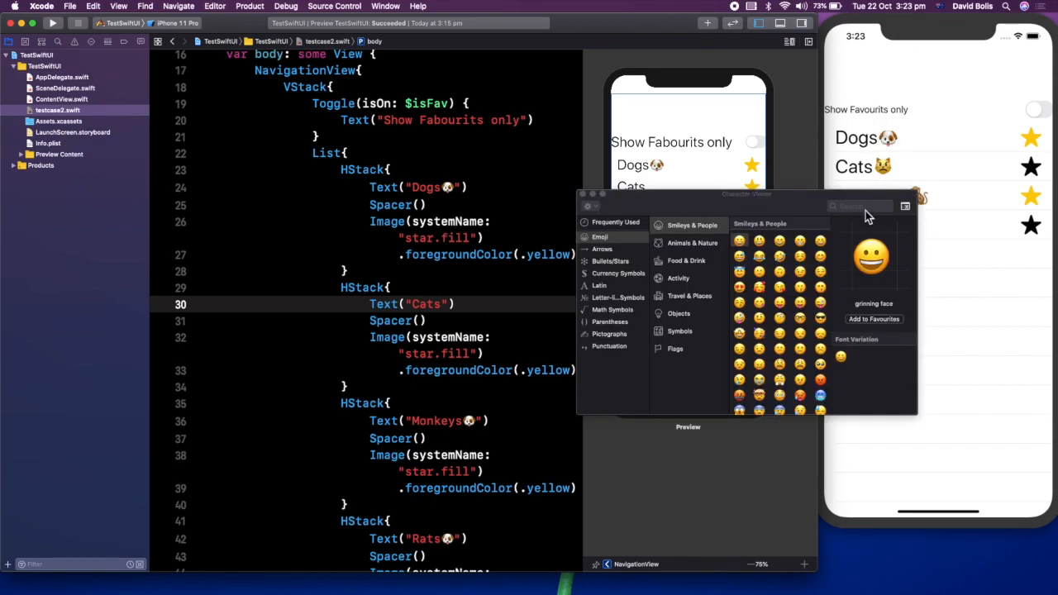
Insert the cat face emoji into the Cats label from the Character Viewer, searching 'cat'.
text(cat)
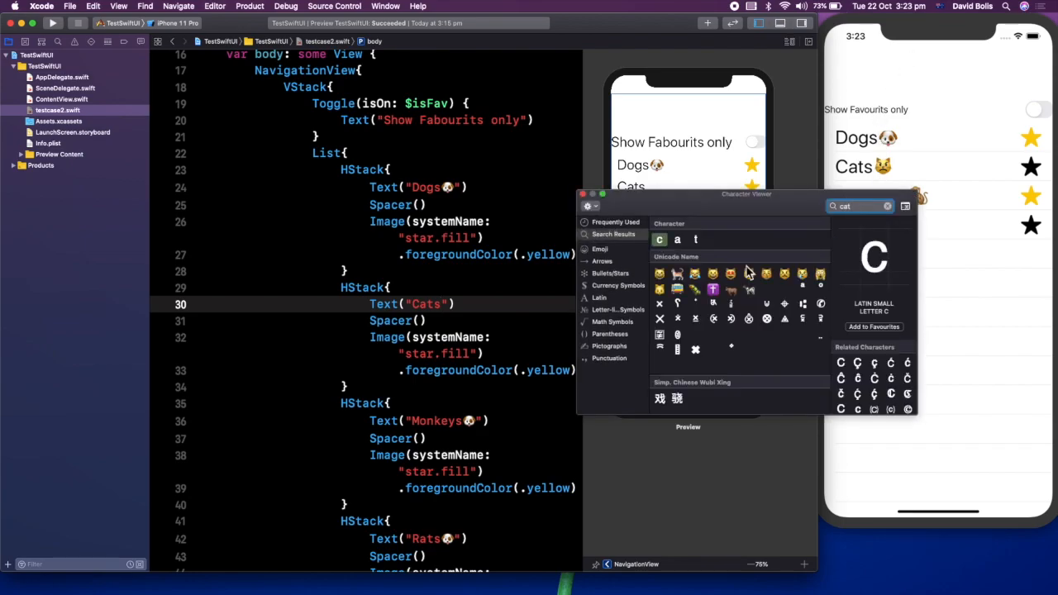
mouse_move(719, 281)
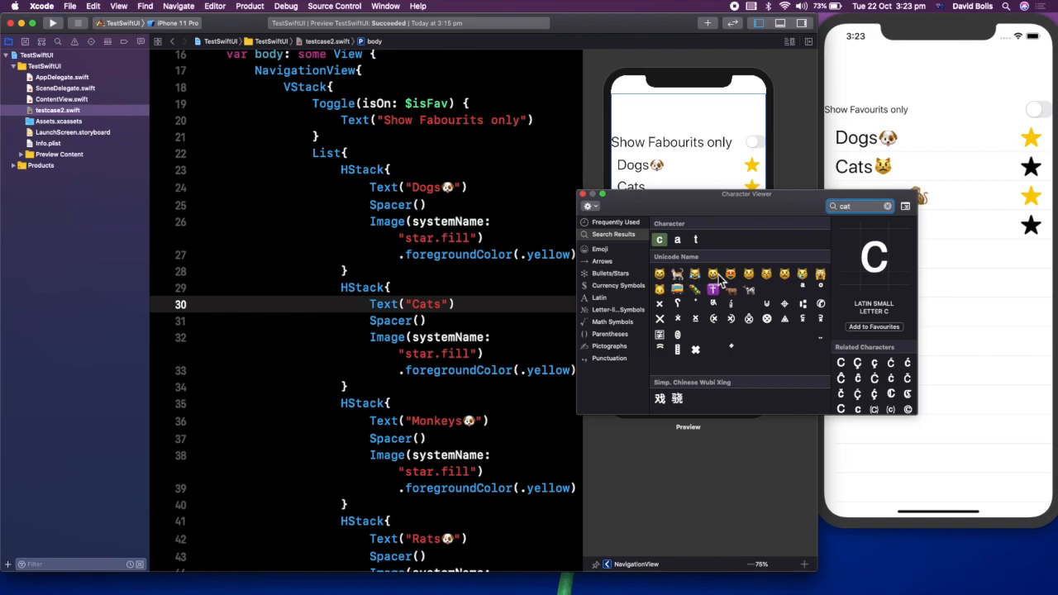
click(784, 275)
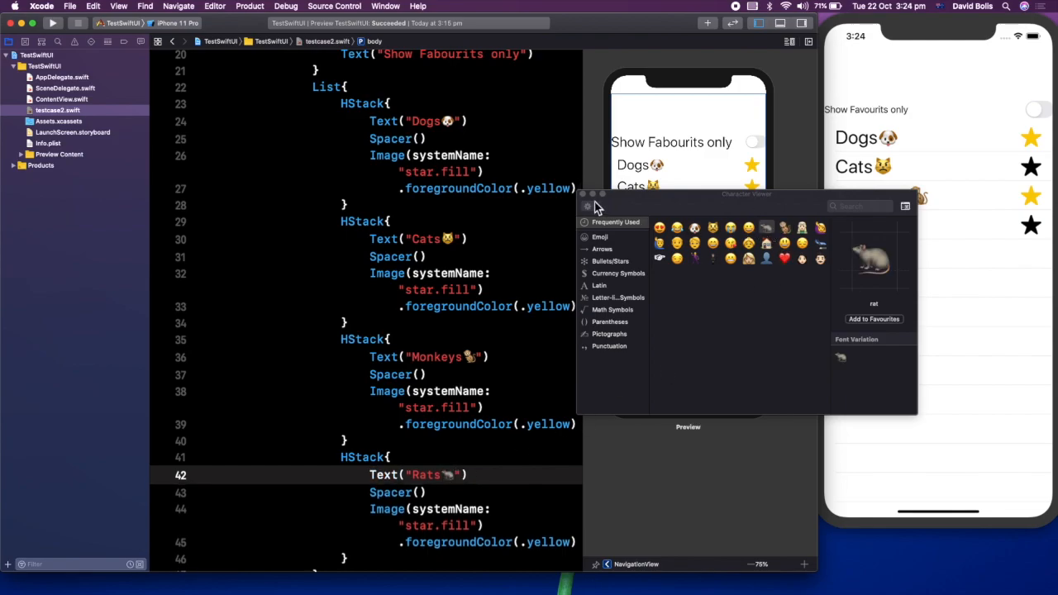
click(904, 205)
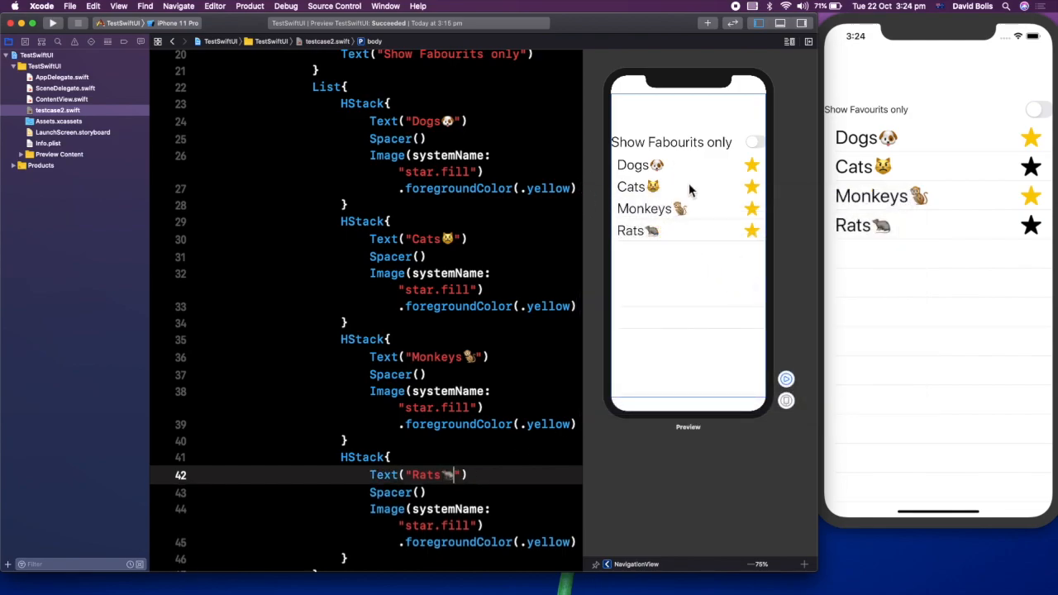
mouse_move(698, 198)
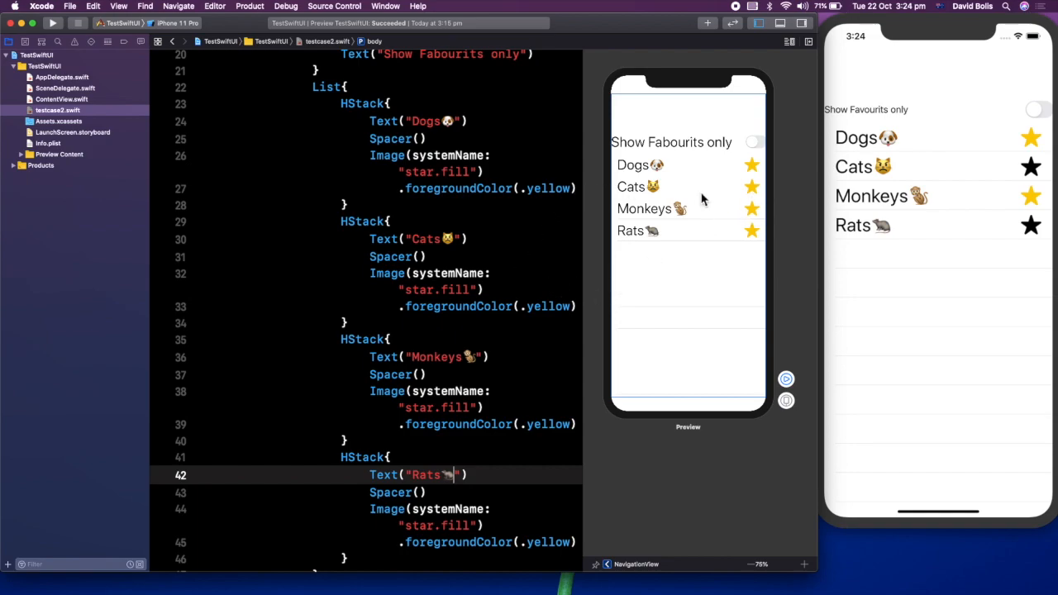
mouse_move(575, 318)
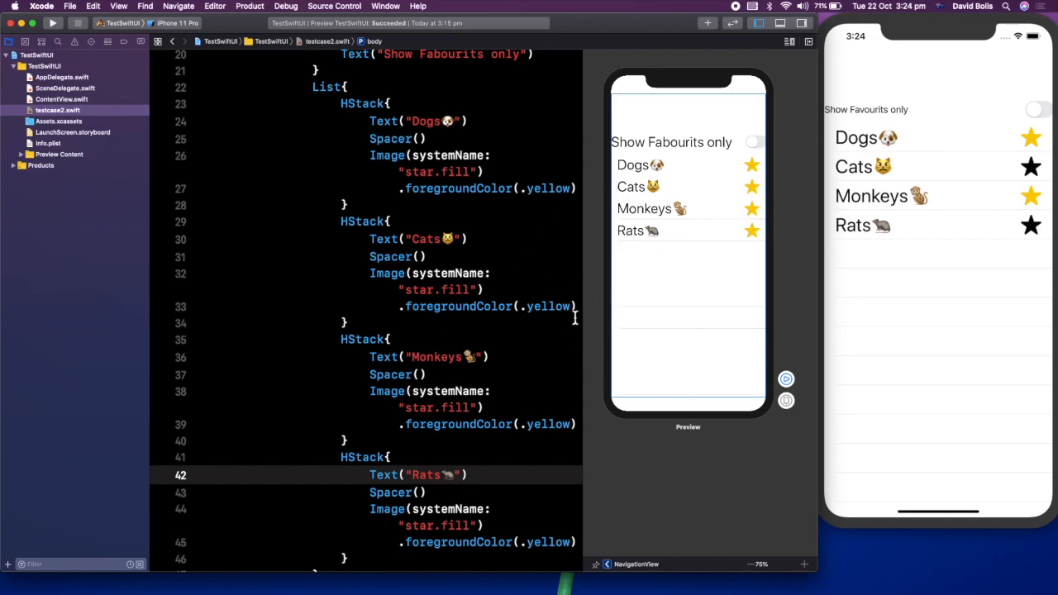
Remove the .foregroundColor(.yellow) modifier from the Cats star image.
double_click(456, 306)
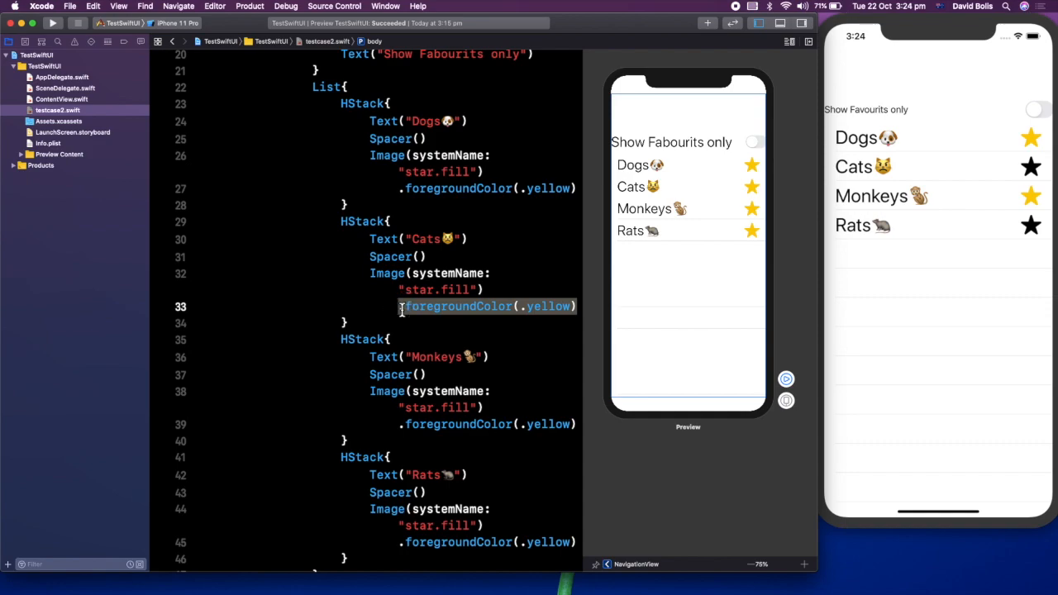
key(Delete)
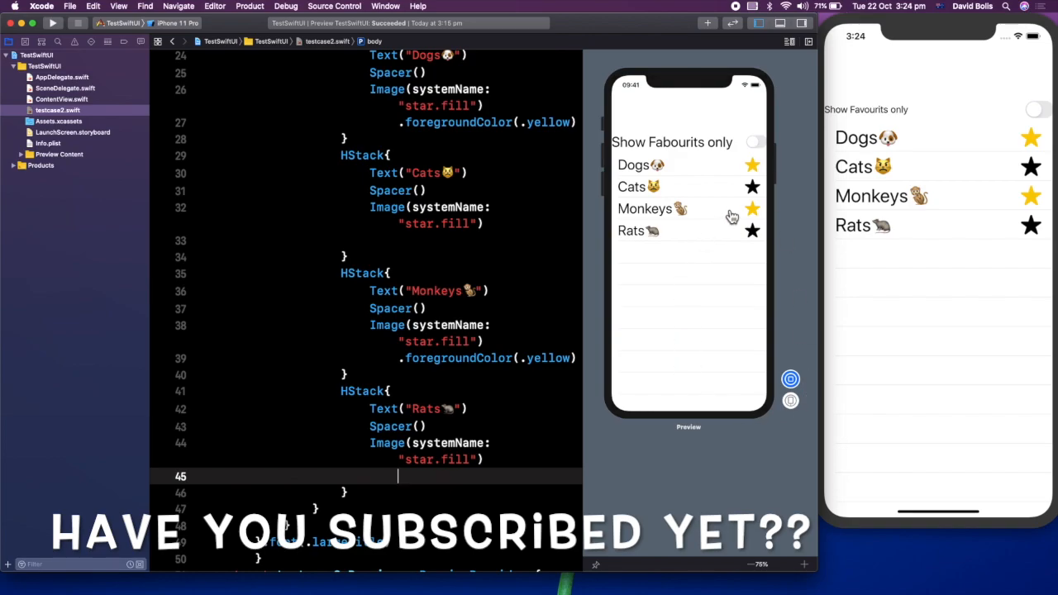
mouse_move(757, 147)
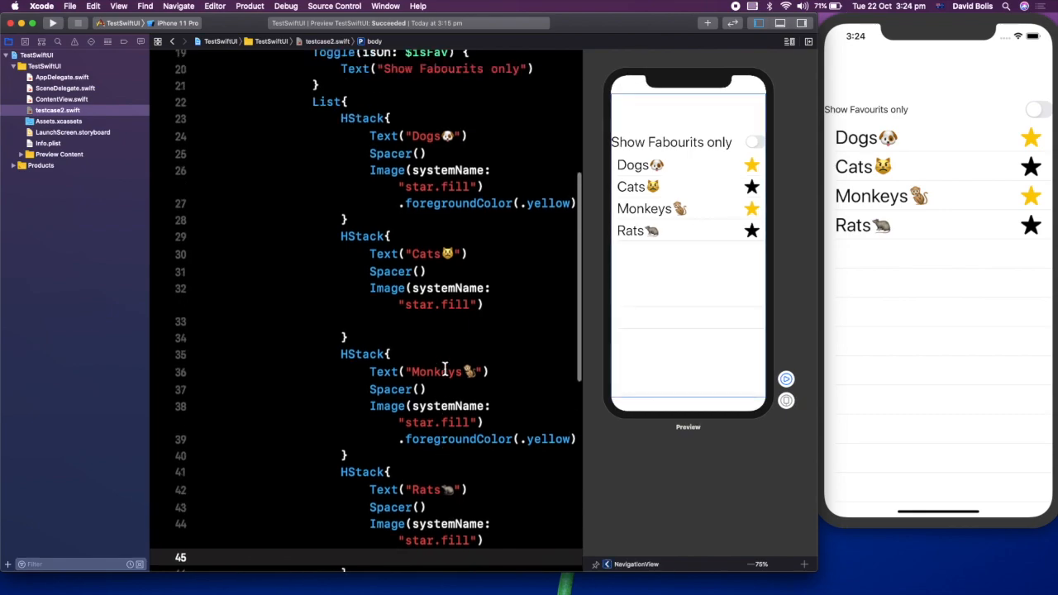
scroll(up, 3)
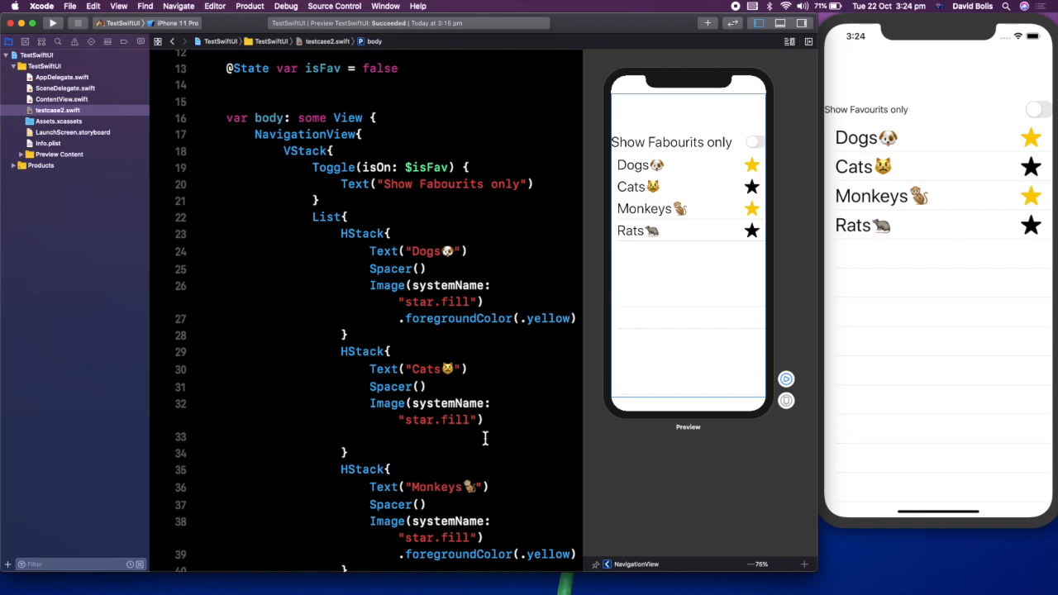
scroll(down, 3)
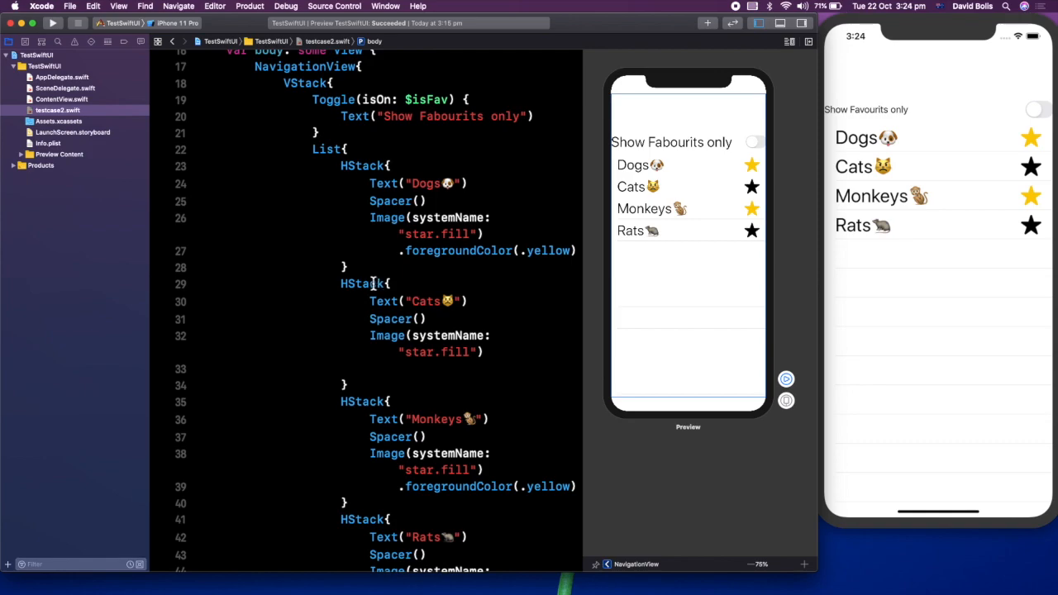
double_click(360, 284)
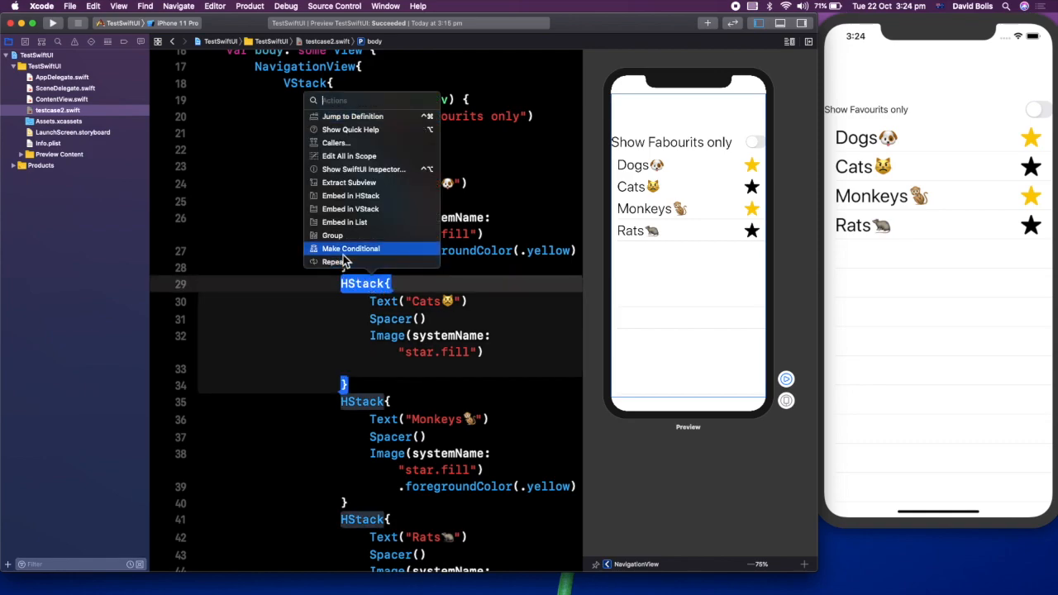
Wrap the Cats HStack in an if true conditional with an else EmptyView() branch.
click(350, 248)
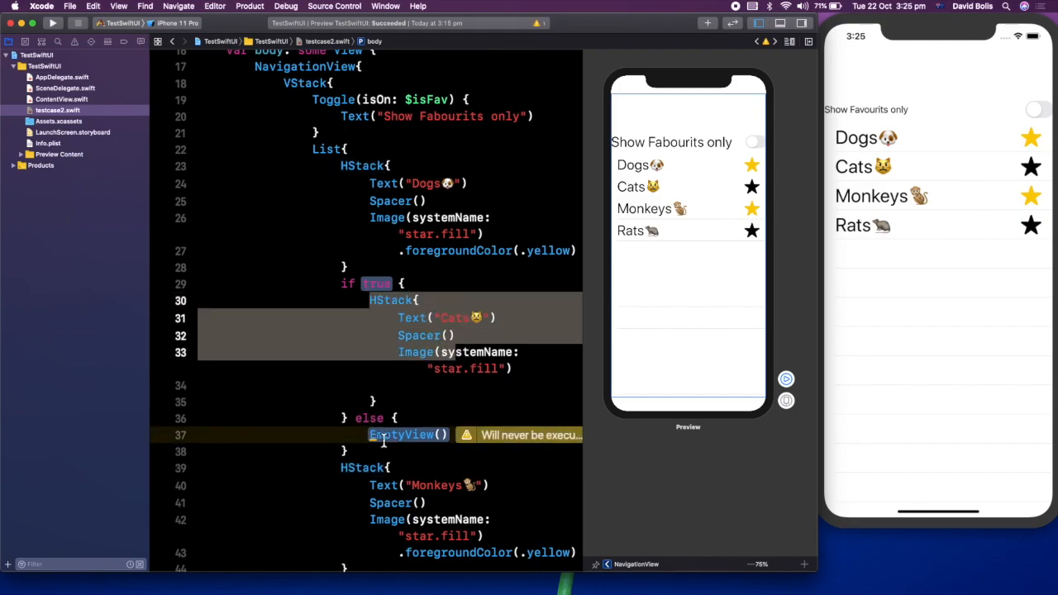
mouse_move(545, 443)
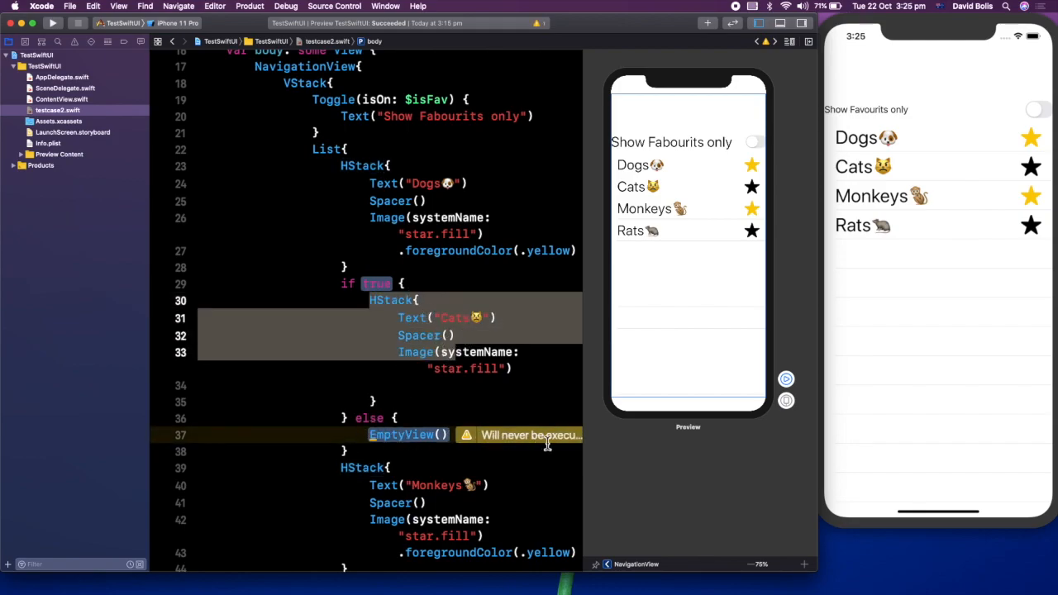
scroll(up, 3)
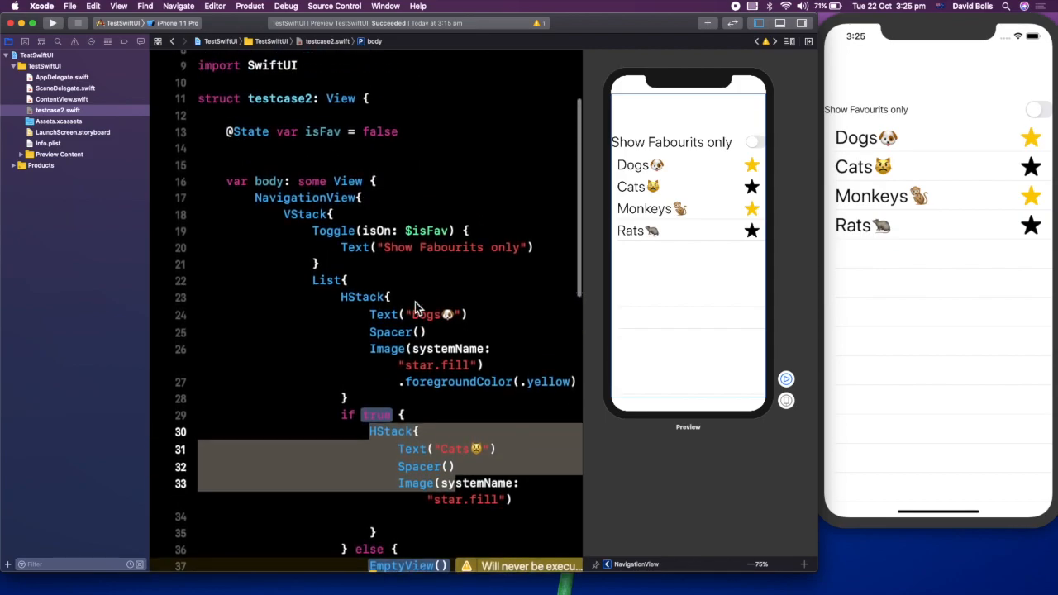
mouse_move(329, 139)
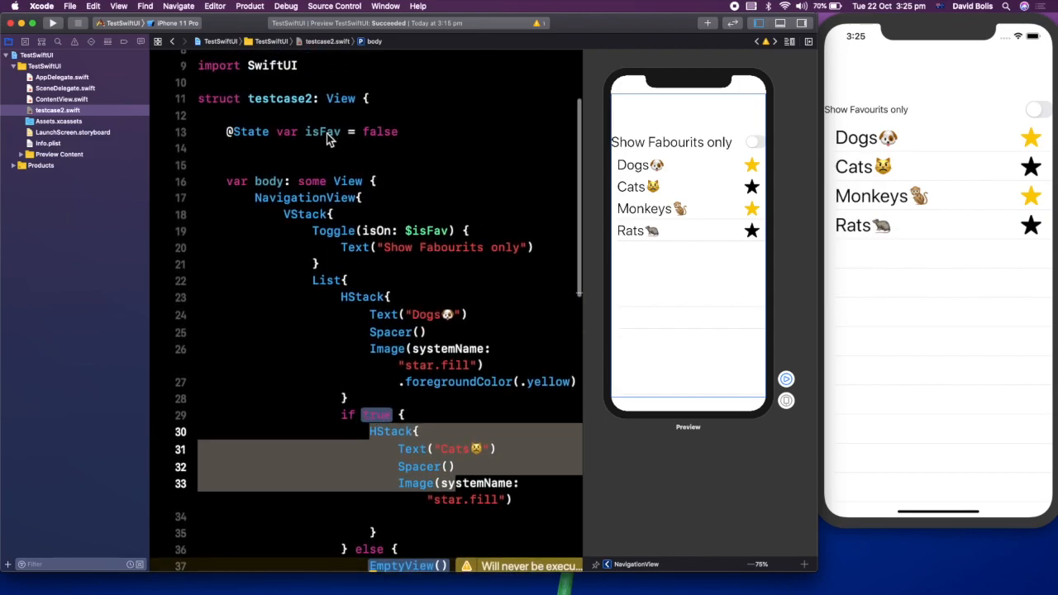
mouse_move(393, 256)
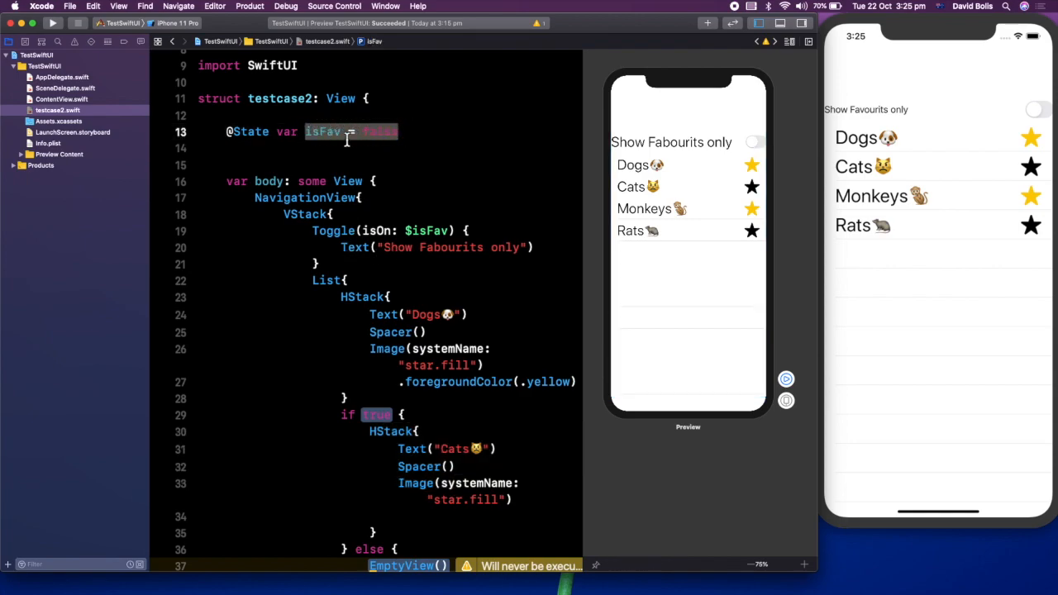
click(354, 232)
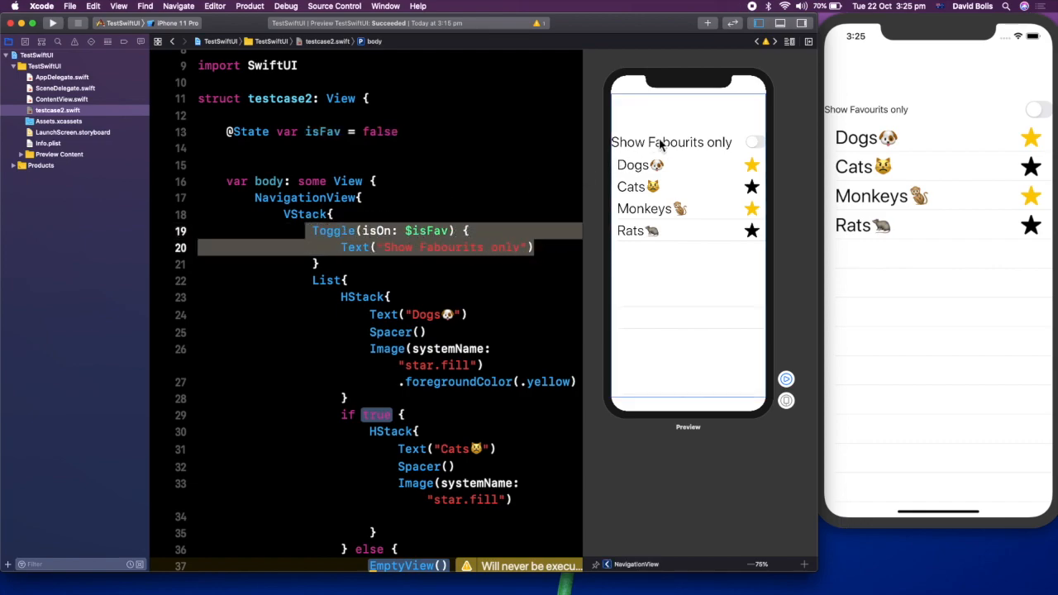
double_click(377, 413)
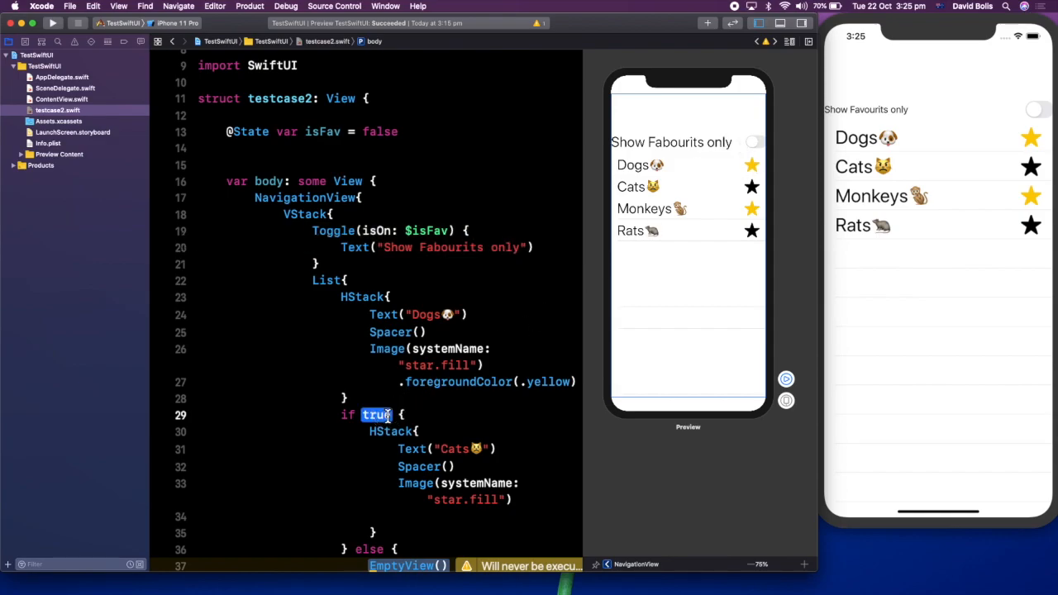
Replace the Cats row's true condition with isFav == false.
key(Delete)
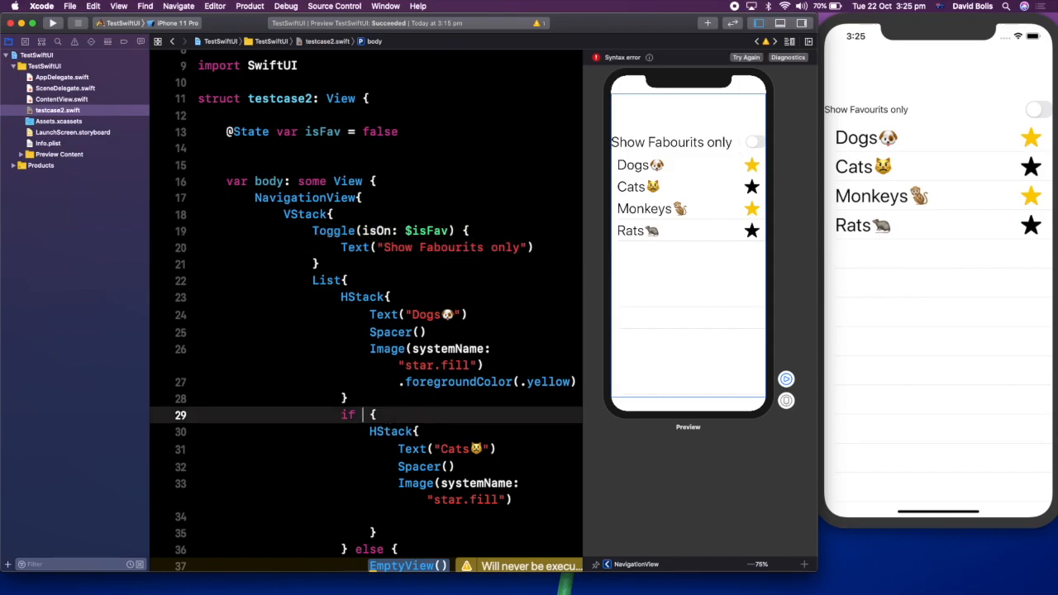
text(isFav)
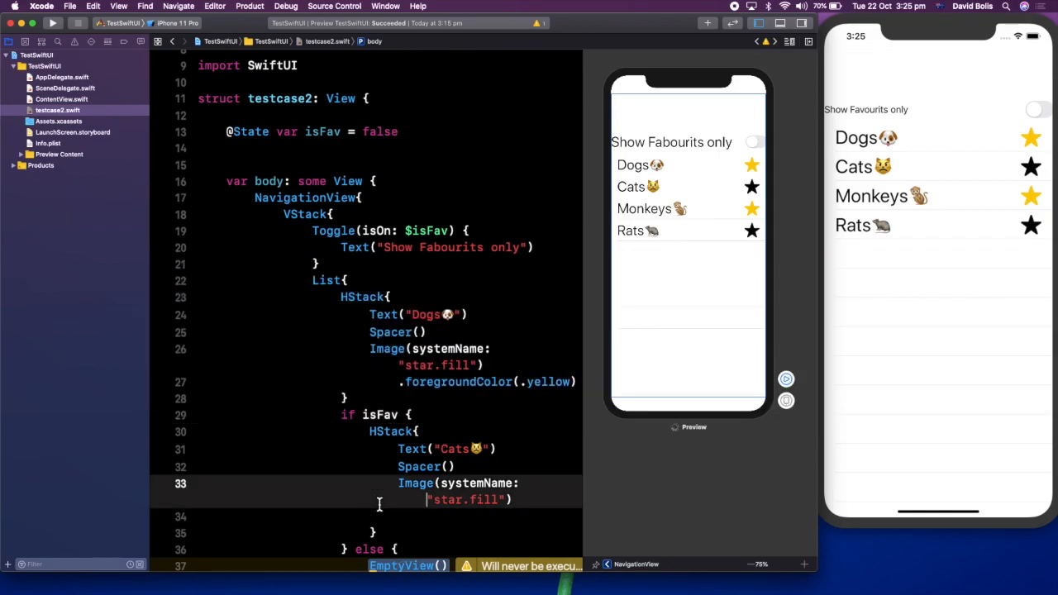
scroll(down, 3)
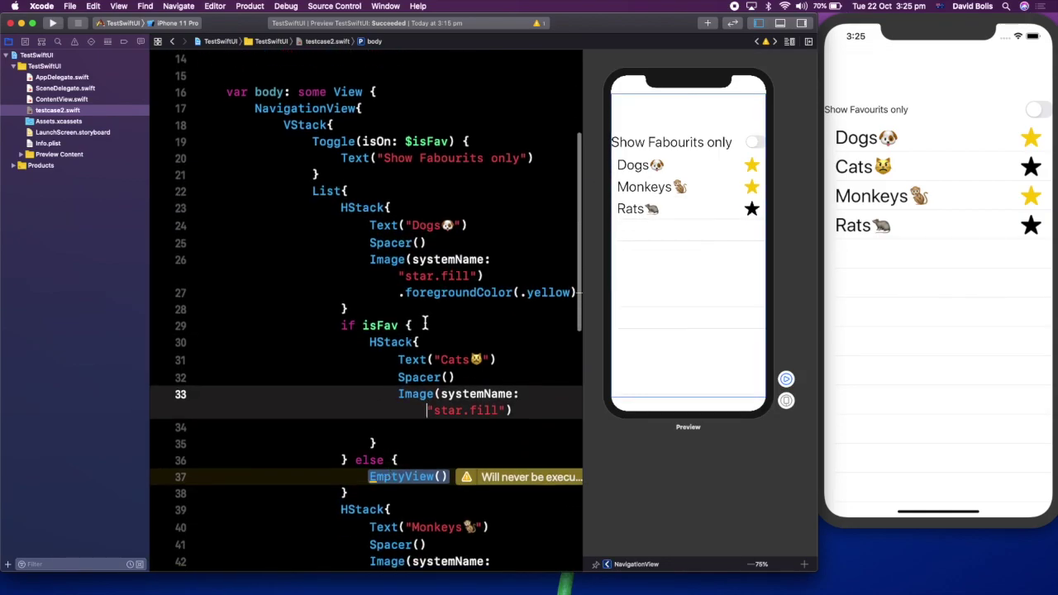
mouse_move(736, 156)
text(==  )
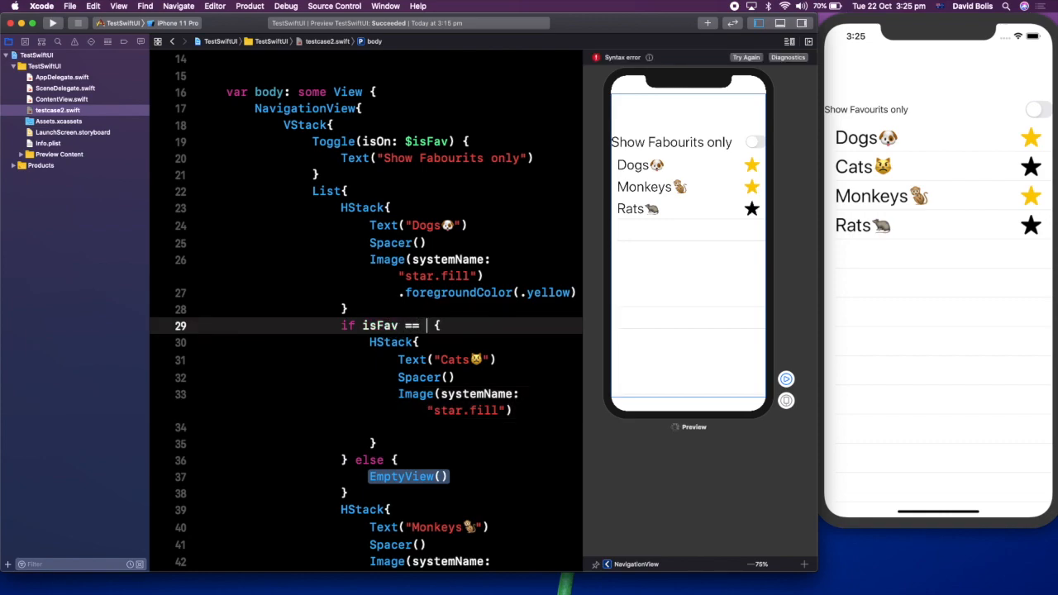
text(false)
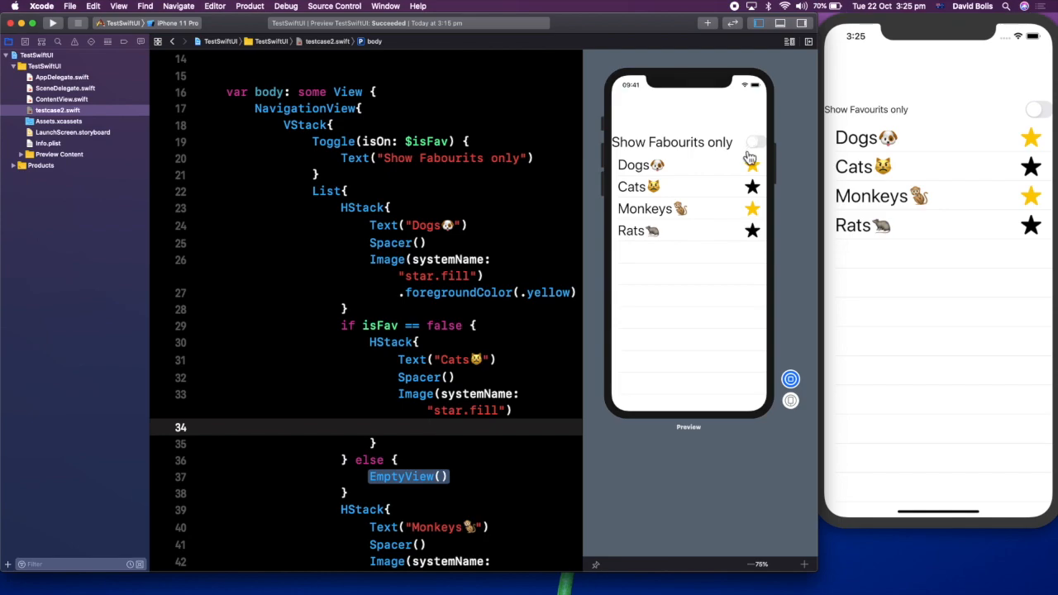
click(754, 142)
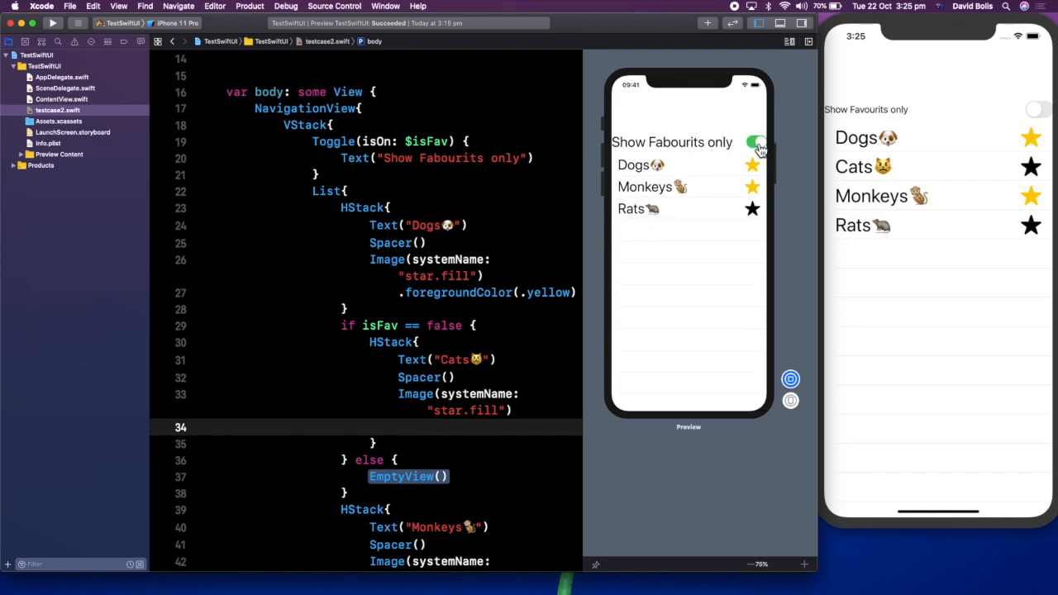
click(754, 142)
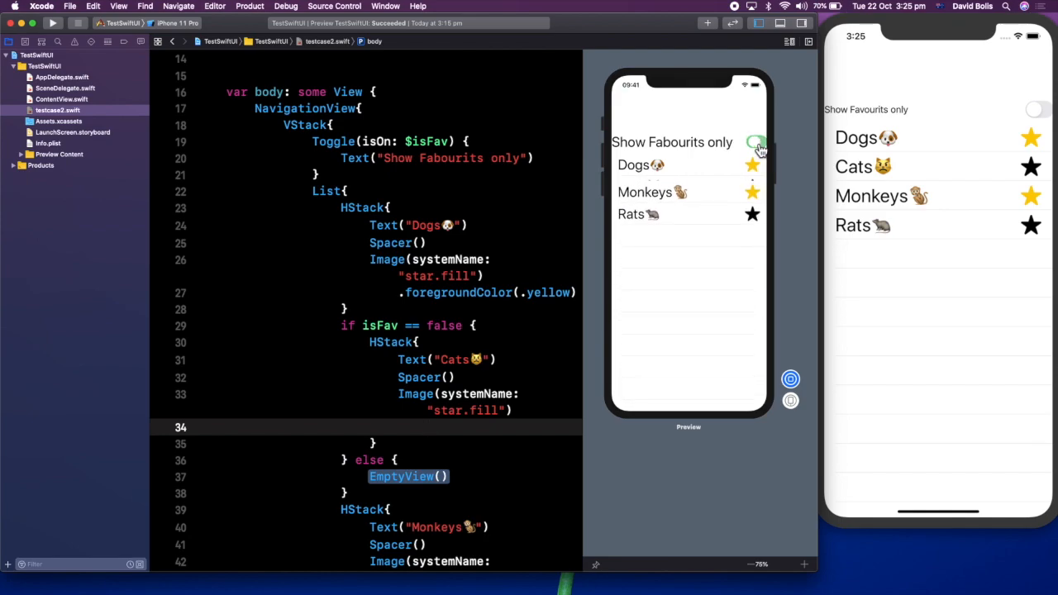
click(754, 143)
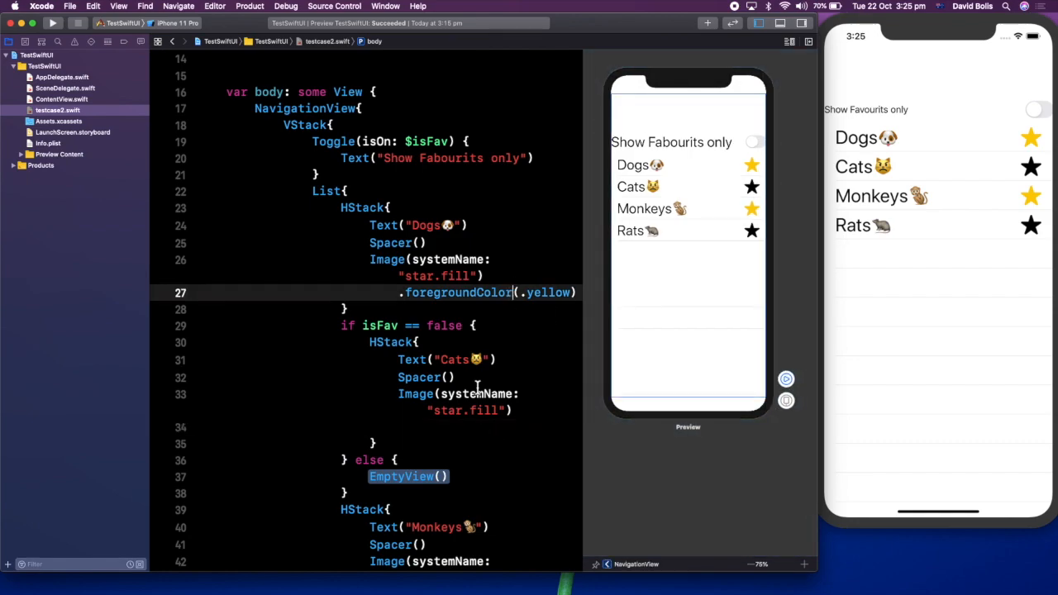
scroll(down, 3)
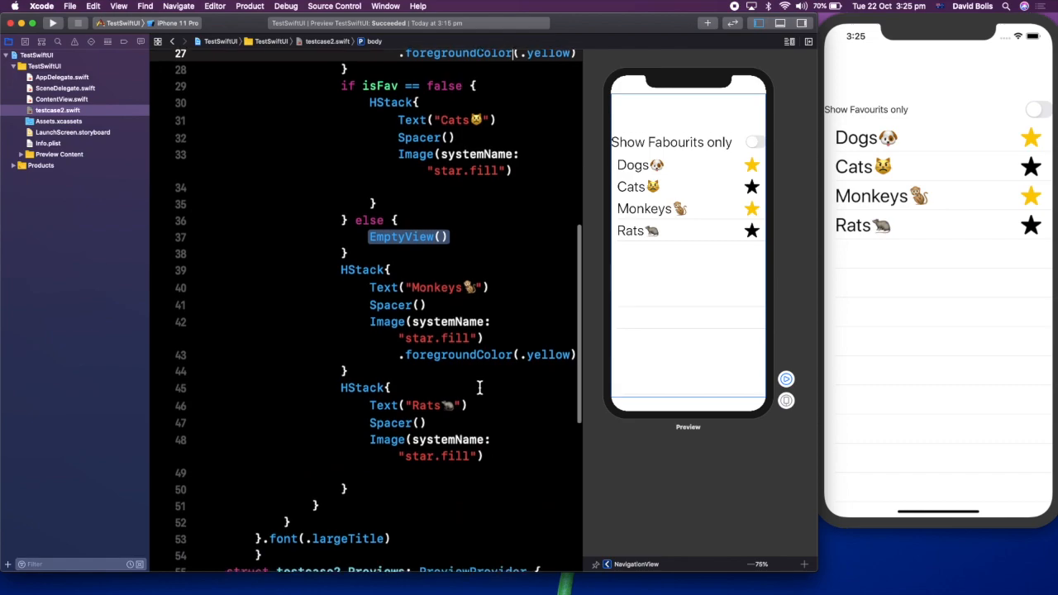
scroll(down, 3)
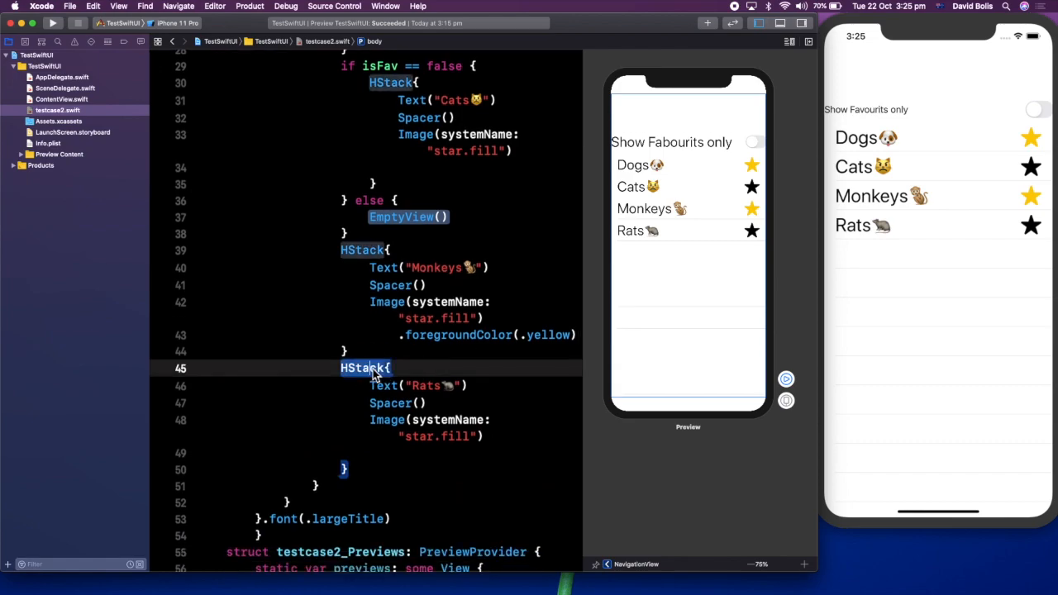
Make the Rats HStack conditional on isFav == false with an EmptyView else branch.
right_click(362, 367)
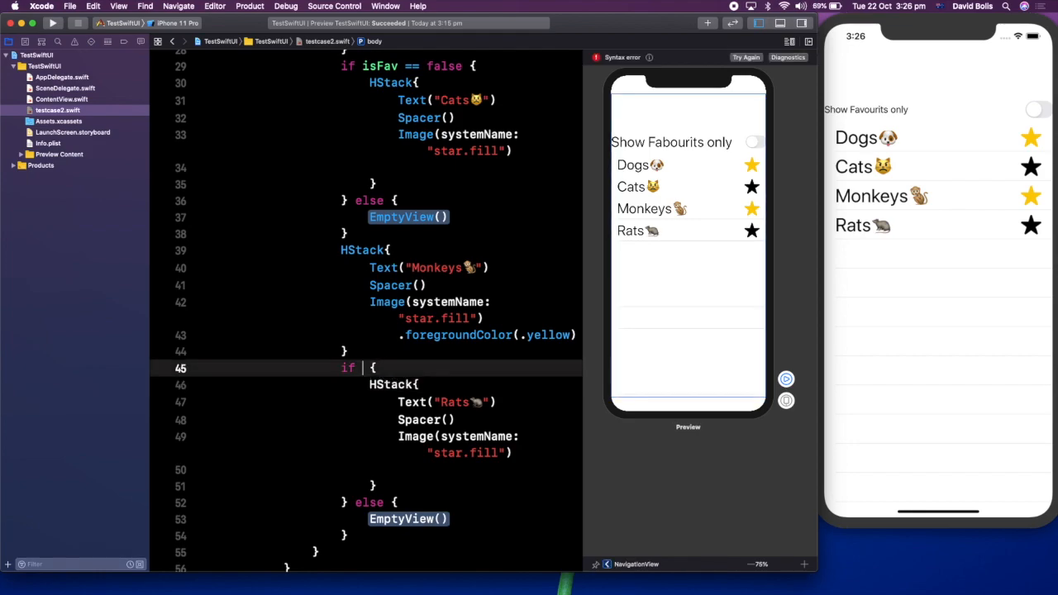
text(isFav == false)
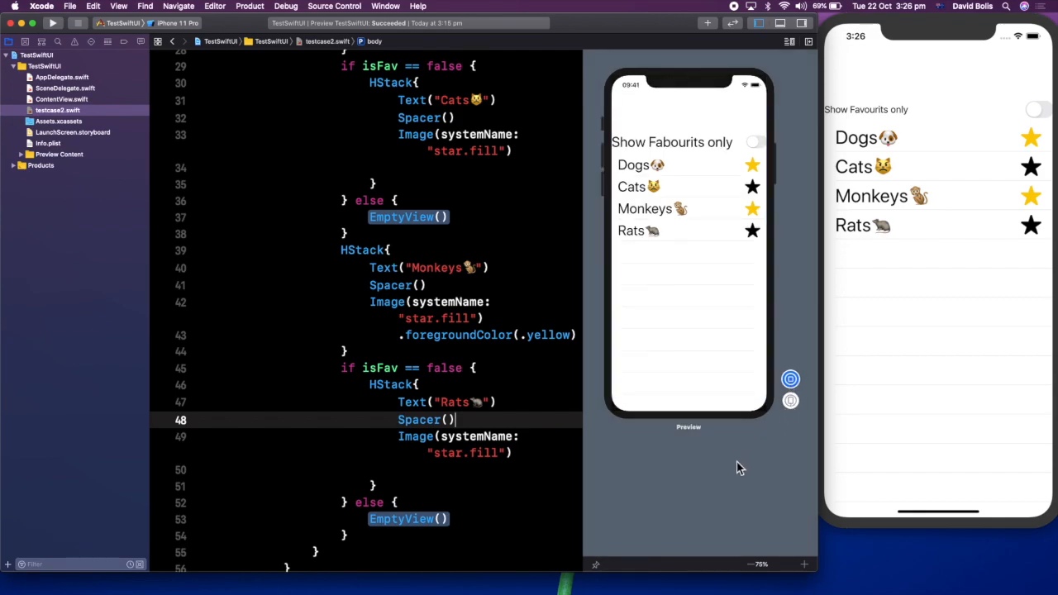
Toggle Show Favourites repeatedly in the preview, confirming Cats and Rats hide, and leave it on.
click(754, 142)
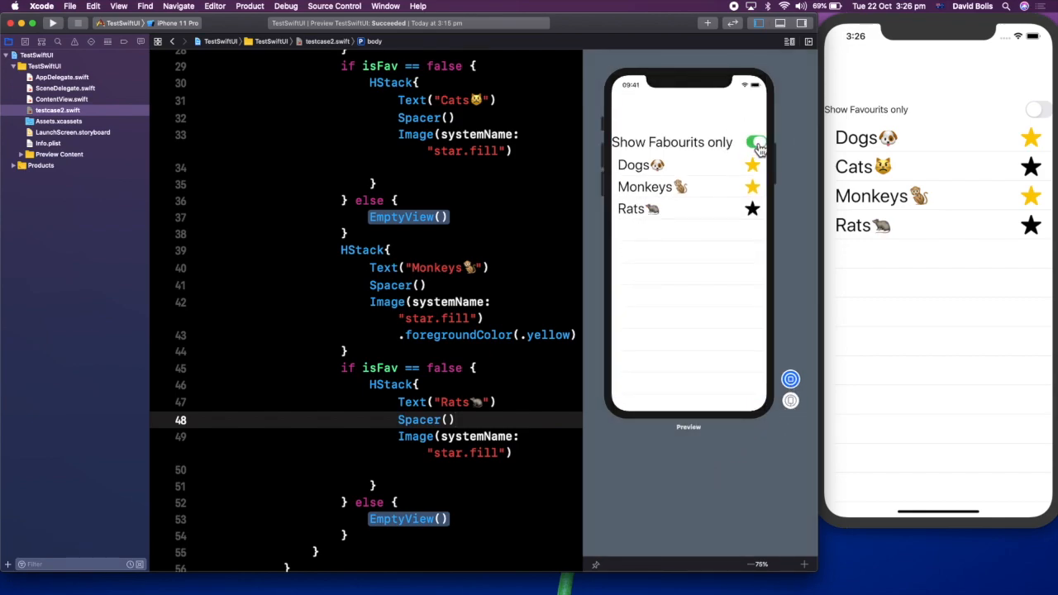
click(754, 142)
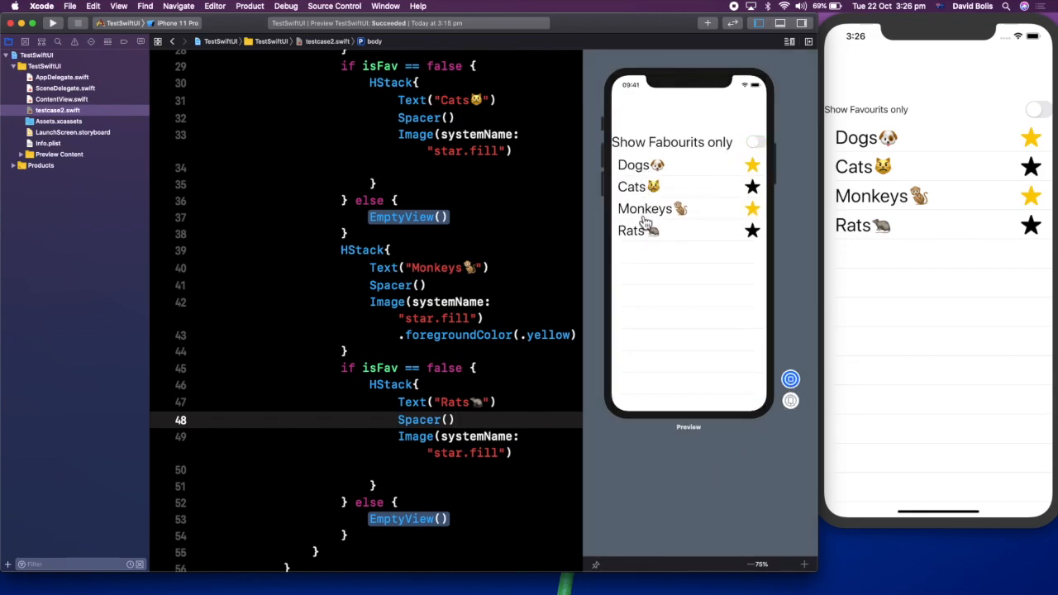
click(754, 142)
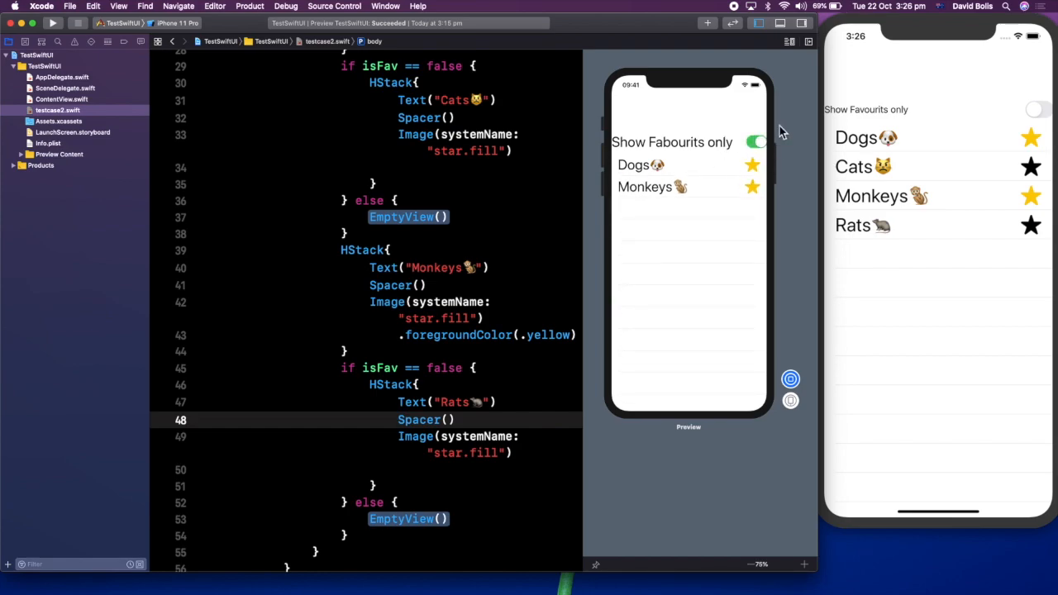
click(754, 142)
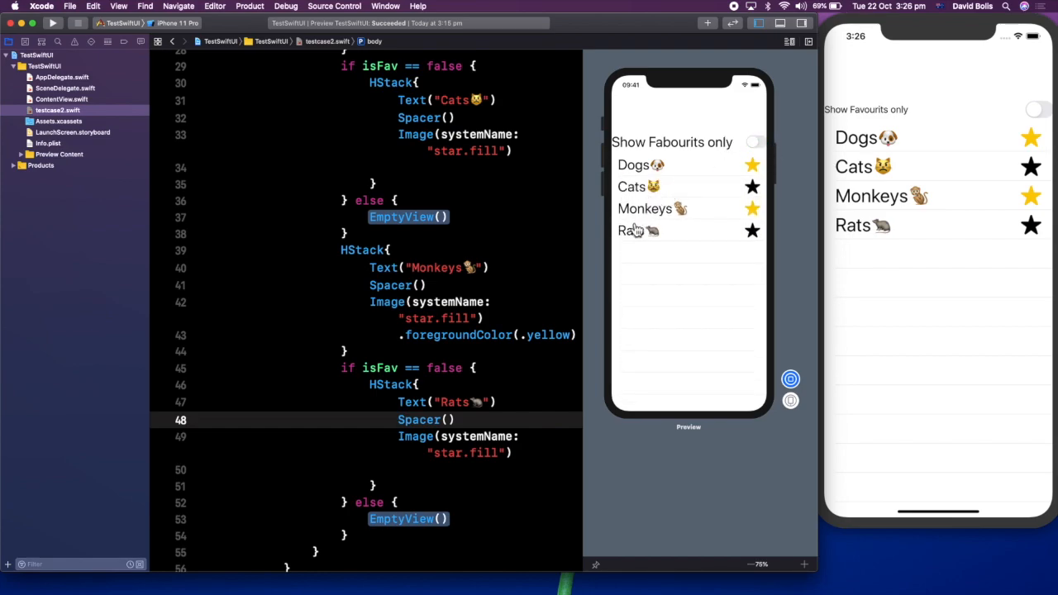
click(754, 143)
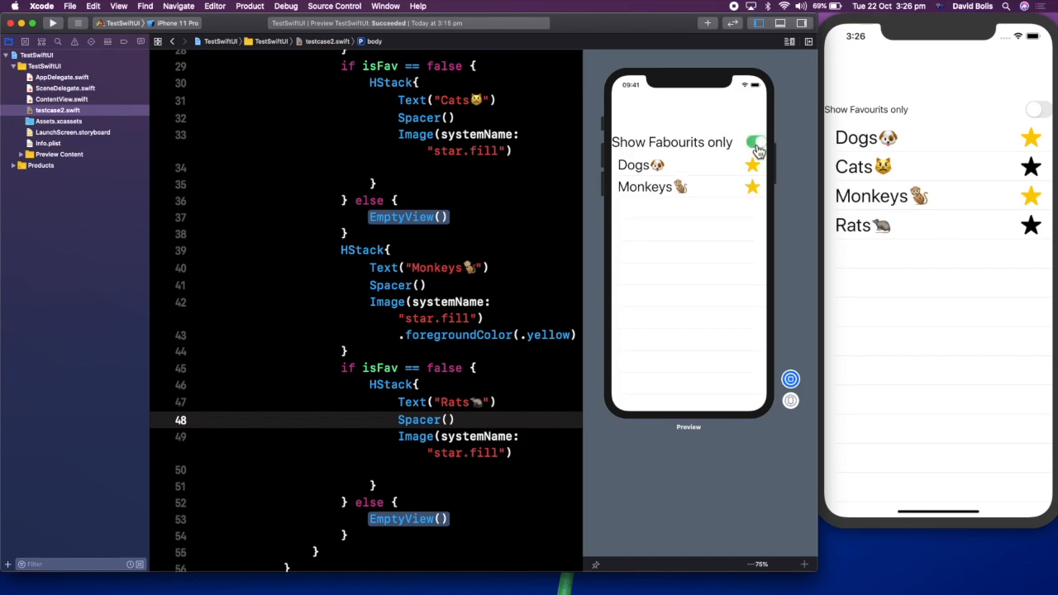
click(752, 142)
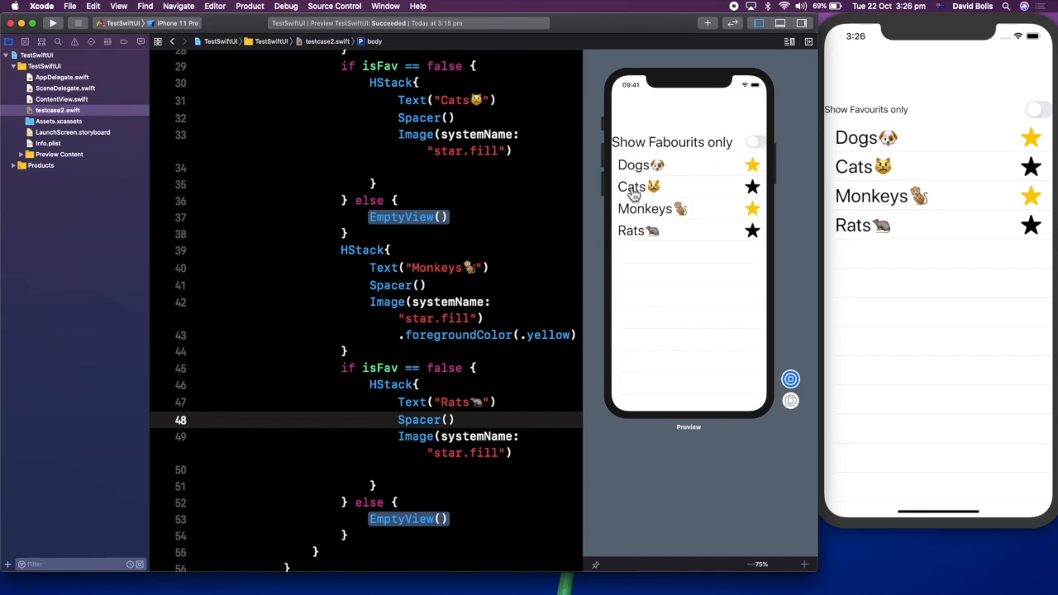
scroll(up, 3)
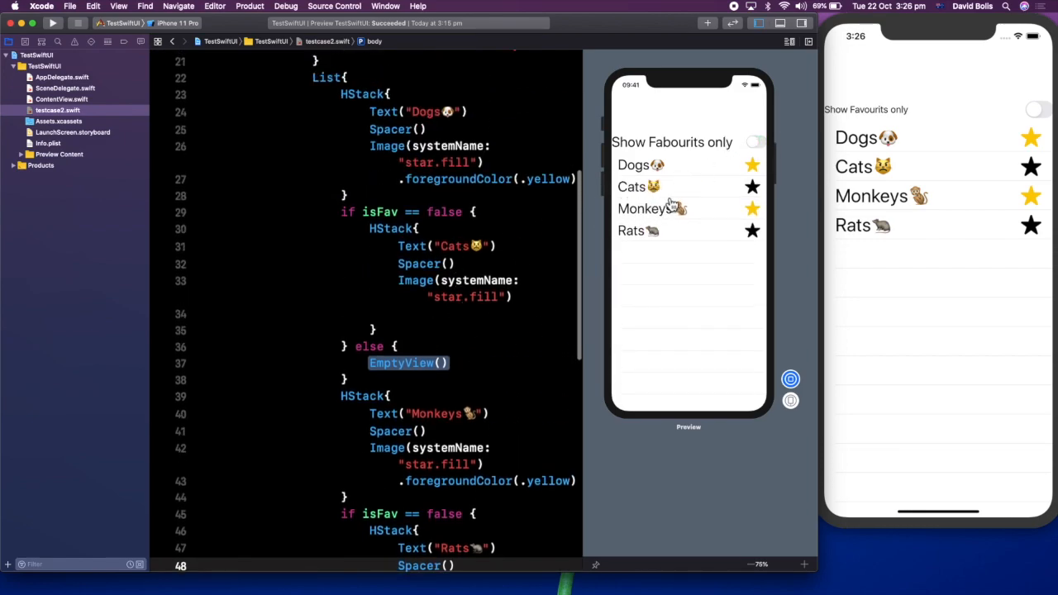
mouse_move(702, 263)
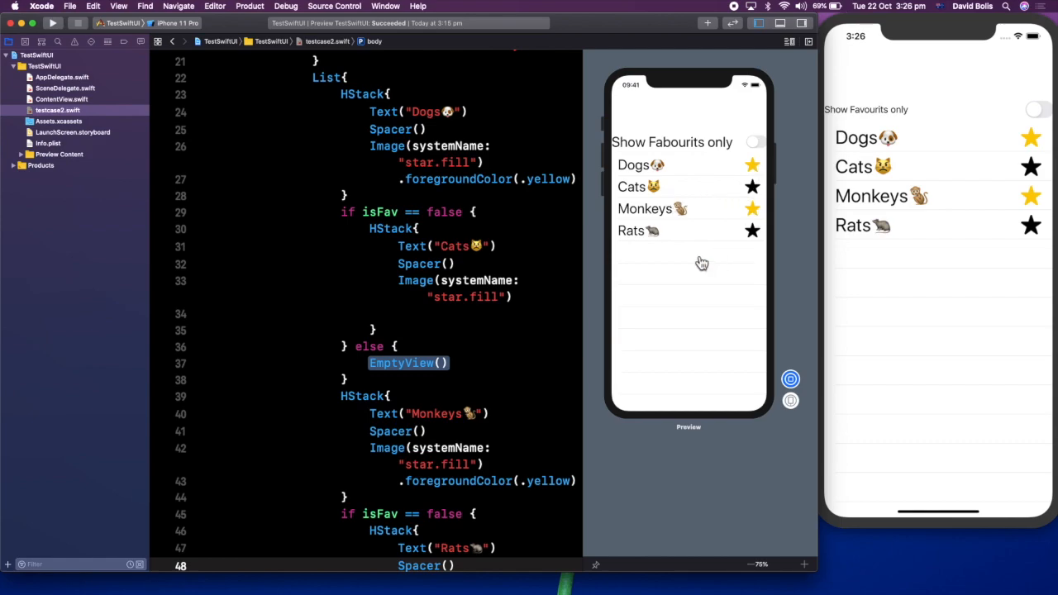
mouse_move(678, 174)
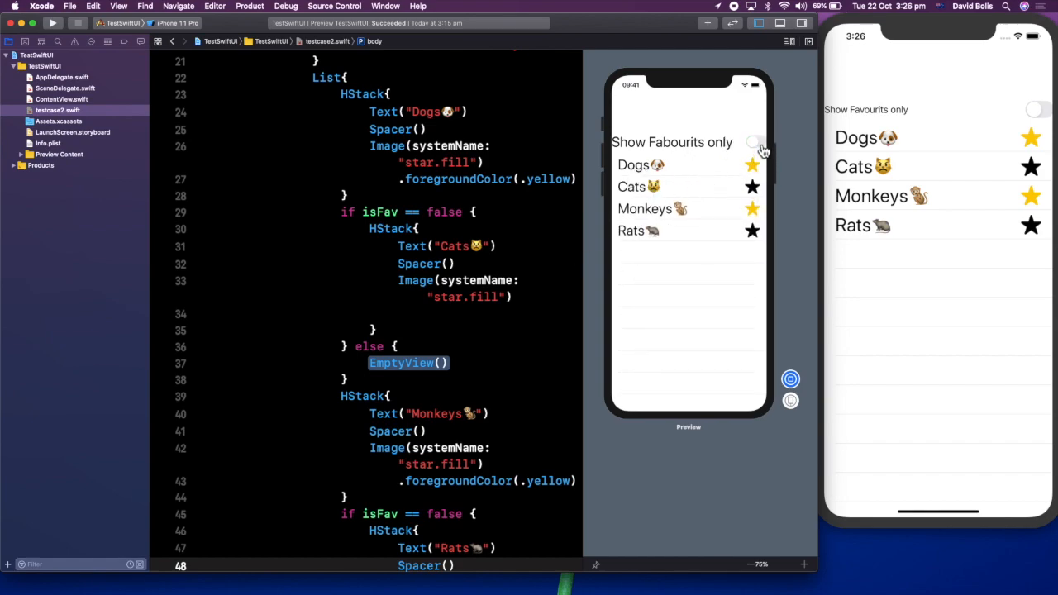
click(753, 142)
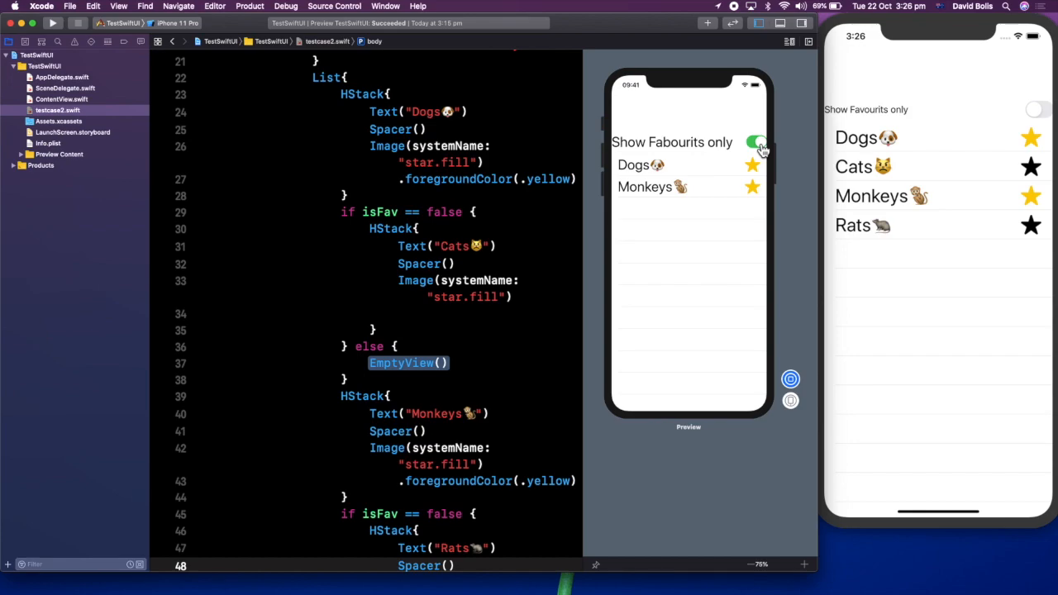